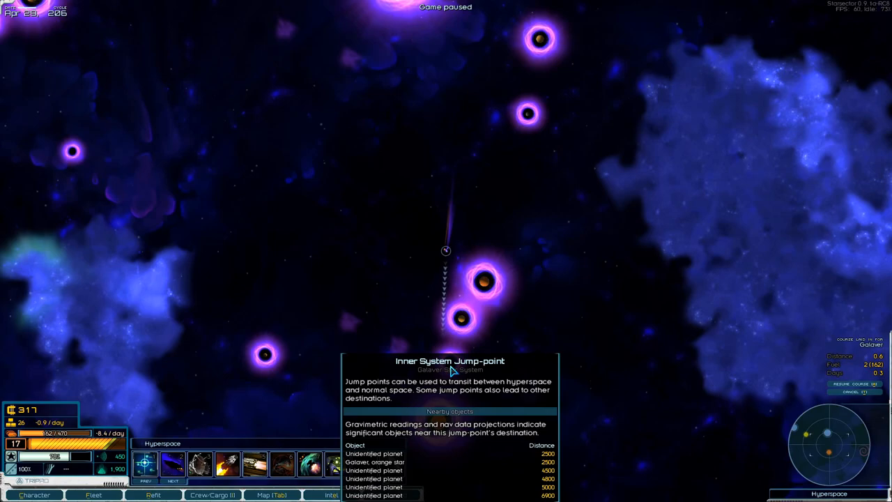
Step: Unpause and order the jump through the Inner System Jump-point into Galaver
{"action": "key", "text": "Space"}
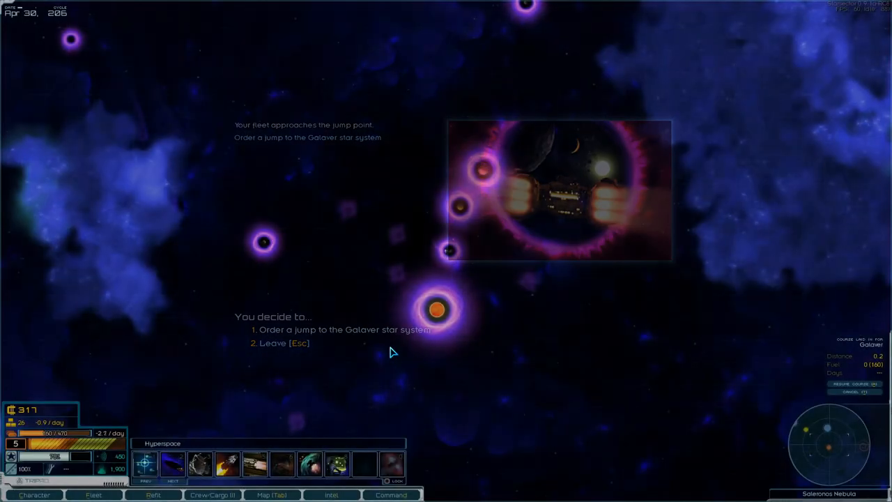
{"action": "left_click", "coordinate": [341, 329]}
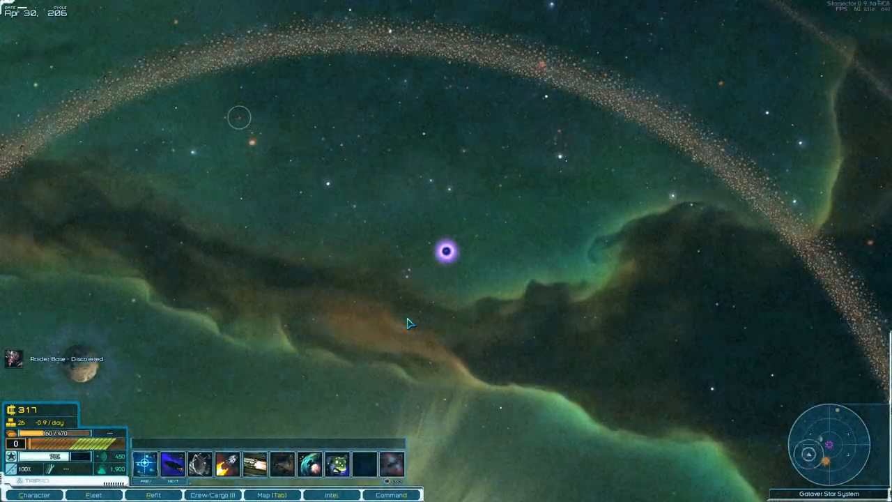
Step: Bring up the Galaver system map showing the star, planets and fleet position
{"action": "left_click", "coordinate": [283, 495]}
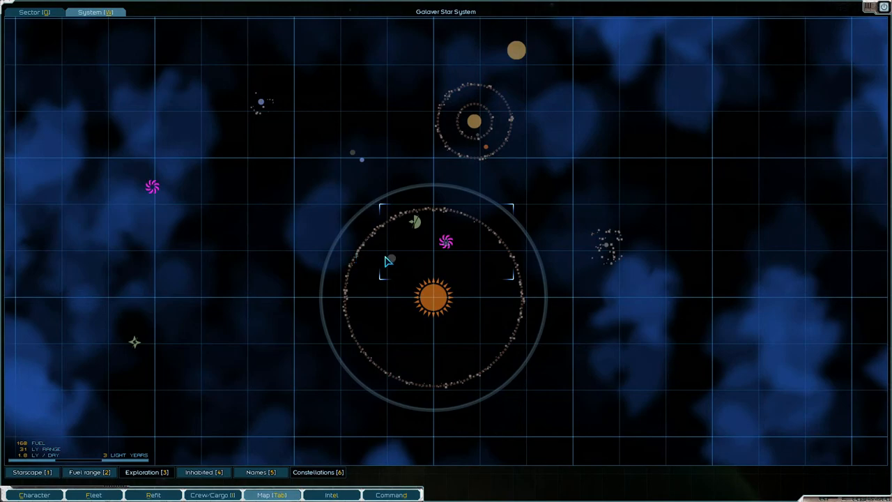
{"action": "mouse_move", "coordinate": [414, 226]}
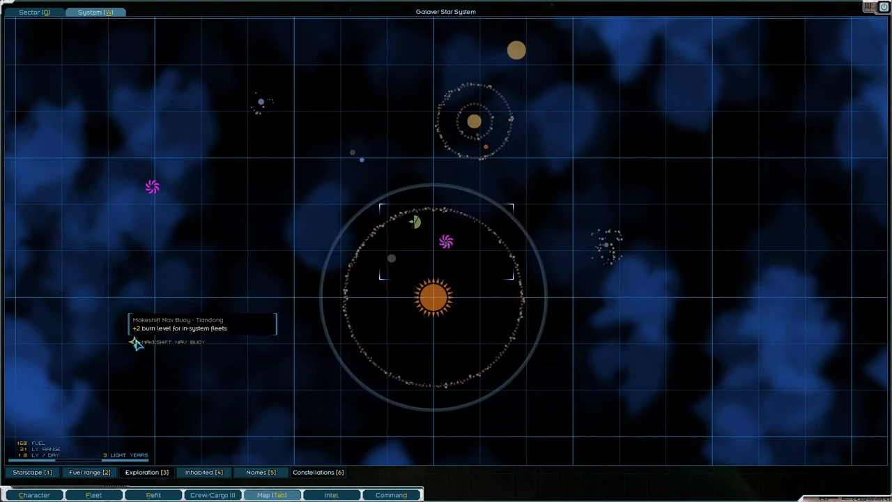
{"action": "mouse_move", "coordinate": [544, 142]}
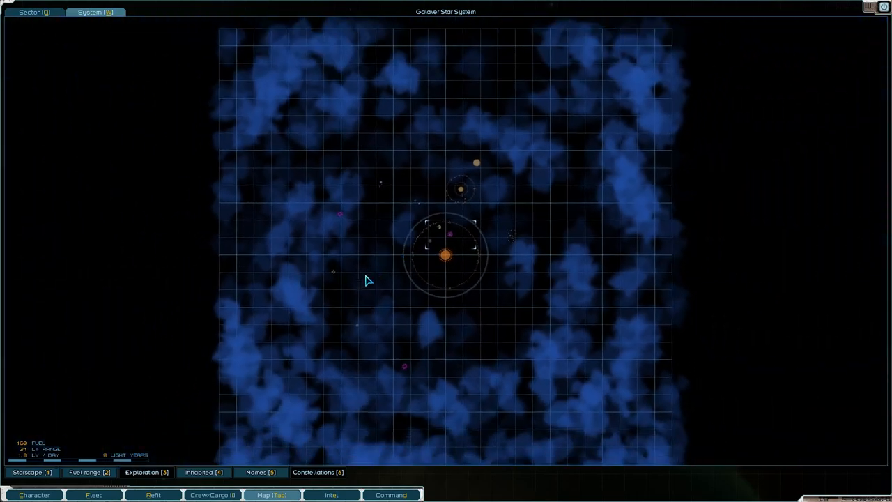
{"action": "mouse_move", "coordinate": [336, 275]}
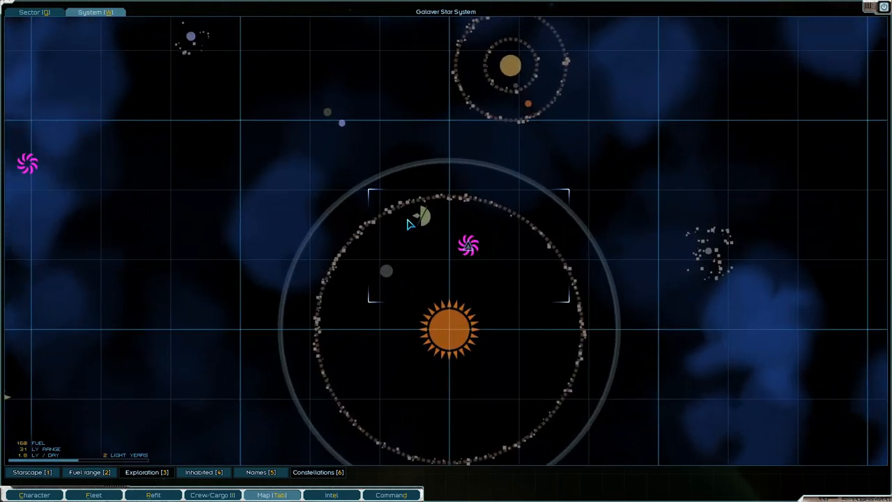
{"action": "mouse_move", "coordinate": [338, 128]}
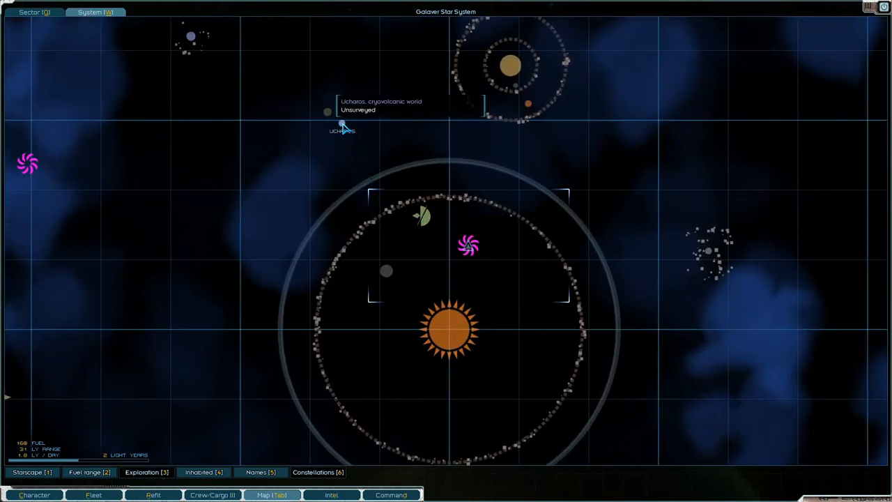
{"action": "mouse_move", "coordinate": [190, 36]}
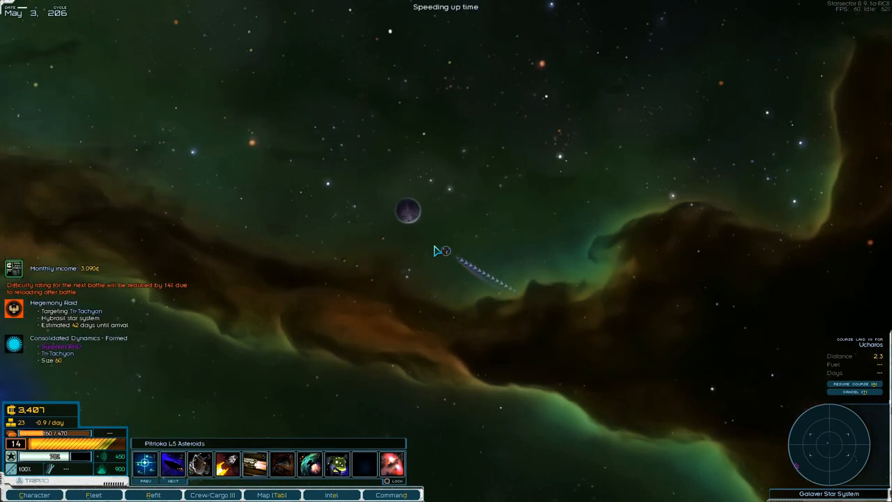
{"action": "mouse_move", "coordinate": [416, 245]}
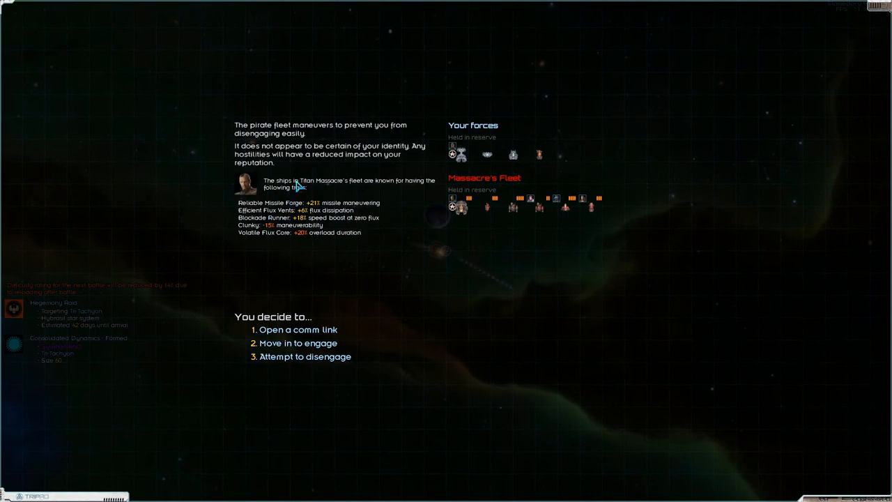
{"action": "mouse_move", "coordinate": [429, 187]}
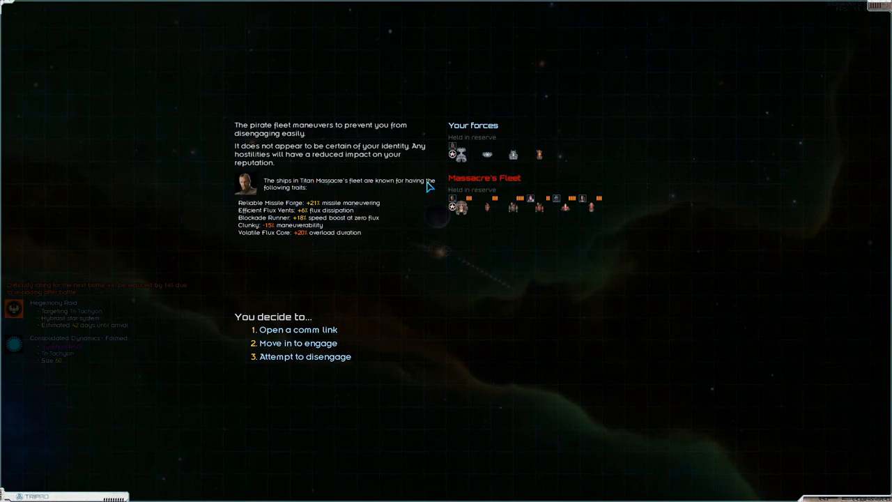
{"action": "mouse_move", "coordinate": [265, 208]}
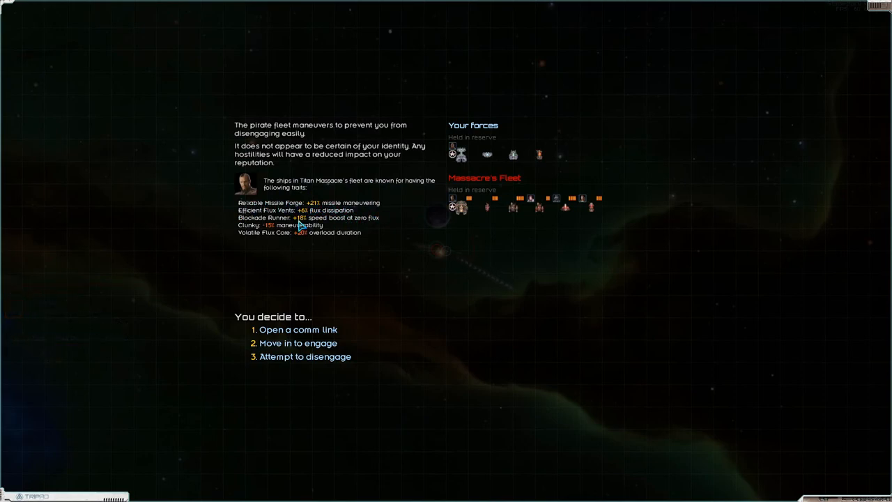
{"action": "mouse_move", "coordinate": [276, 220]}
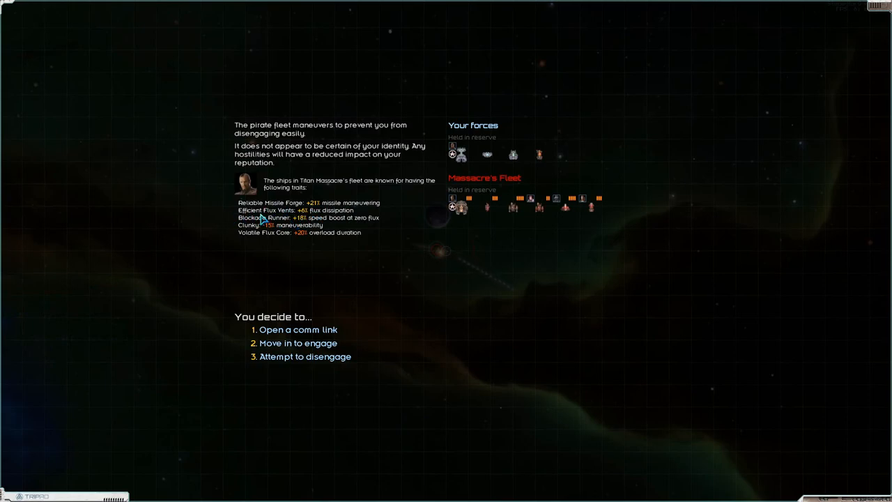
{"action": "mouse_move", "coordinate": [248, 234]}
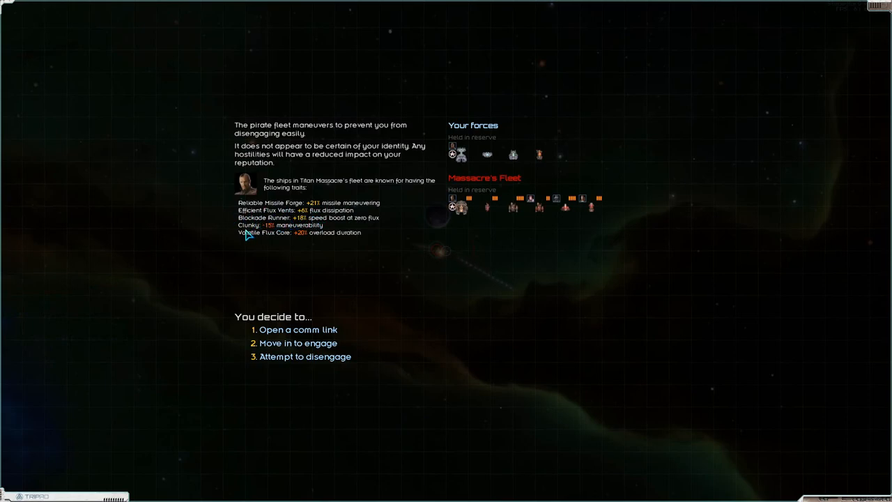
{"action": "mouse_move", "coordinate": [290, 240]}
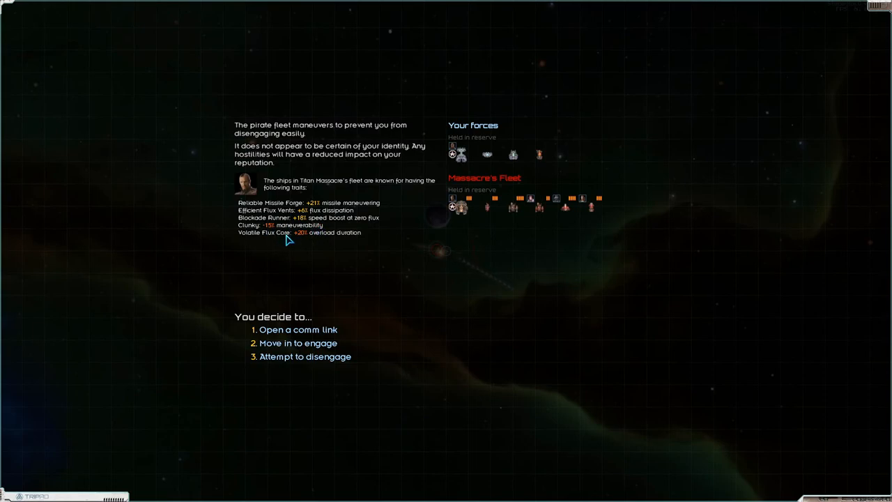
{"action": "mouse_move", "coordinate": [288, 343]}
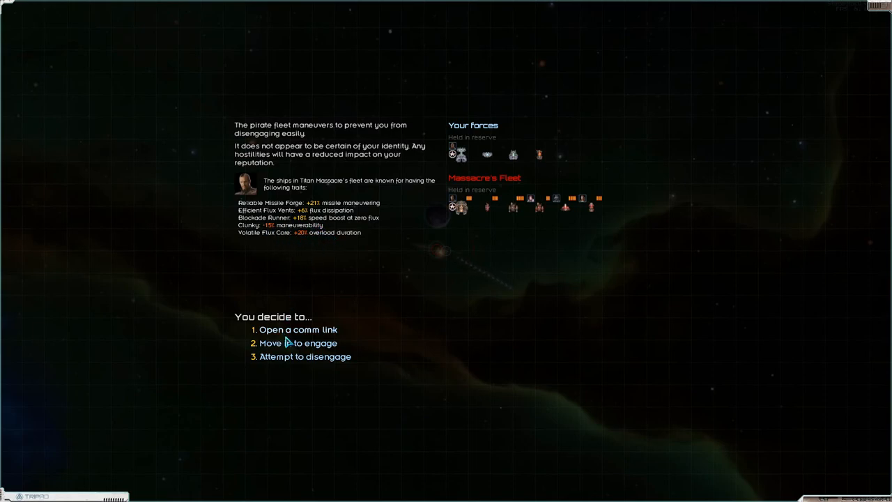
Step: Choose 'Move in to engage' against the intercepting pirate fleet
{"action": "left_click", "coordinate": [295, 343]}
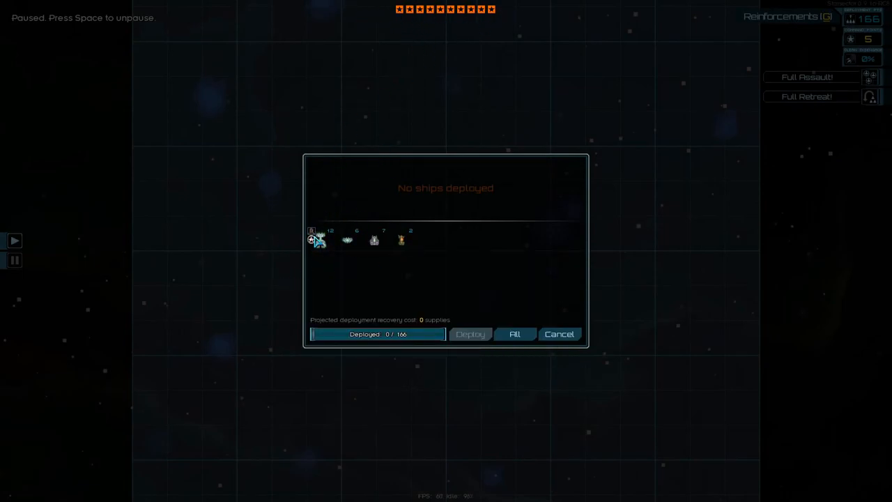
Step: Add ships to the deployment until the projected recovery cost reads 25 supplies
{"action": "left_click", "coordinate": [312, 240]}
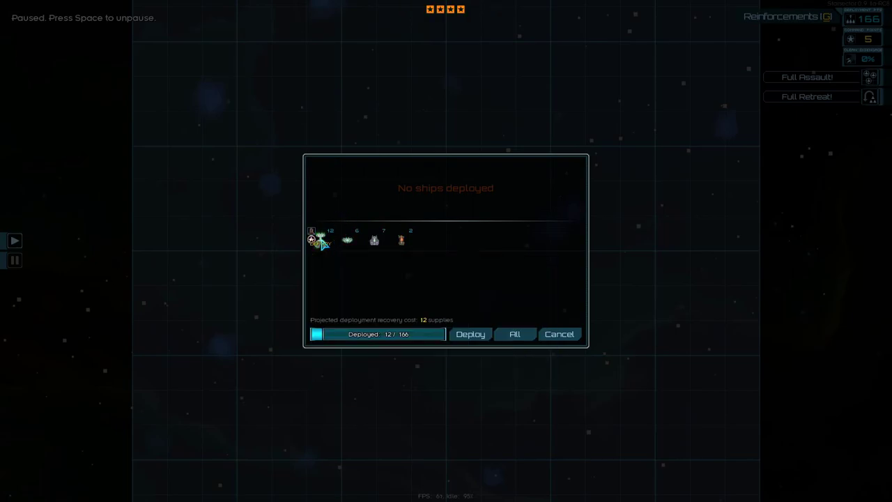
{"action": "mouse_move", "coordinate": [443, 50]}
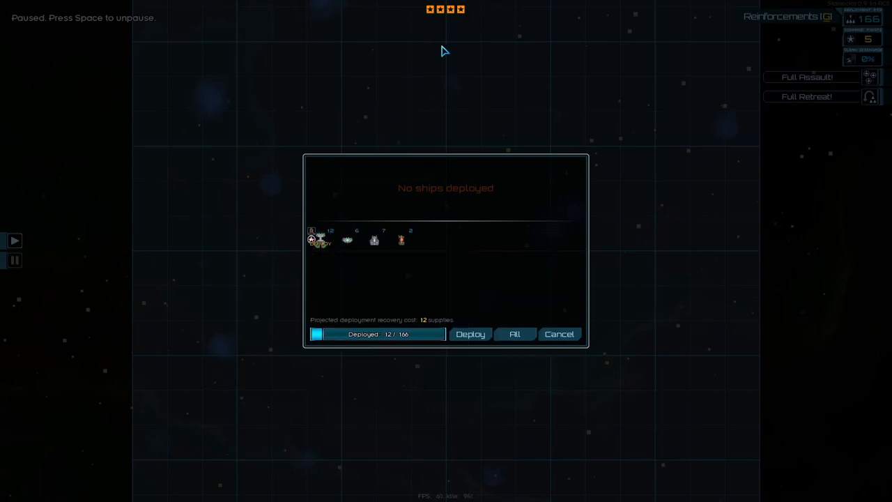
{"action": "left_click", "coordinate": [374, 239]}
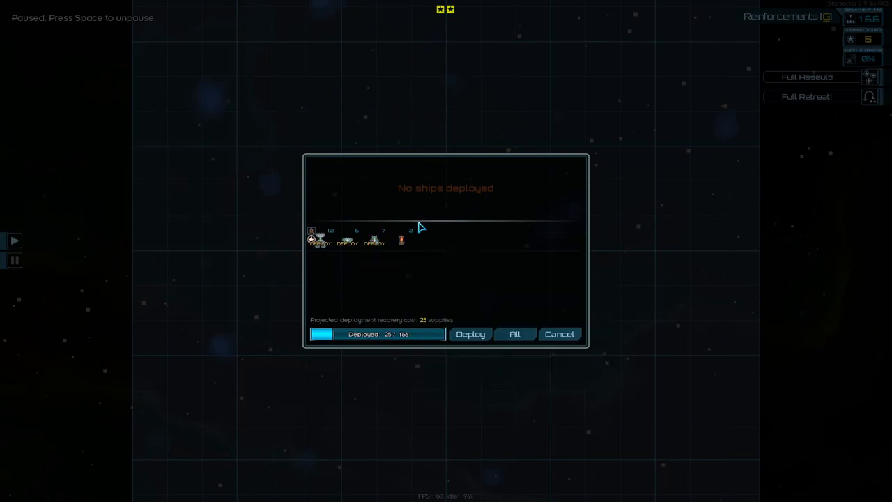
{"action": "mouse_move", "coordinate": [465, 187]}
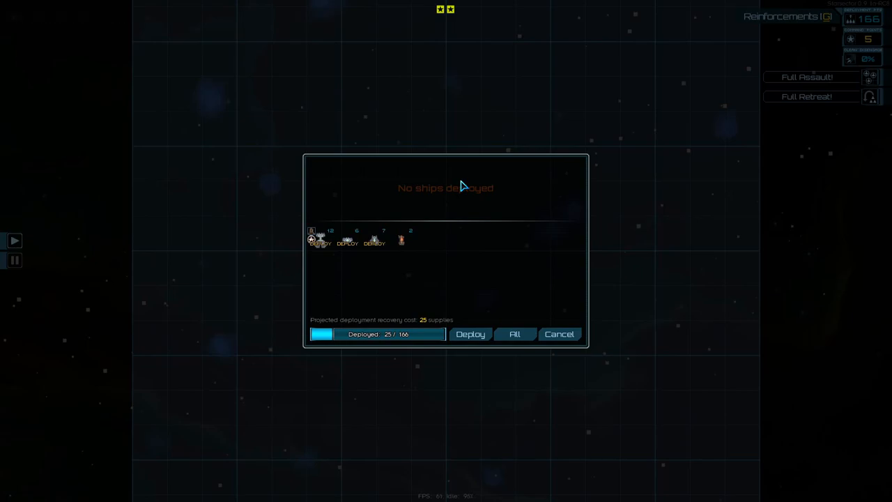
{"action": "mouse_move", "coordinate": [444, 296]}
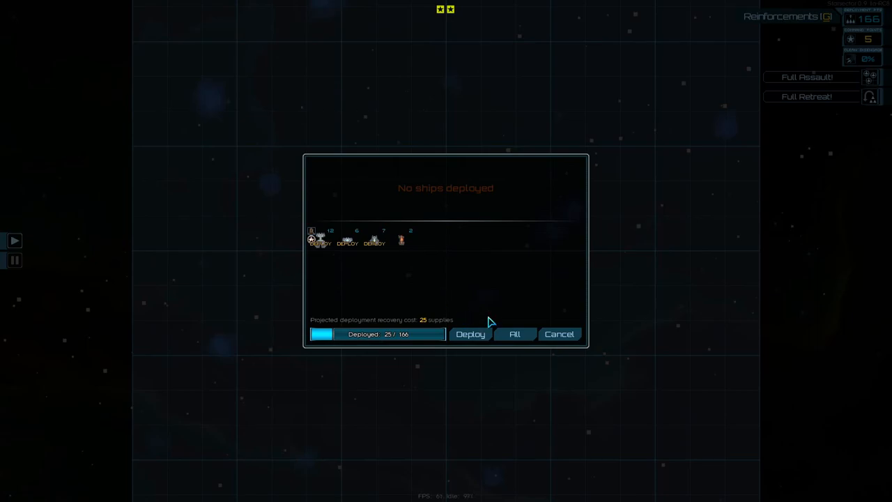
{"action": "mouse_move", "coordinate": [472, 334]}
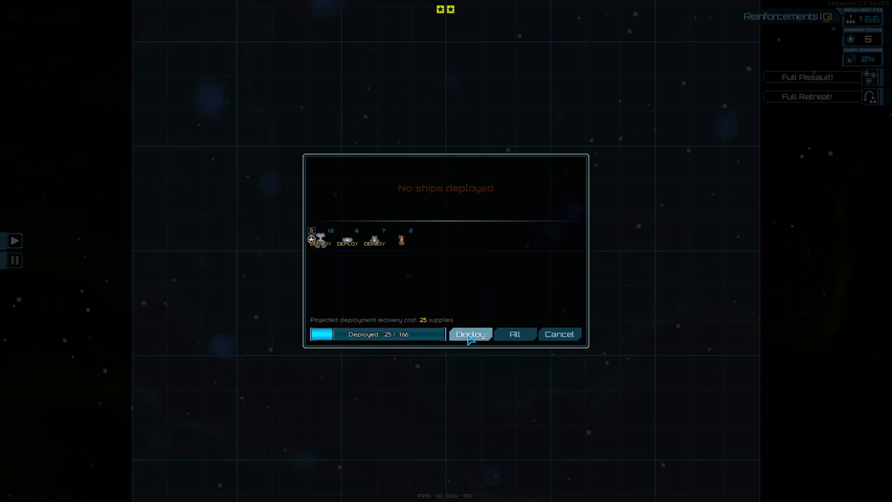
{"action": "left_click", "coordinate": [470, 335]}
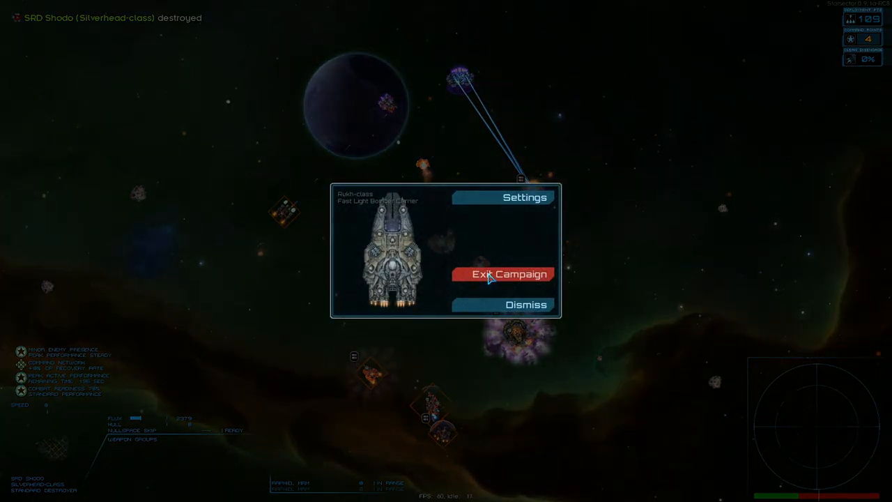
Step: Exit the campaign from the battle and reload the saved game onto the Galaver map
{"action": "left_click", "coordinate": [505, 273]}
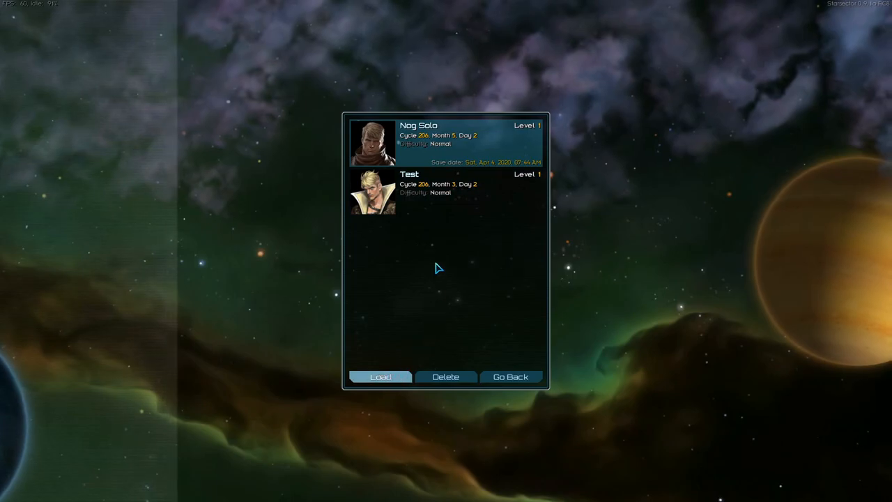
{"action": "left_click", "coordinate": [380, 376]}
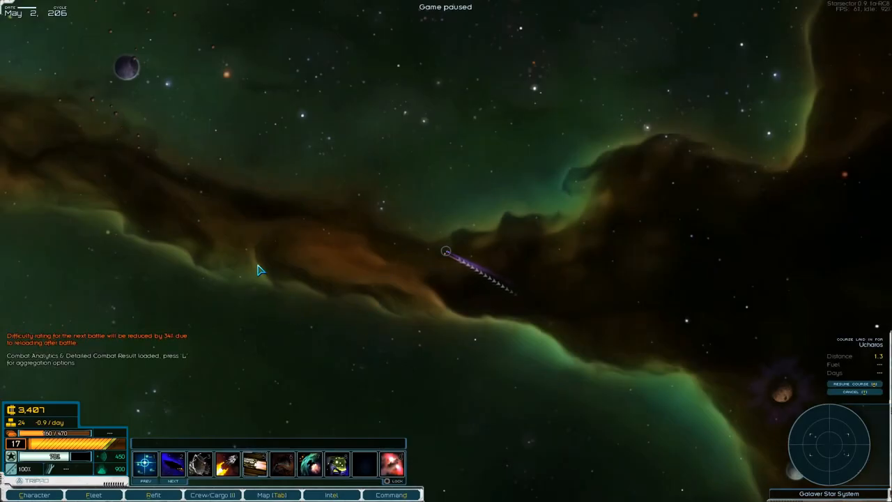
{"action": "mouse_move", "coordinate": [24, 338]}
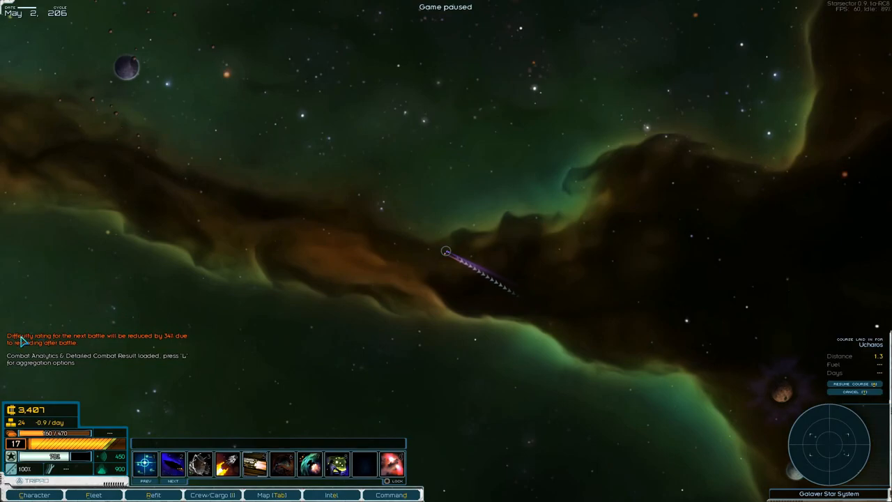
{"action": "mouse_move", "coordinate": [183, 343]}
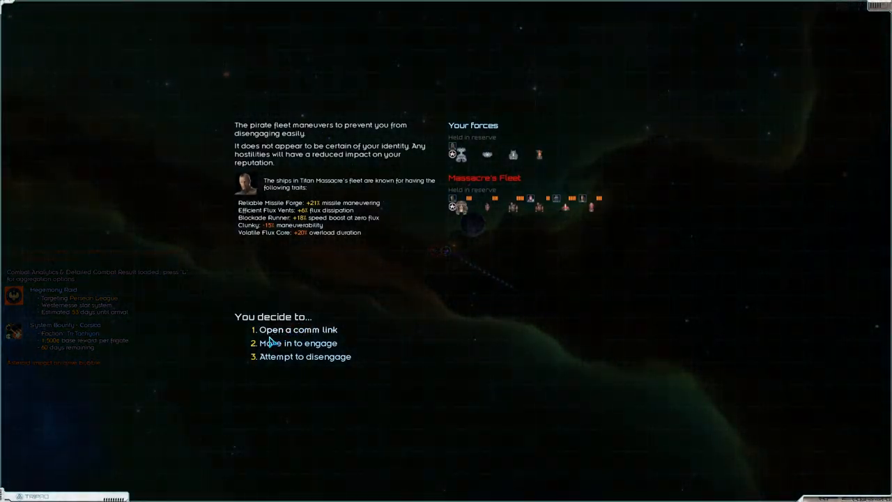
Step: Move in to engage the pirate fleet again and continue to the deployment screen
{"action": "left_click", "coordinate": [293, 343]}
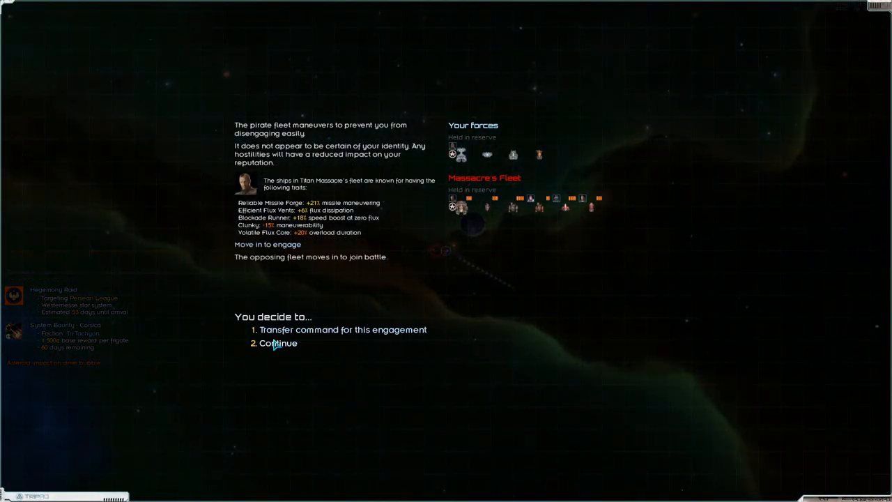
{"action": "left_click", "coordinate": [279, 343]}
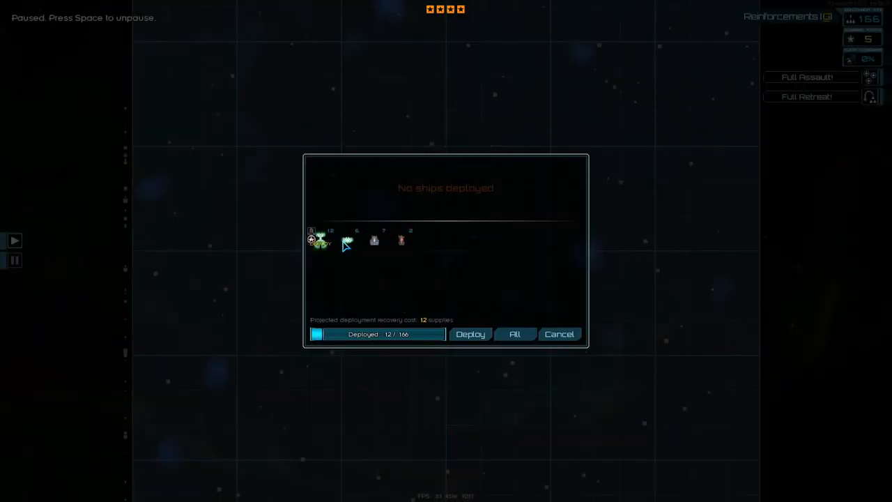
Step: Deploy another ship into the renewed battle with autopilot on
{"action": "left_click", "coordinate": [469, 334]}
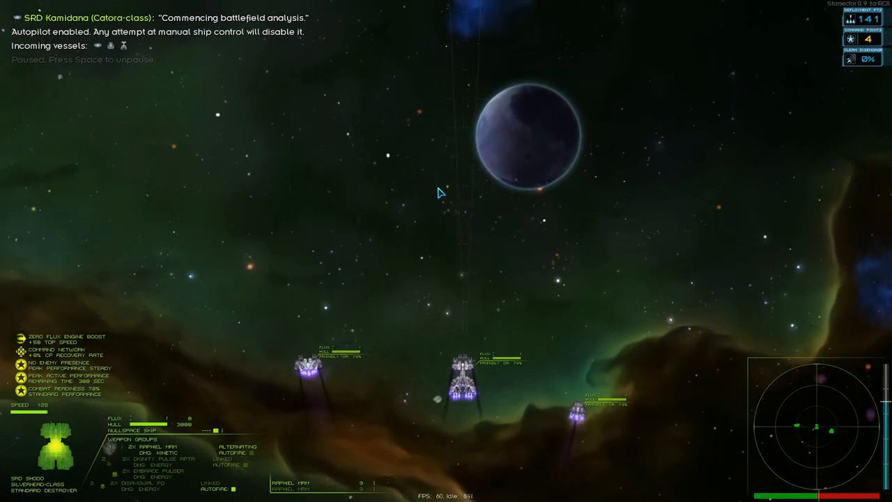
Step: Resume the paused battle and let it run until the Shodo is destroyed
{"action": "key", "text": "Space"}
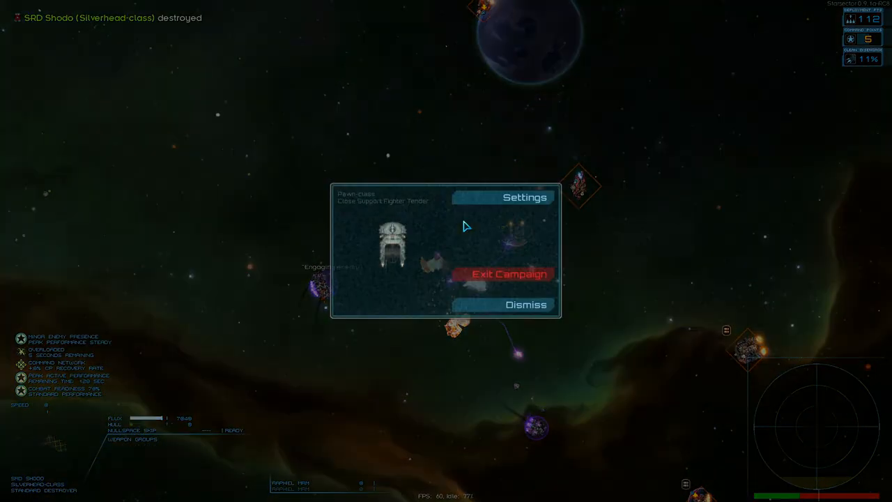
Step: Exit the lost battle and load the Nog Solo save
{"action": "left_click", "coordinate": [507, 272]}
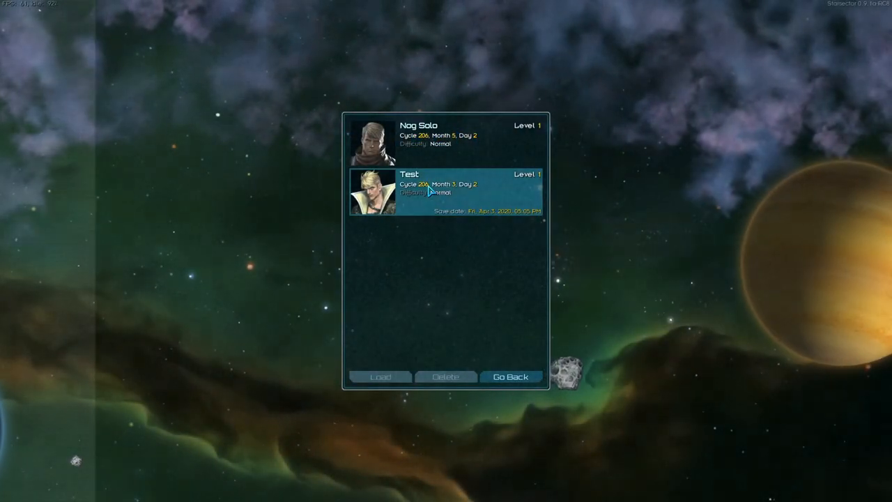
{"action": "left_click", "coordinate": [446, 137]}
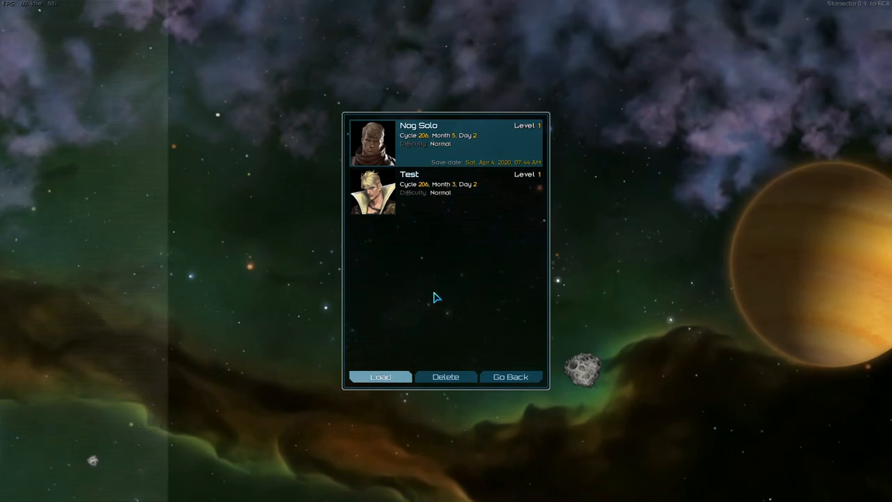
{"action": "left_click", "coordinate": [379, 376]}
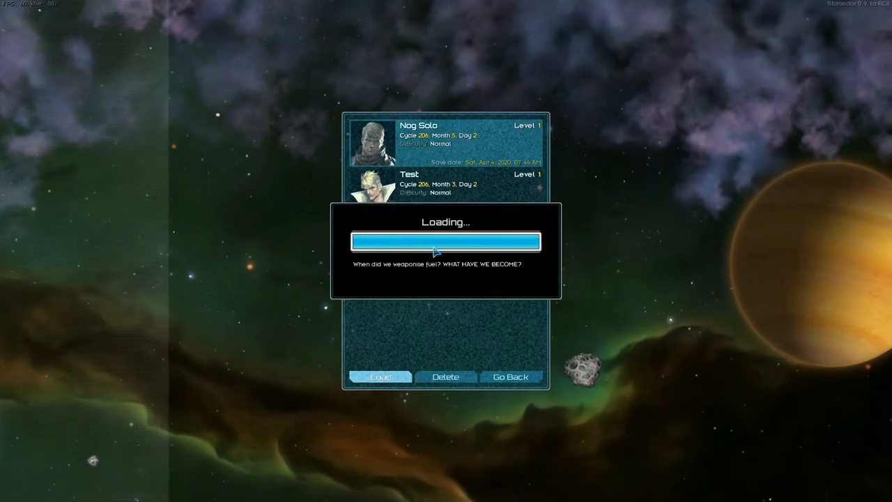
{"action": "left_click", "coordinate": [381, 377]}
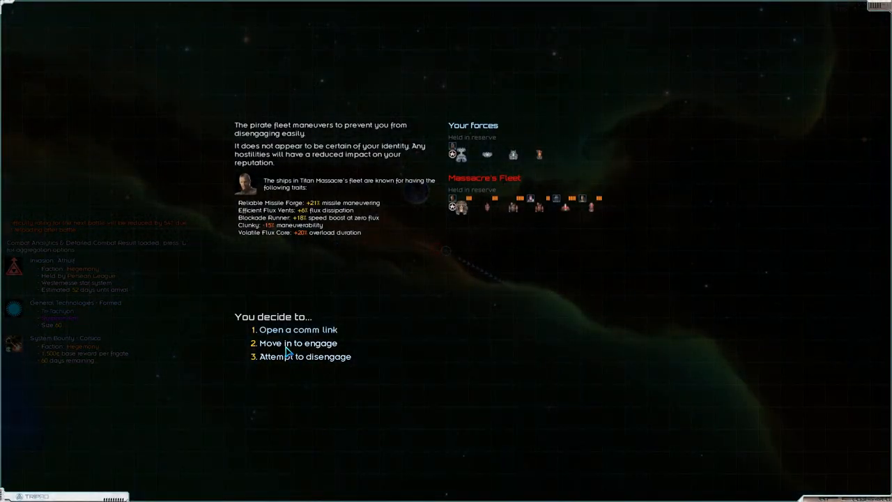
Step: Move in to engage the pirate fleet and continue into the battle
{"action": "left_click", "coordinate": [298, 343]}
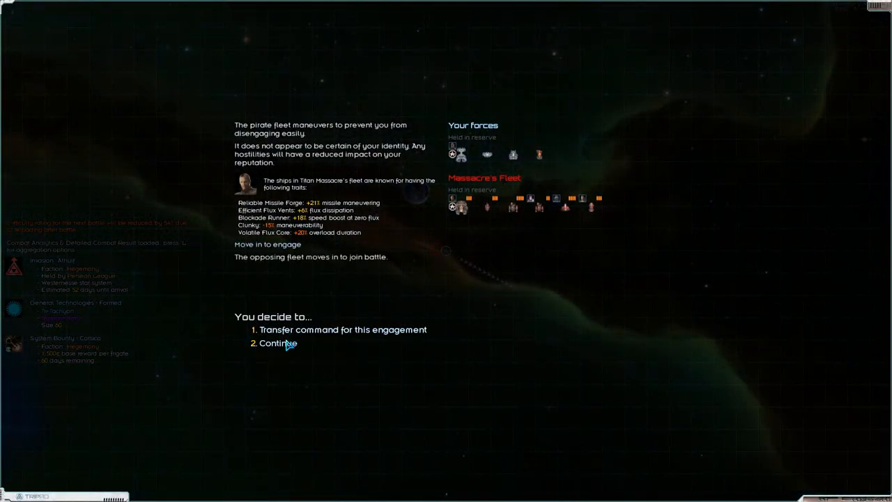
{"action": "left_click", "coordinate": [276, 343]}
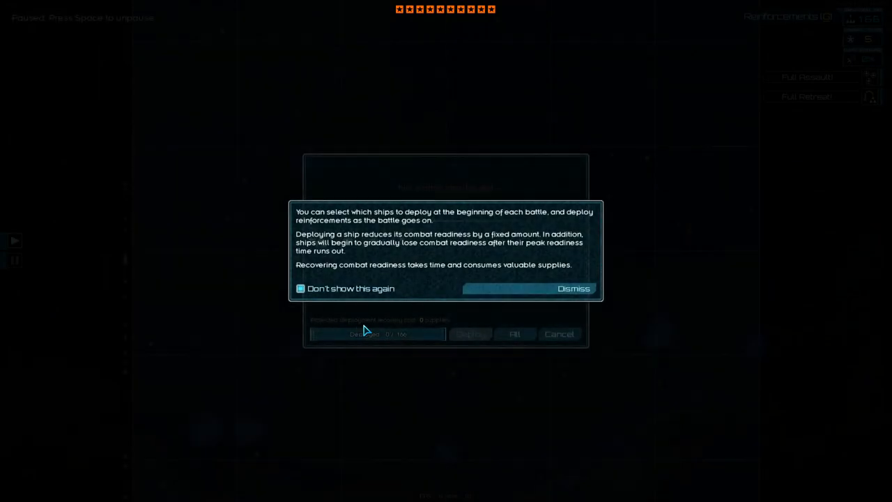
Step: Dismiss the deployment tip and deploy the chosen ships into the third battle attempt
{"action": "left_click", "coordinate": [574, 289]}
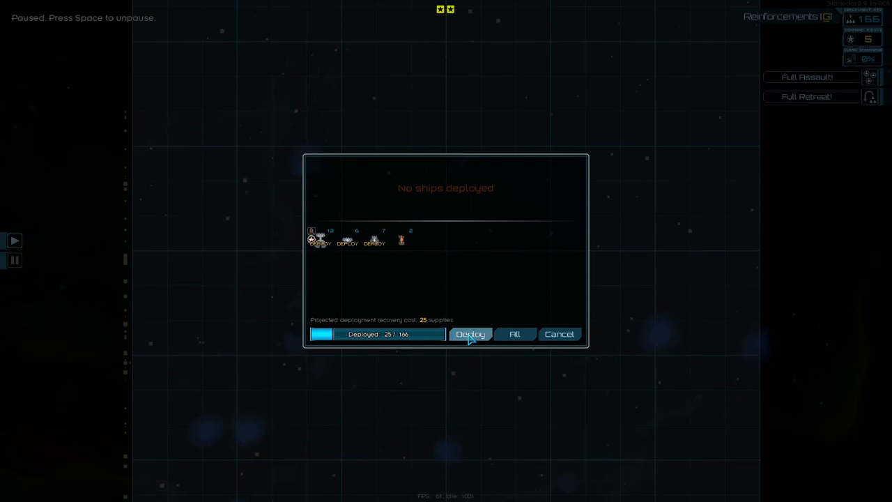
{"action": "left_click", "coordinate": [470, 335]}
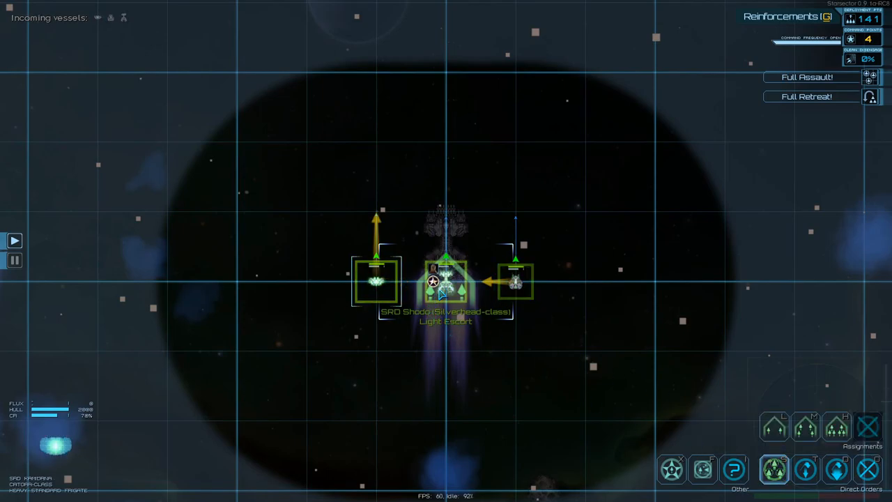
{"action": "left_click", "coordinate": [445, 285]}
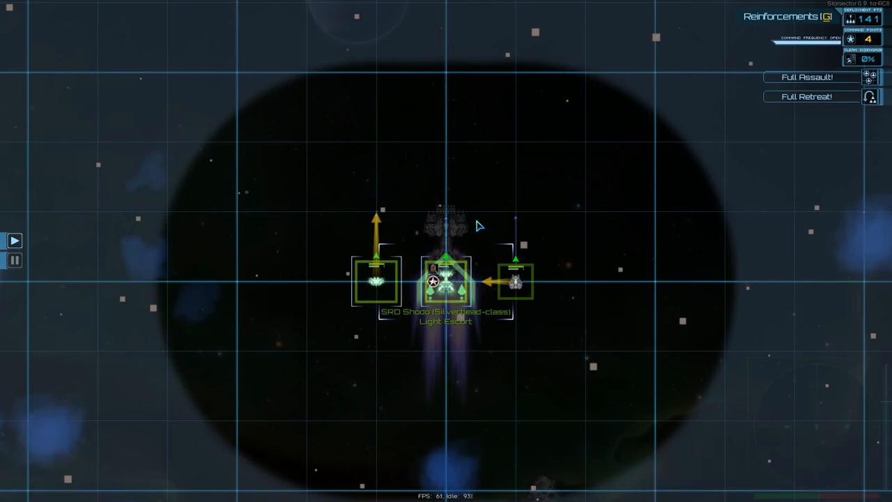
{"action": "mouse_move", "coordinate": [449, 240]}
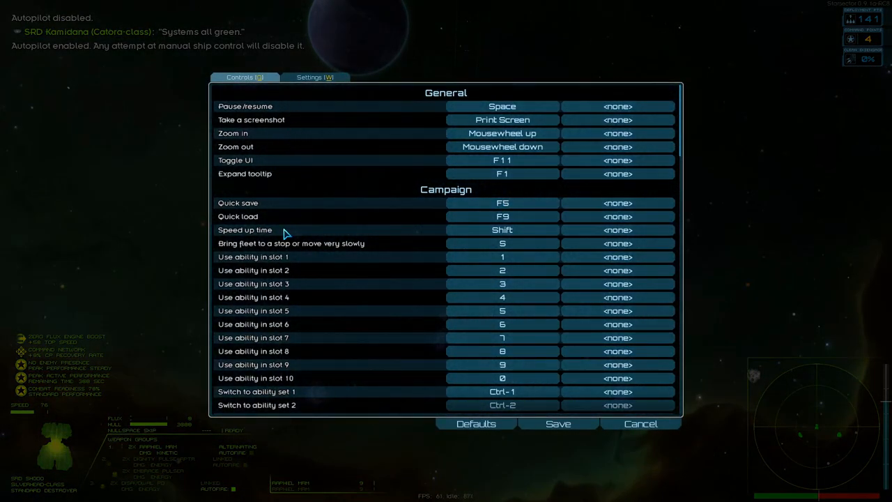
{"action": "mouse_move", "coordinate": [251, 144]}
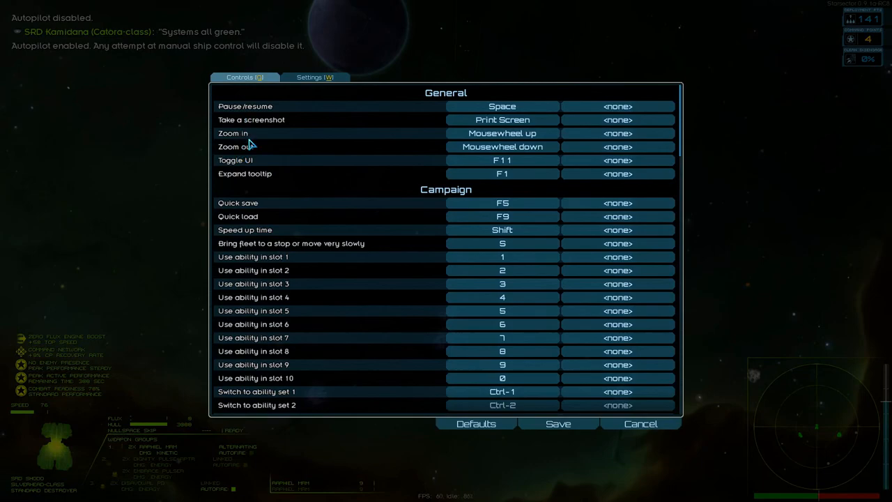
{"action": "scroll", "scroll_direction": "down", "scroll_amount": 3}
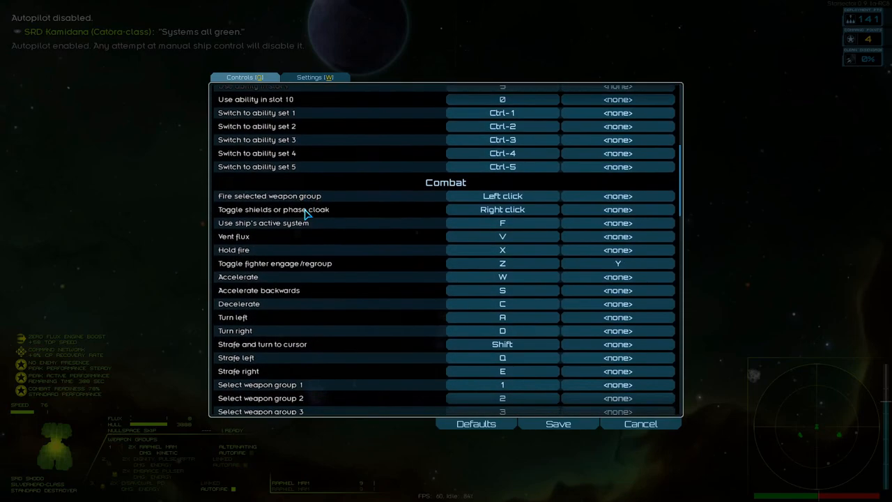
{"action": "mouse_move", "coordinate": [282, 227]}
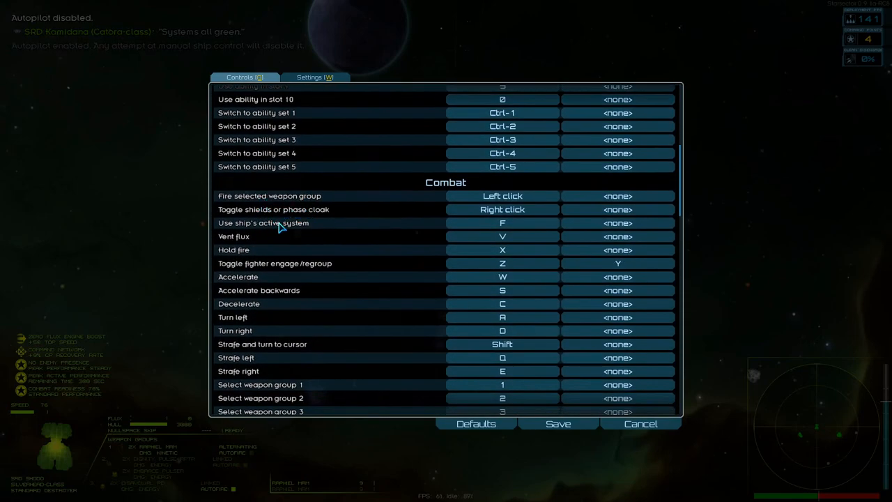
{"action": "mouse_move", "coordinate": [254, 267]}
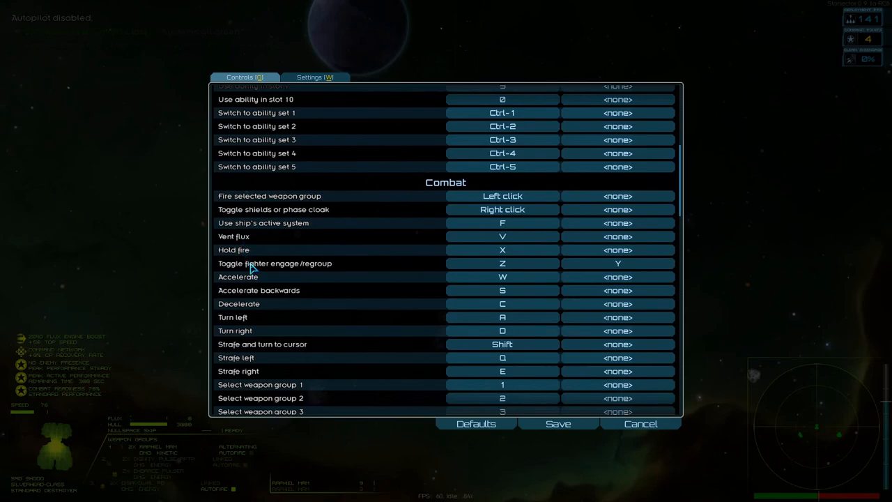
{"action": "mouse_move", "coordinate": [245, 349]}
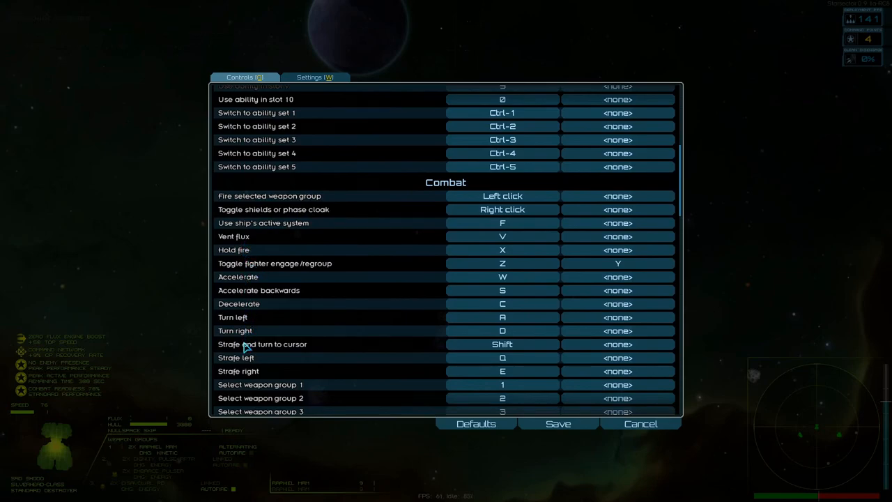
{"action": "scroll", "scroll_direction": "down", "scroll_amount": 3}
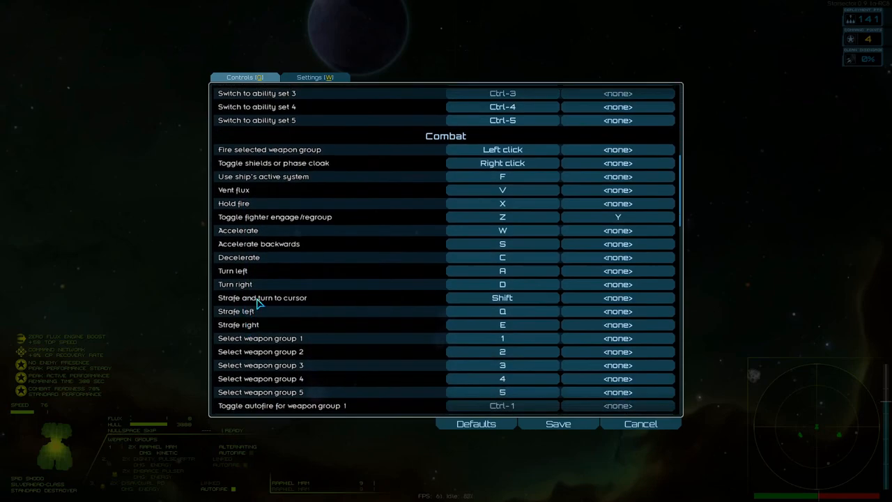
{"action": "mouse_move", "coordinate": [257, 323]}
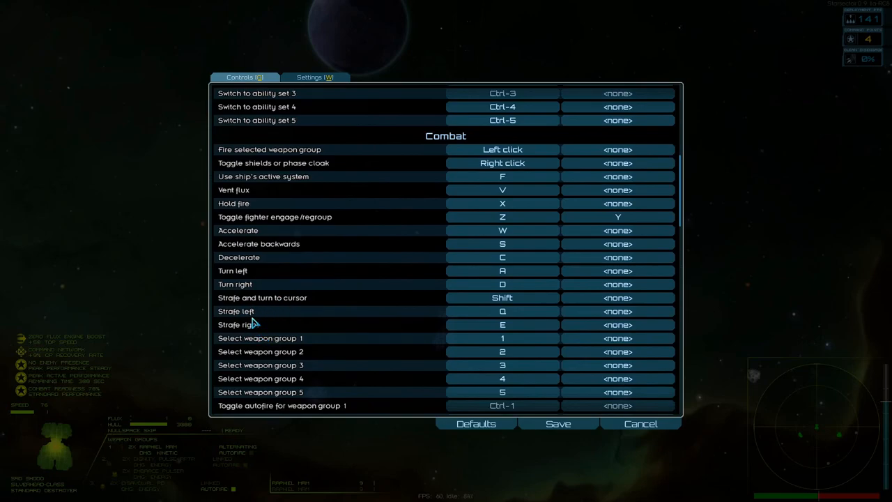
{"action": "mouse_move", "coordinate": [501, 299]}
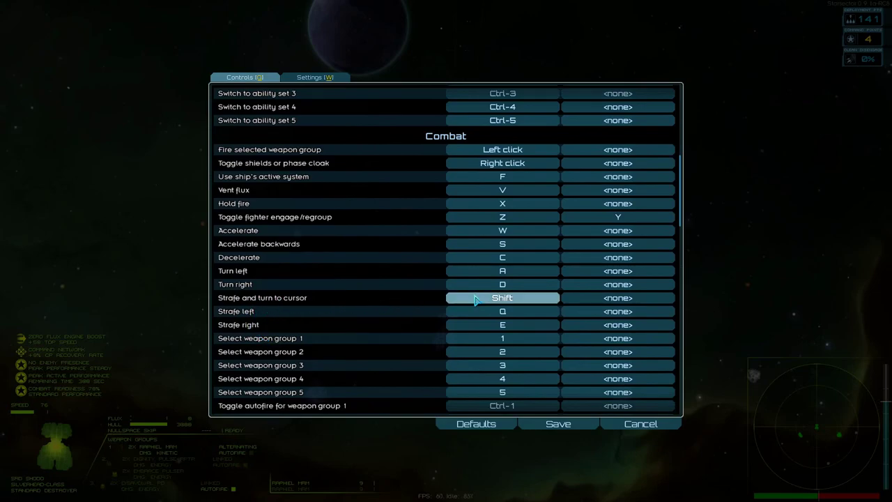
{"action": "mouse_move", "coordinate": [474, 287]}
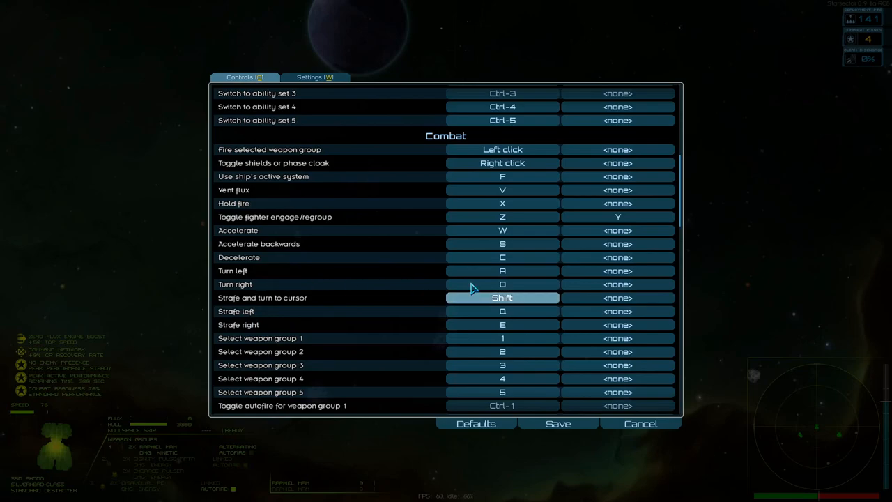
{"action": "left_click", "coordinate": [502, 284]}
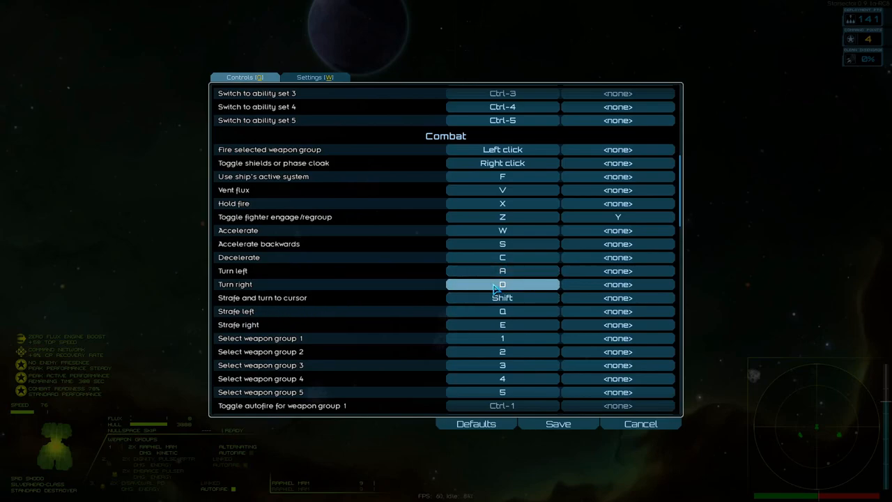
{"action": "mouse_move", "coordinate": [474, 311]}
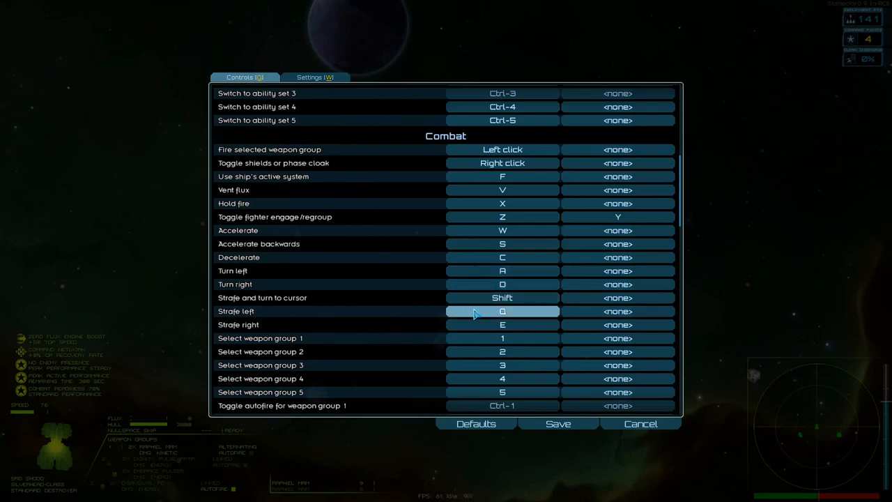
{"action": "scroll", "scroll_direction": "down", "scroll_amount": 3}
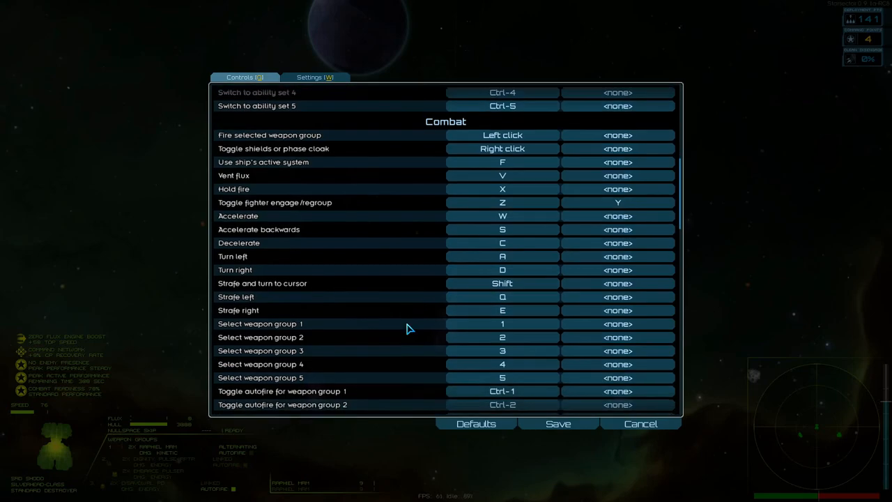
{"action": "scroll", "scroll_direction": "down", "scroll_amount": 3}
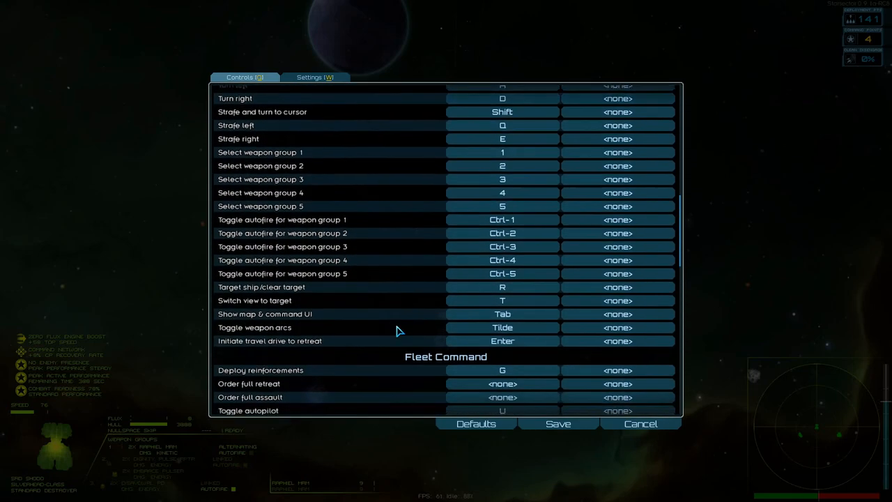
{"action": "mouse_move", "coordinate": [240, 318]}
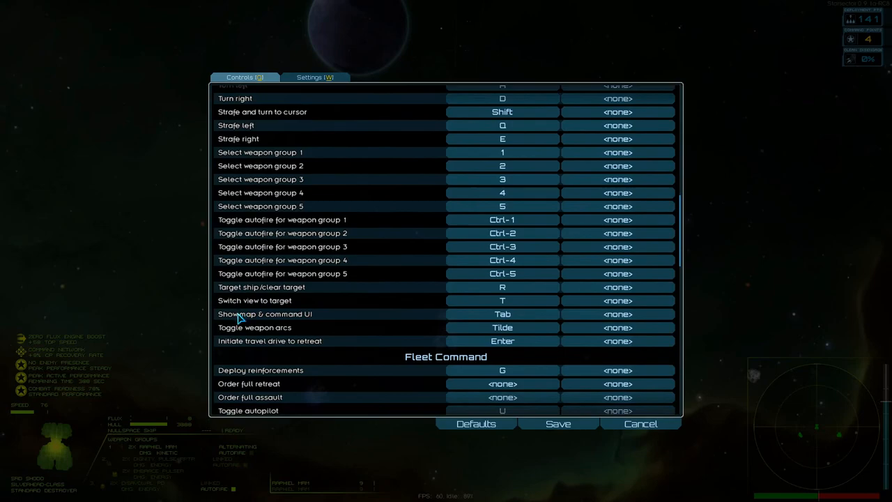
{"action": "scroll", "scroll_direction": "down", "scroll_amount": 3}
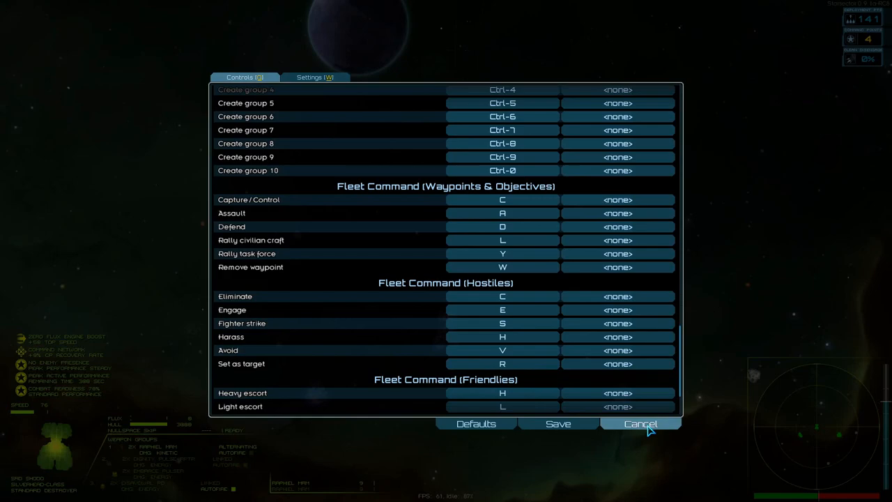
{"action": "left_click", "coordinate": [640, 423]}
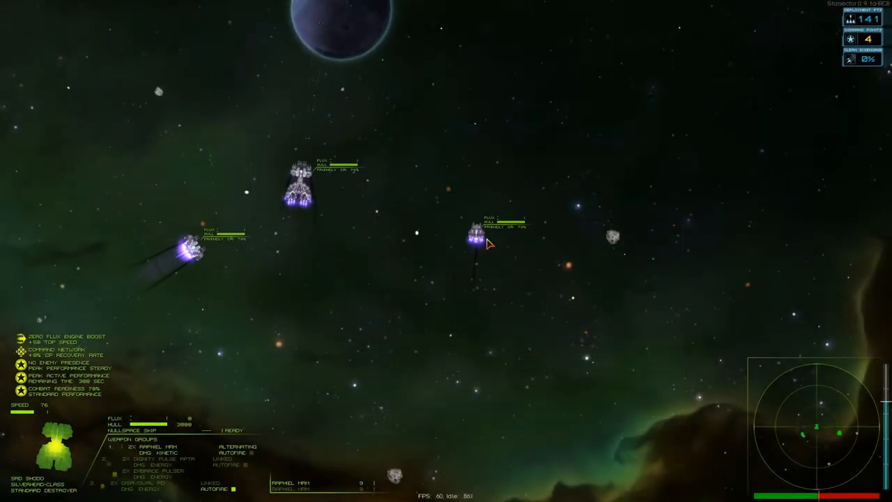
Step: Unpause the battle to carry on fighting the pirate fleet
{"action": "key", "text": "space"}
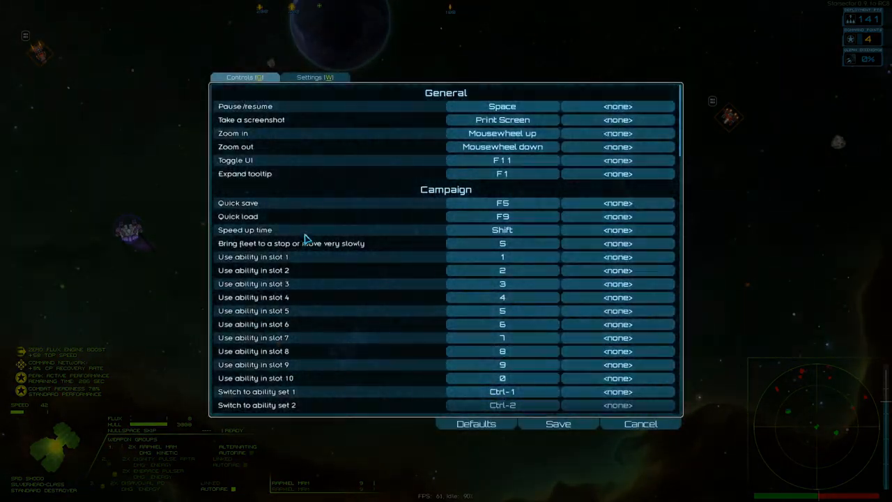
Step: Scroll through the Combat bindings to check weapon group and autofire keys, then close the list
{"action": "scroll", "scroll_direction": "down", "scroll_amount": 3}
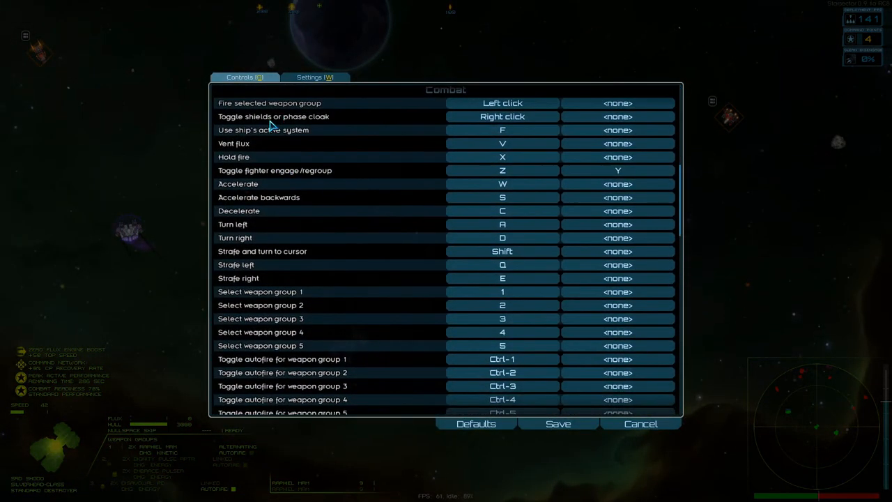
{"action": "mouse_move", "coordinate": [251, 148]}
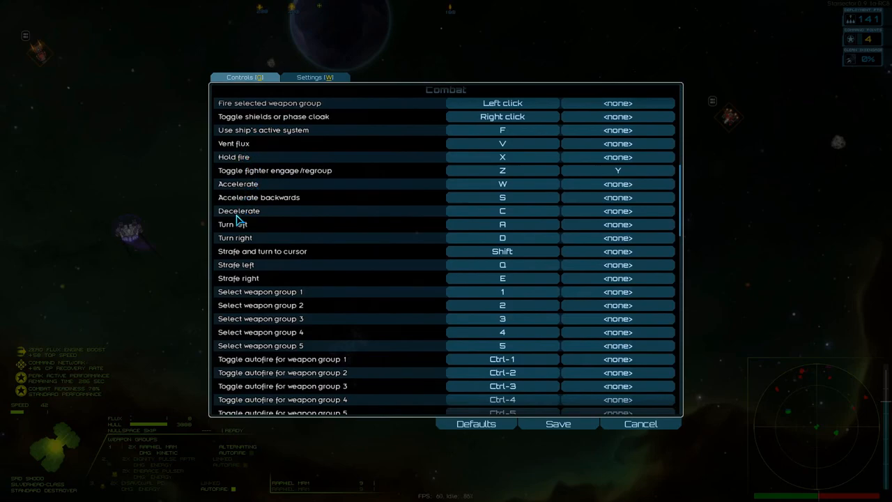
{"action": "mouse_move", "coordinate": [255, 279]}
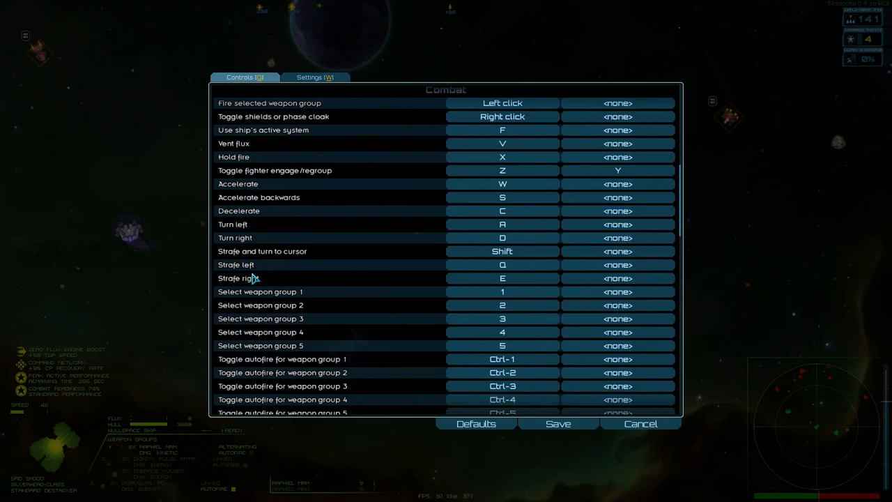
{"action": "scroll", "scroll_direction": "down", "scroll_amount": 3}
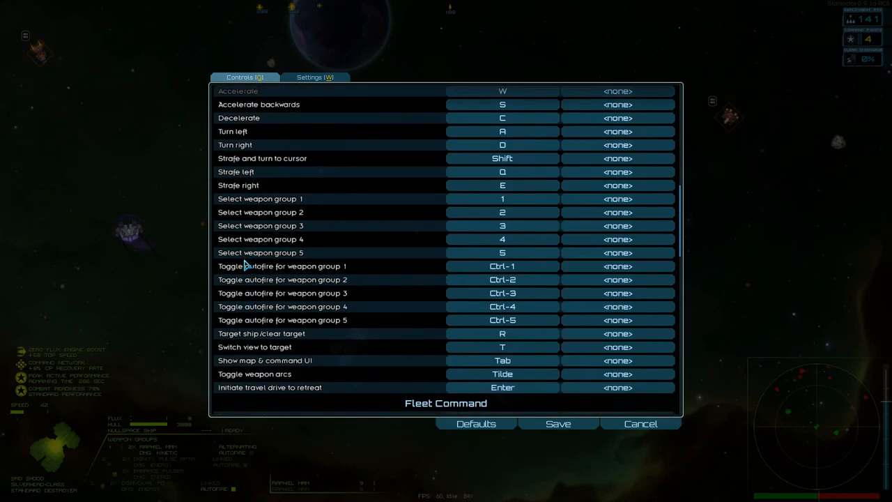
{"action": "mouse_move", "coordinate": [322, 297]}
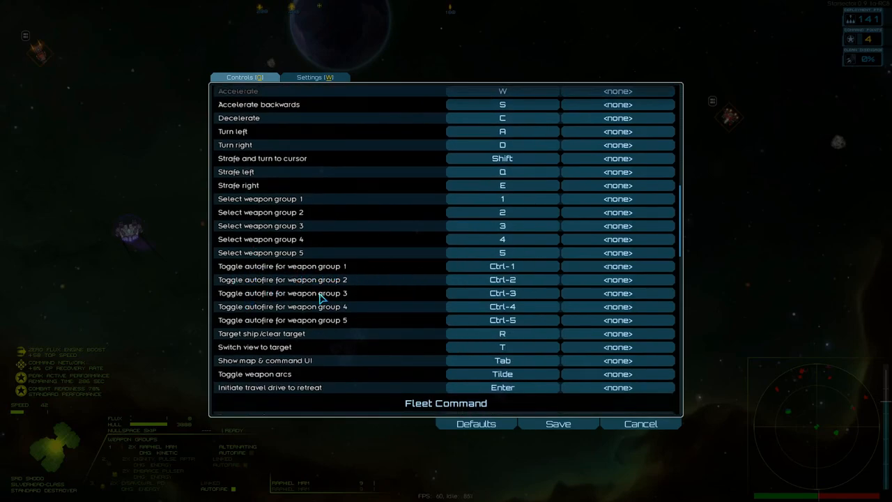
{"action": "mouse_move", "coordinate": [343, 301]}
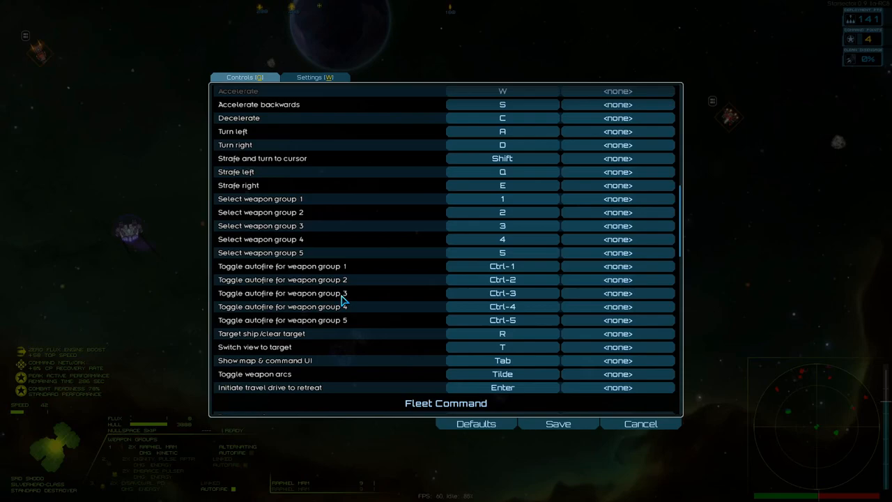
{"action": "left_click", "coordinate": [642, 424]}
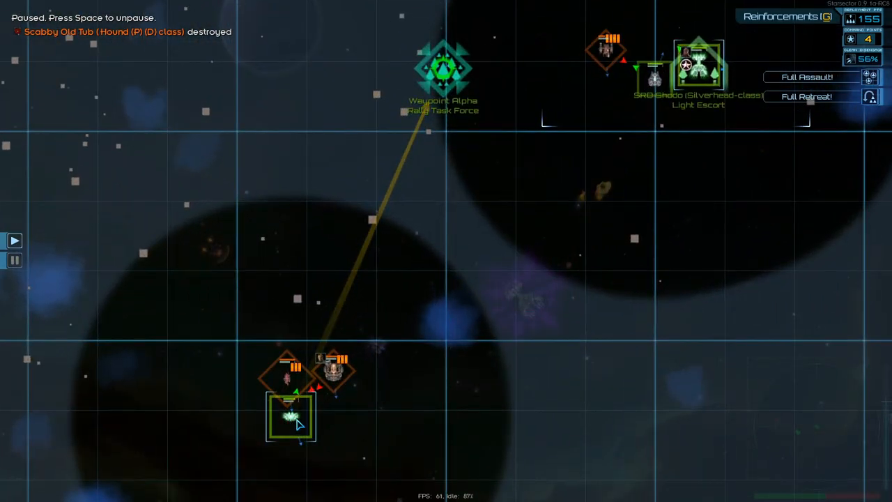
Step: Select own ship on the command map to order the attack on the SRD Shodo escort, then pause
{"action": "left_click", "coordinate": [696, 58]}
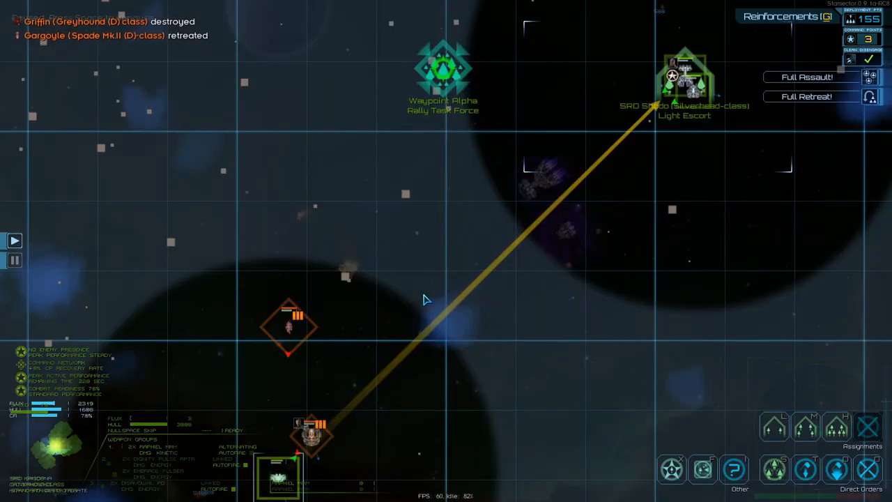
{"action": "key", "text": "space"}
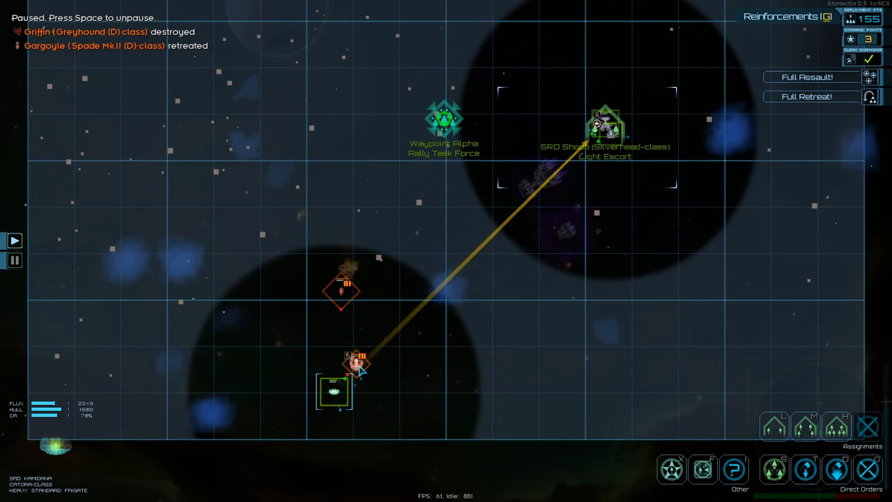
{"action": "mouse_move", "coordinate": [354, 388]}
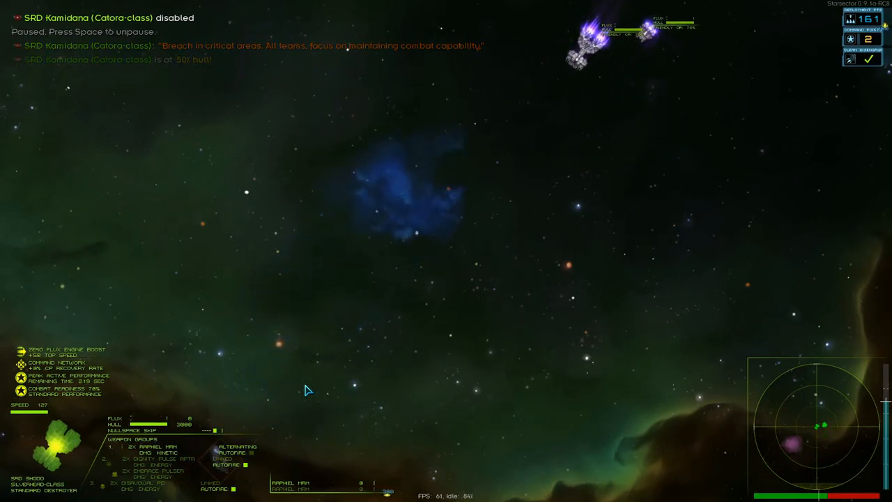
Step: Resume the battle and fight on until the enemy fleet is defeated
{"action": "key", "text": "Space"}
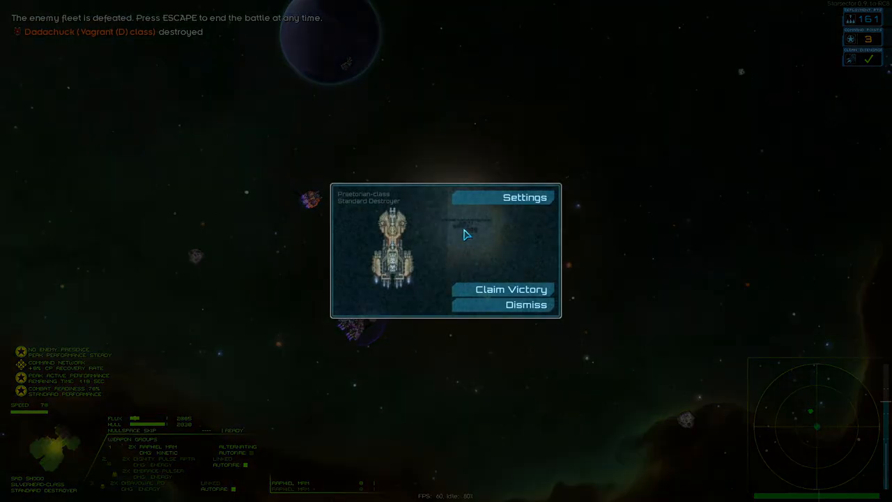
Step: Claim victory, pursue the fleeing pirates under the second-in-command and confirm the pursuit craft
{"action": "left_click", "coordinate": [511, 305]}
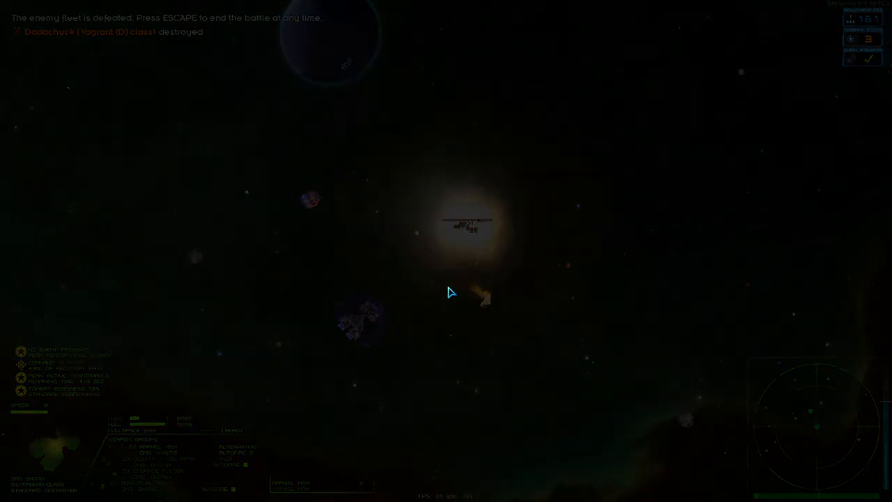
{"action": "key", "text": "escape"}
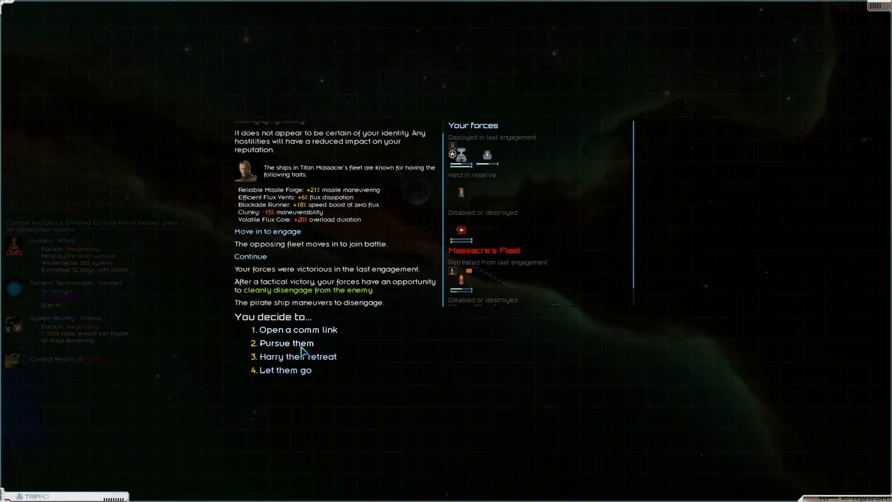
{"action": "mouse_move", "coordinate": [456, 271]}
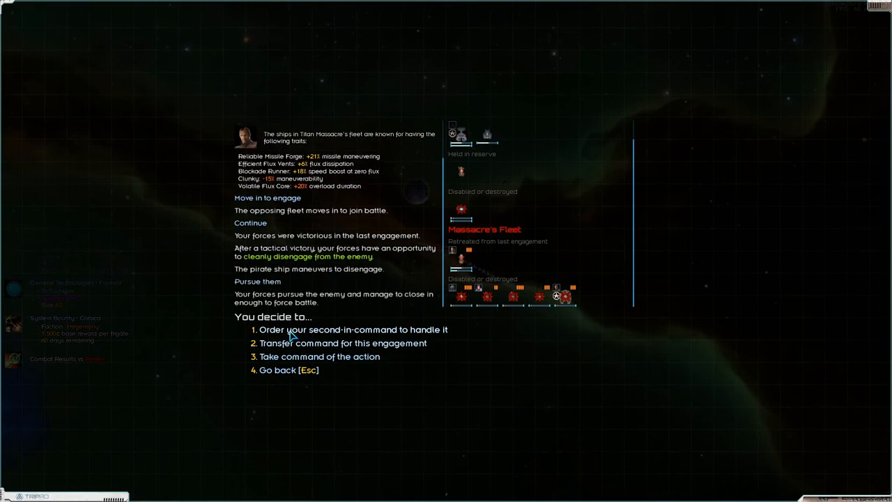
{"action": "left_click", "coordinate": [354, 329]}
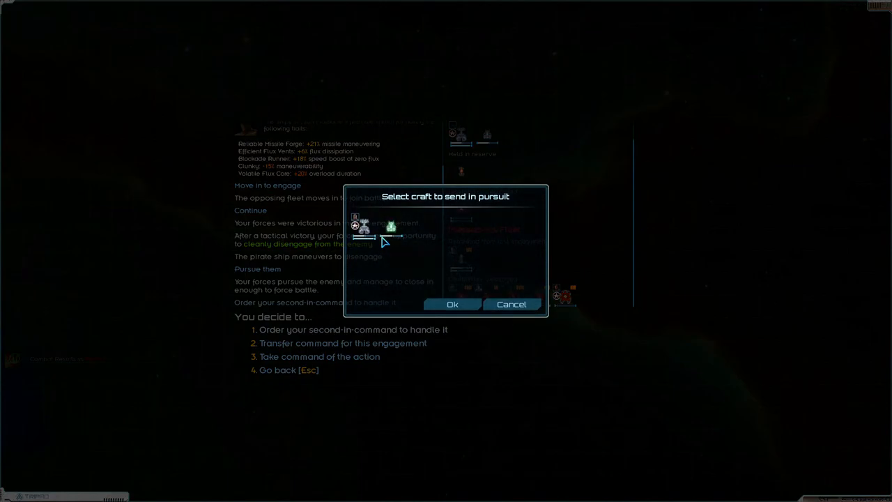
{"action": "left_click", "coordinate": [451, 304]}
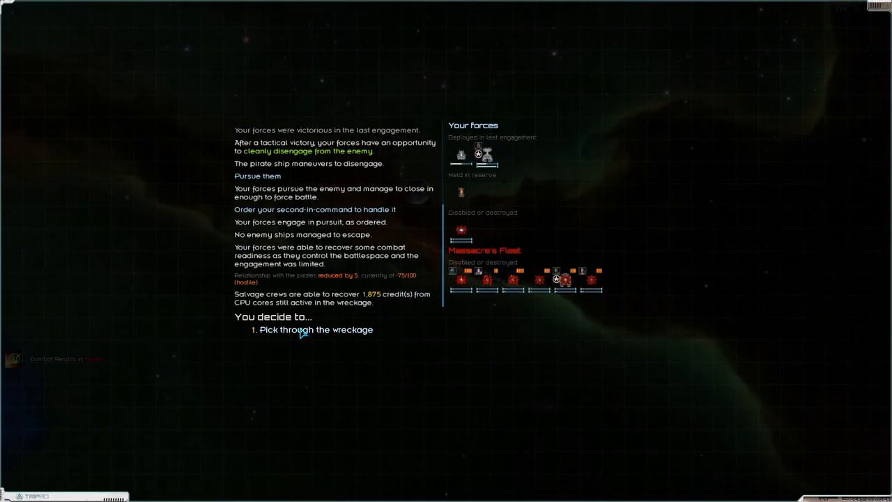
Step: Pick through the wreckage, take all salvage except the heavy machinery, and confirm
{"action": "left_click", "coordinate": [311, 329]}
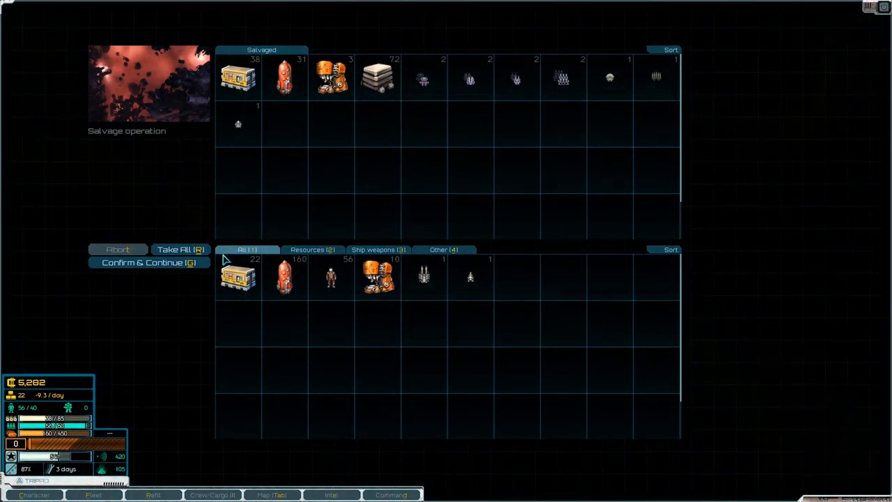
{"action": "left_click", "coordinate": [182, 248]}
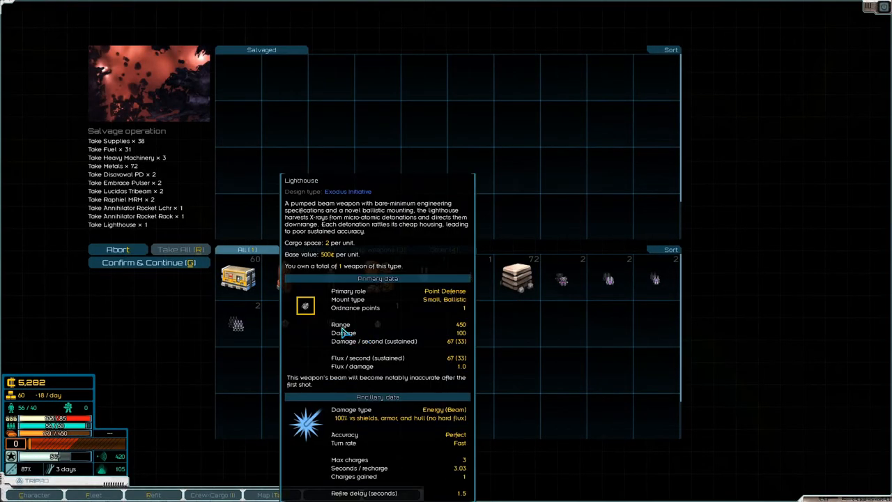
{"action": "mouse_move", "coordinate": [510, 319]}
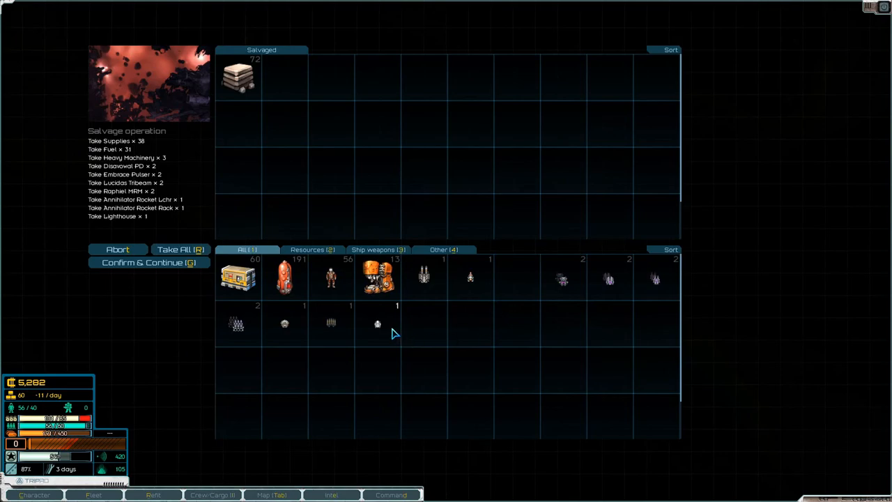
{"action": "mouse_move", "coordinate": [377, 323]}
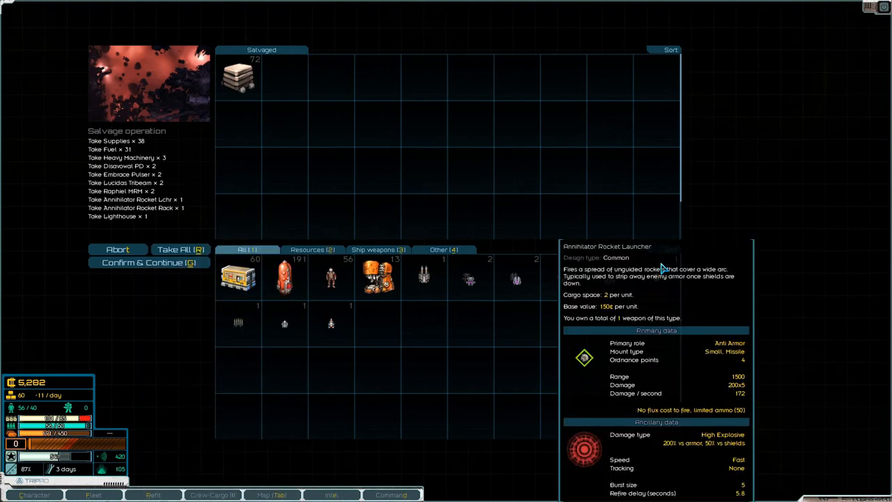
{"action": "mouse_move", "coordinate": [254, 313]}
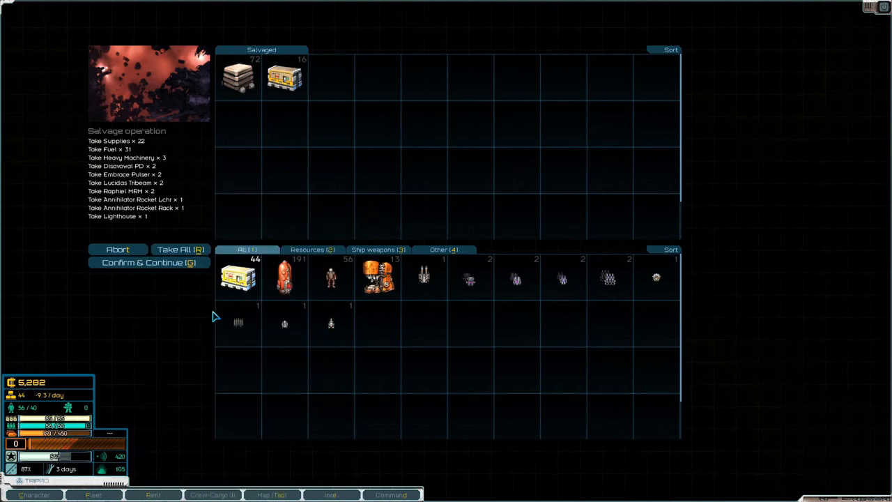
{"action": "mouse_move", "coordinate": [175, 288]}
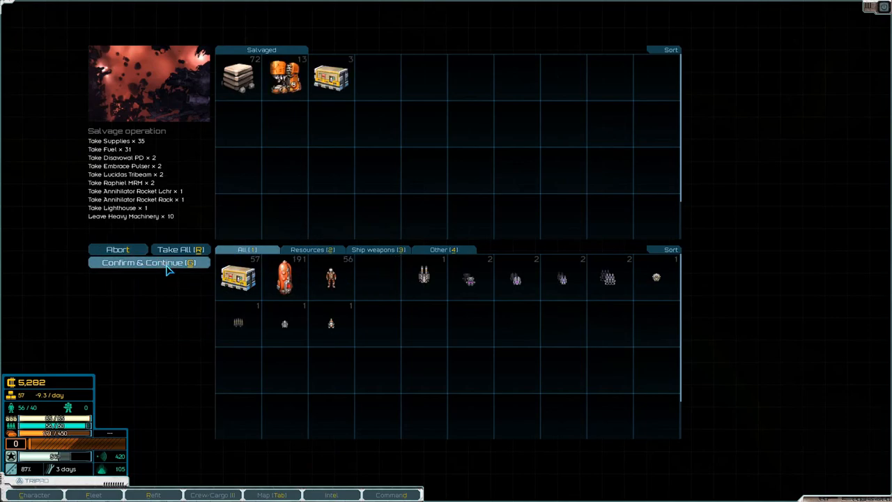
{"action": "left_click", "coordinate": [147, 262]}
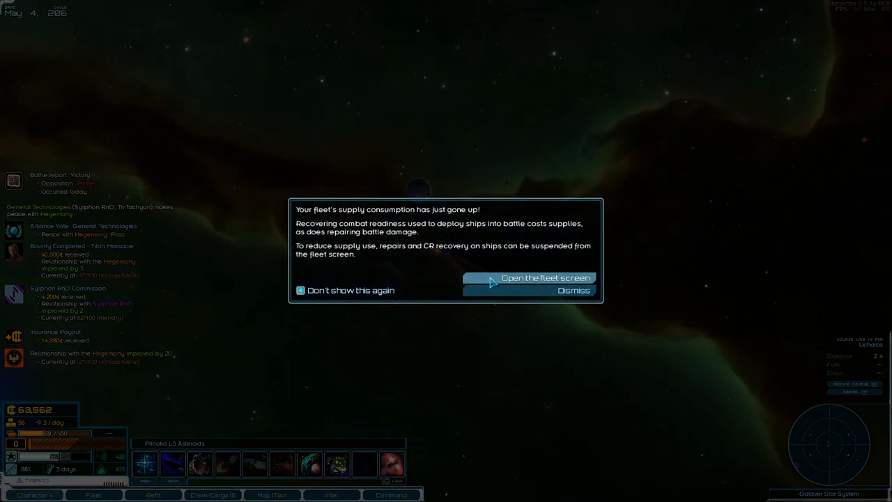
Step: Dismiss the supply notice and bring up the Bounties intel with the completed Titan Massacre entry
{"action": "left_click", "coordinate": [568, 289]}
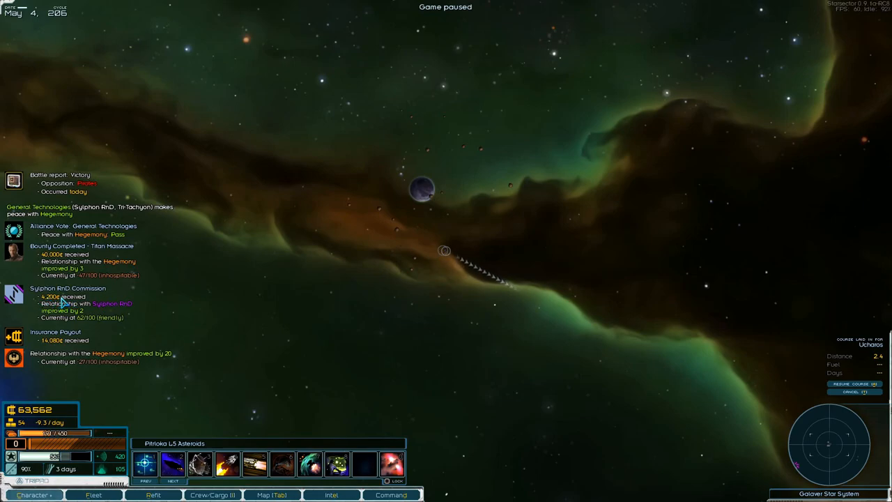
{"action": "mouse_move", "coordinate": [67, 258]}
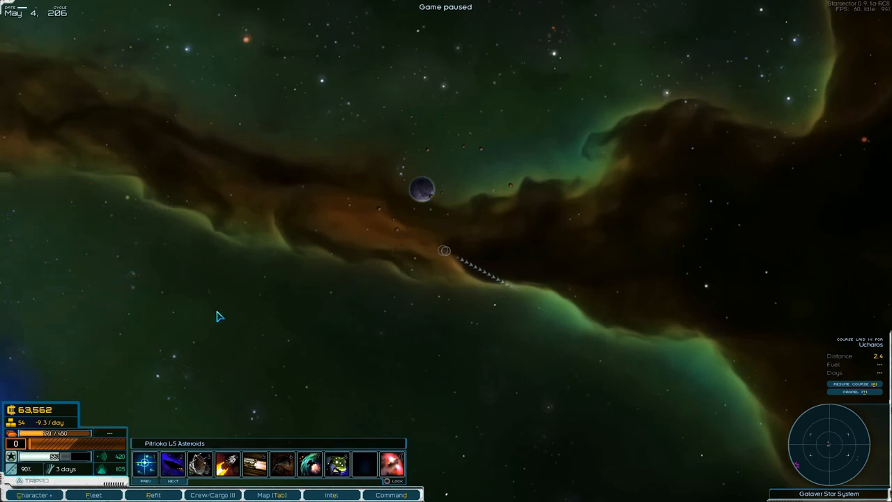
{"action": "left_click", "coordinate": [332, 497]}
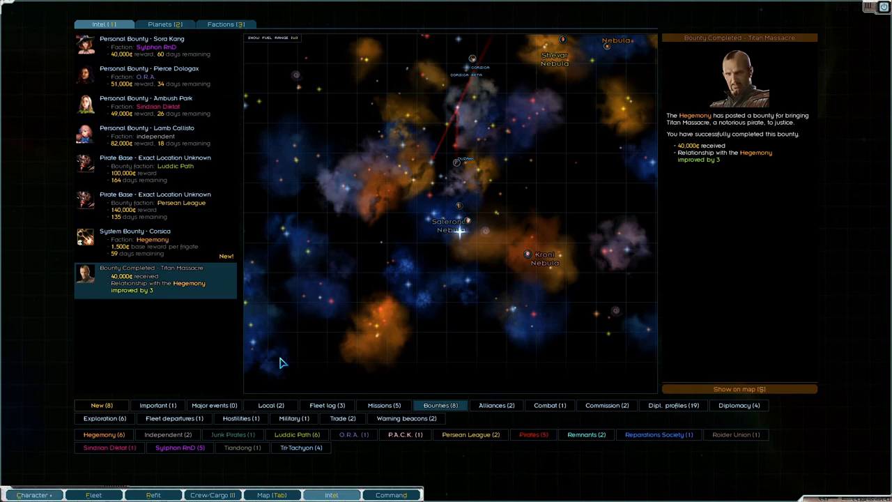
Step: Filter to new fleet log entries, read the battle report, then view the 14,080-credit insurance payout
{"action": "left_click", "coordinate": [100, 404]}
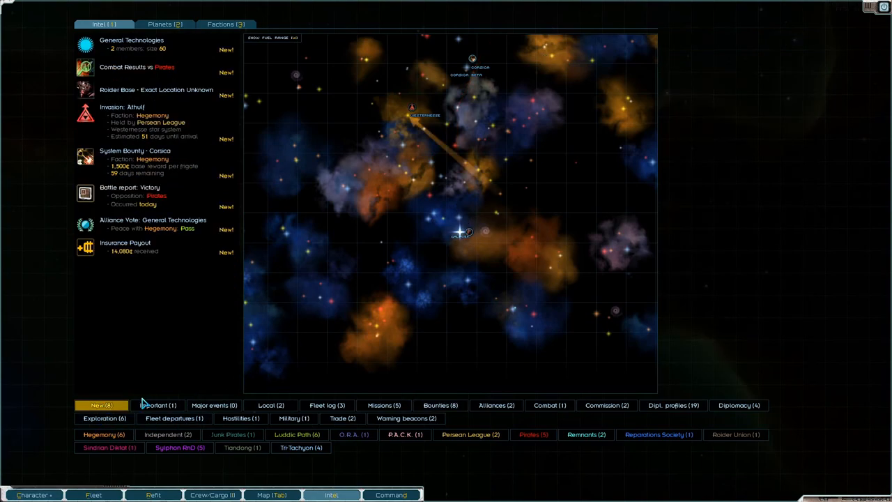
{"action": "left_click", "coordinate": [326, 404]}
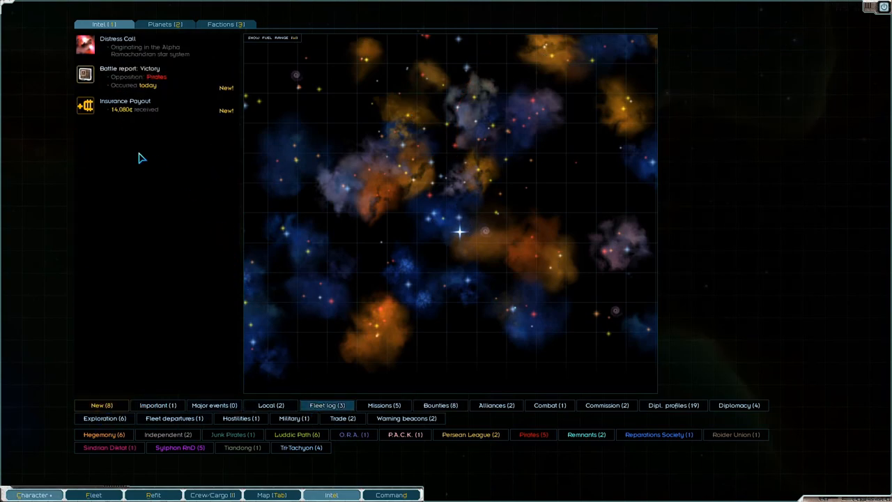
{"action": "left_click", "coordinate": [132, 76]}
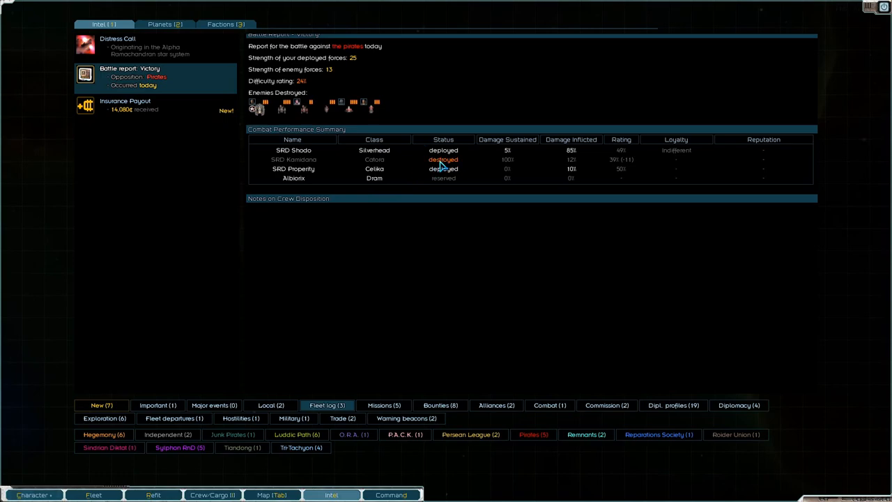
{"action": "mouse_move", "coordinate": [367, 166]}
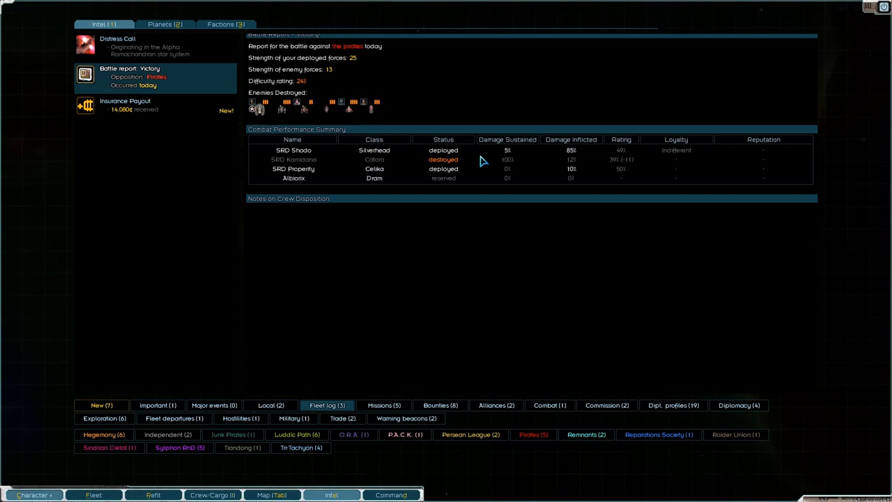
{"action": "mouse_move", "coordinate": [513, 167]}
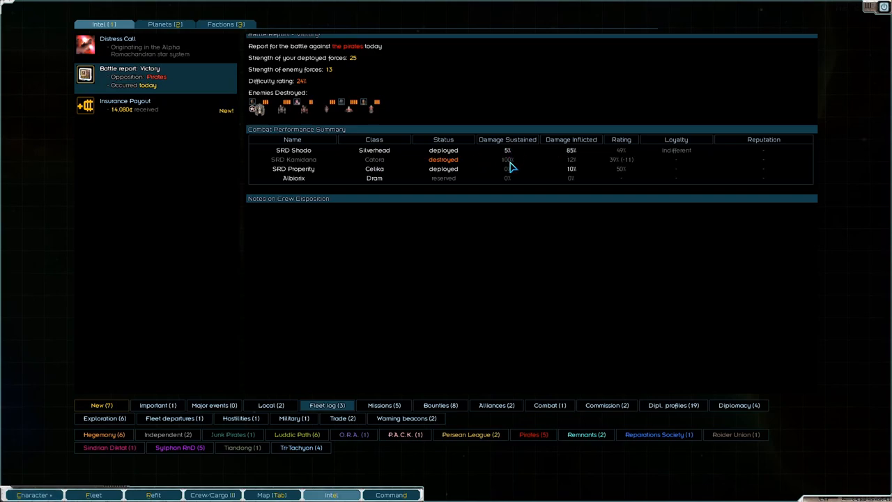
{"action": "mouse_move", "coordinate": [627, 165]}
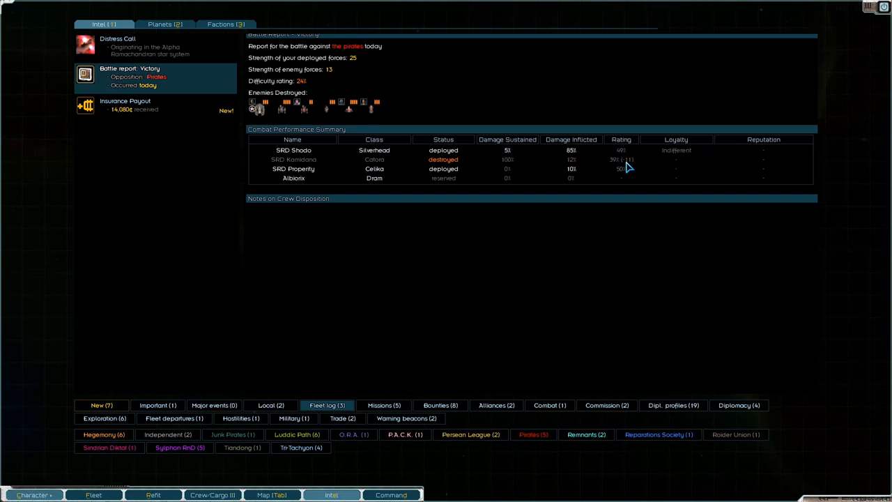
{"action": "mouse_move", "coordinate": [775, 152]}
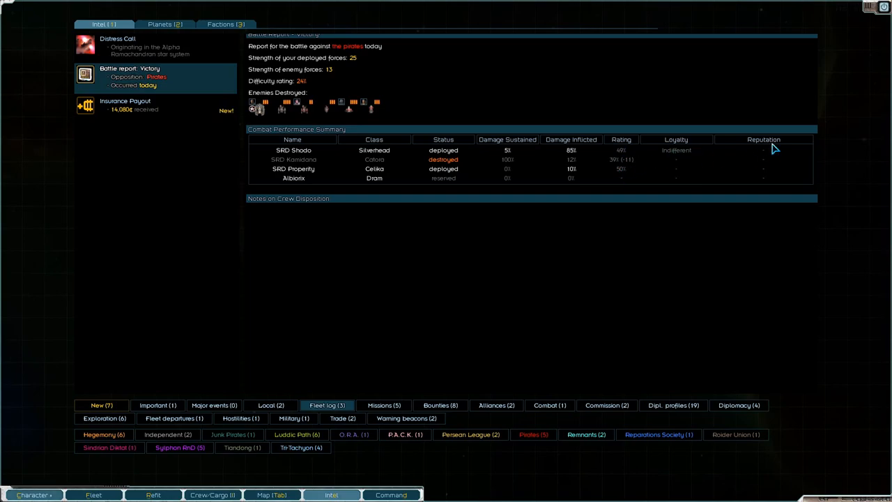
{"action": "mouse_move", "coordinate": [780, 174]}
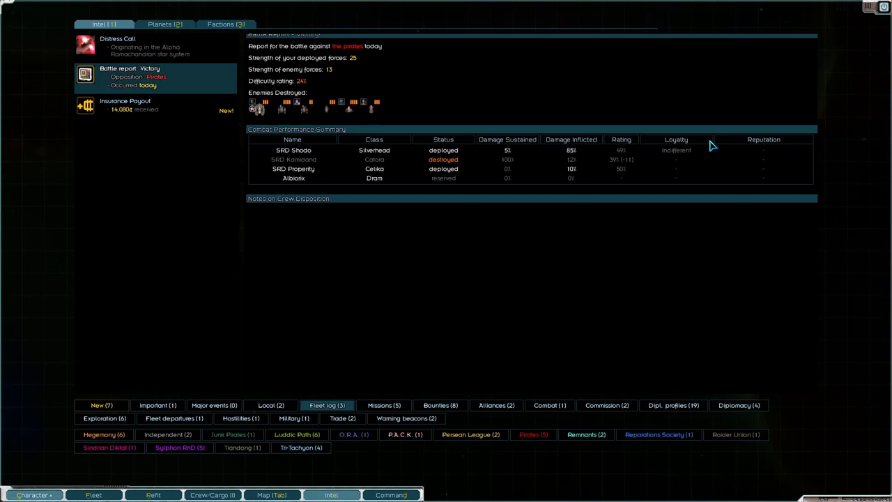
{"action": "mouse_move", "coordinate": [658, 153]}
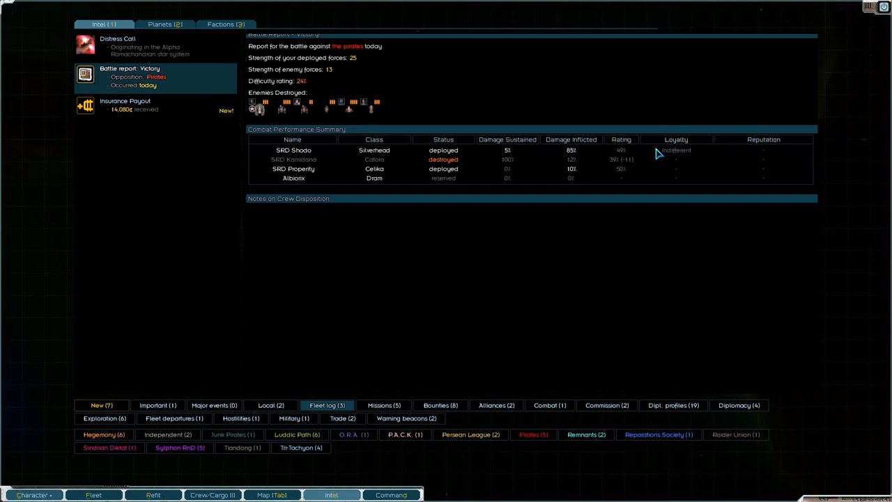
{"action": "mouse_move", "coordinate": [430, 232]}
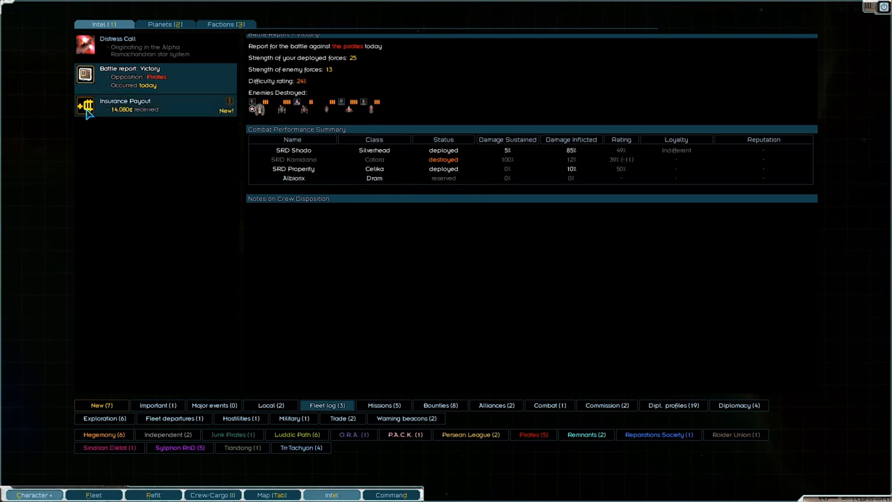
{"action": "left_click", "coordinate": [139, 105]}
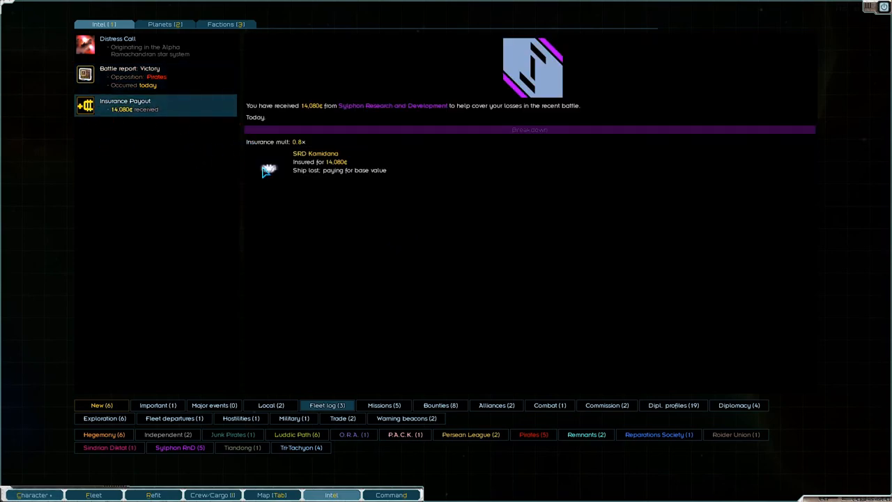
{"action": "mouse_move", "coordinate": [270, 170]}
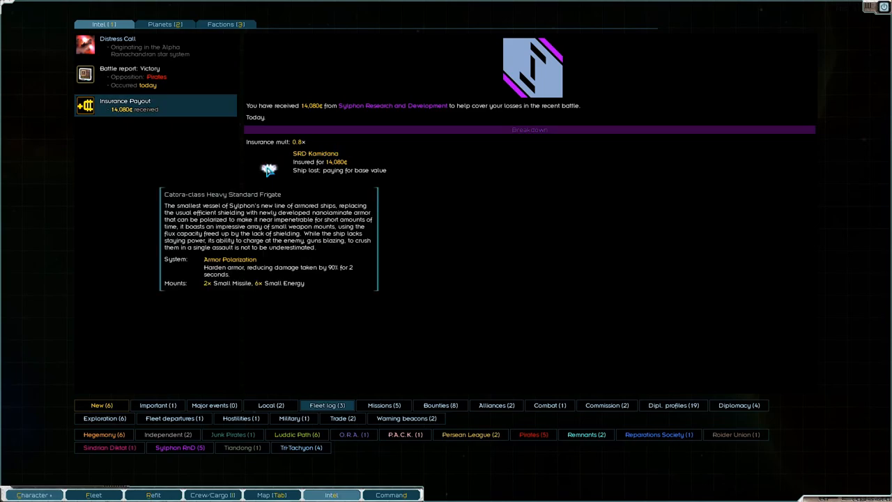
{"action": "mouse_move", "coordinate": [105, 125]}
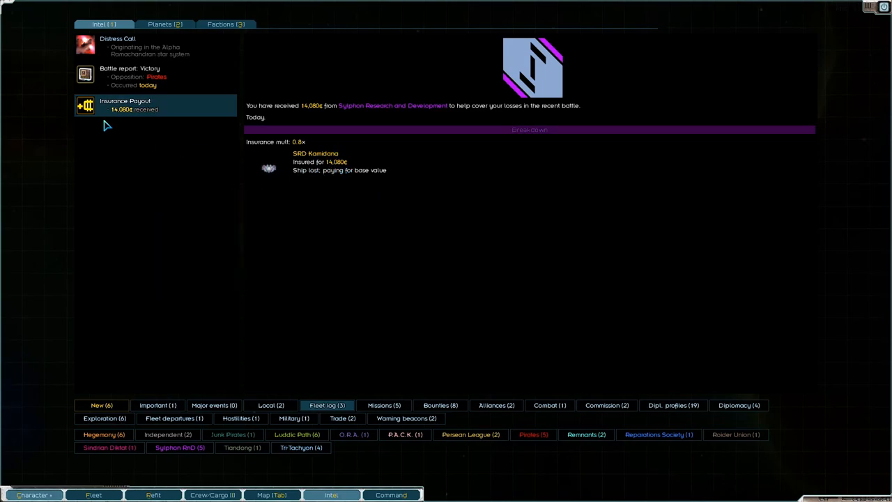
{"action": "mouse_move", "coordinate": [867, 11]}
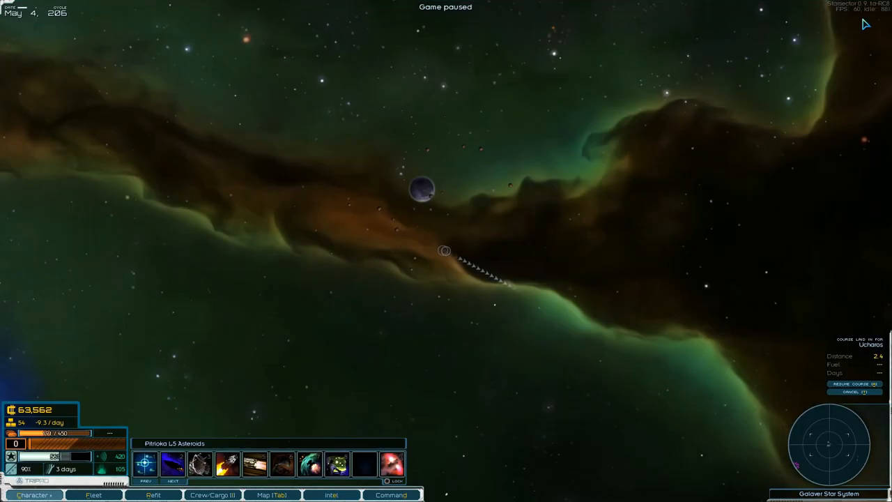
{"action": "mouse_move", "coordinate": [33, 435]}
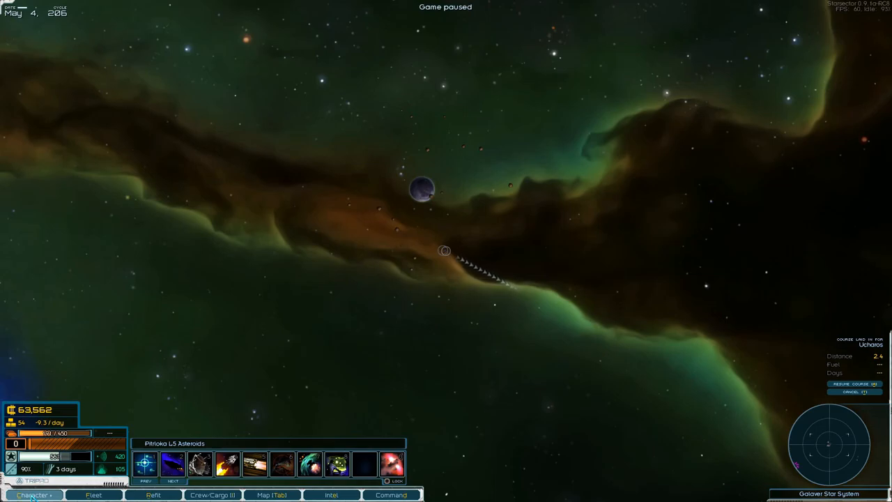
Step: Raise the Technology aptitude from 1 to 2 with the last character point
{"action": "left_click", "coordinate": [33, 494]}
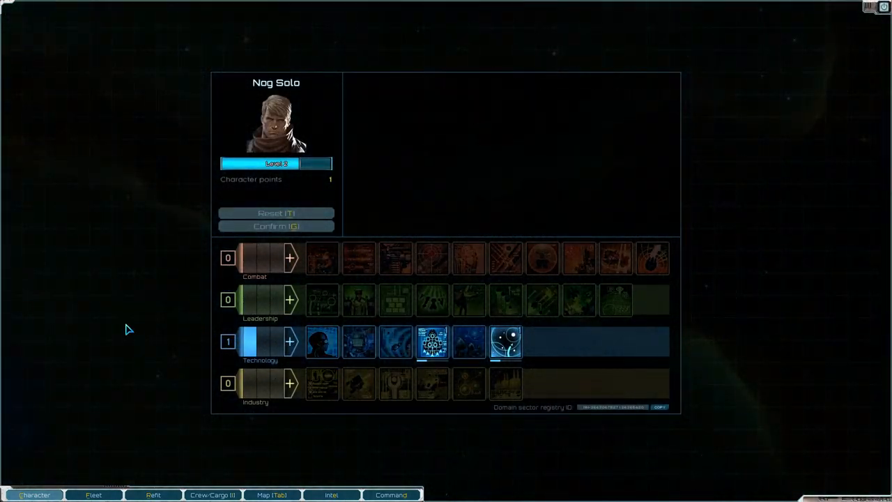
{"action": "mouse_move", "coordinate": [271, 396]}
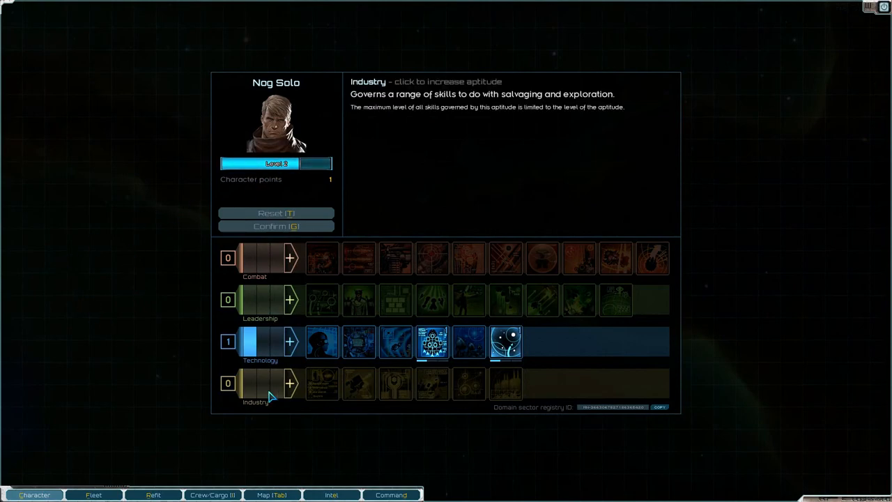
{"action": "left_click", "coordinate": [290, 341]}
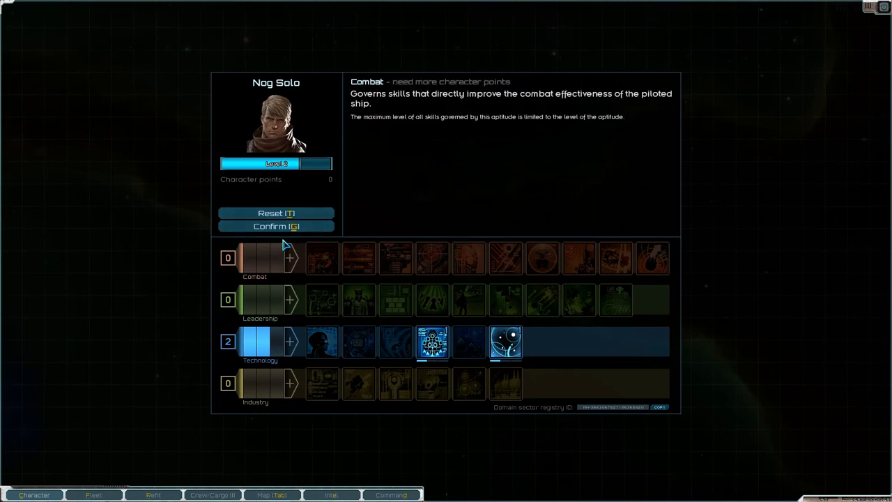
{"action": "mouse_move", "coordinate": [469, 343]}
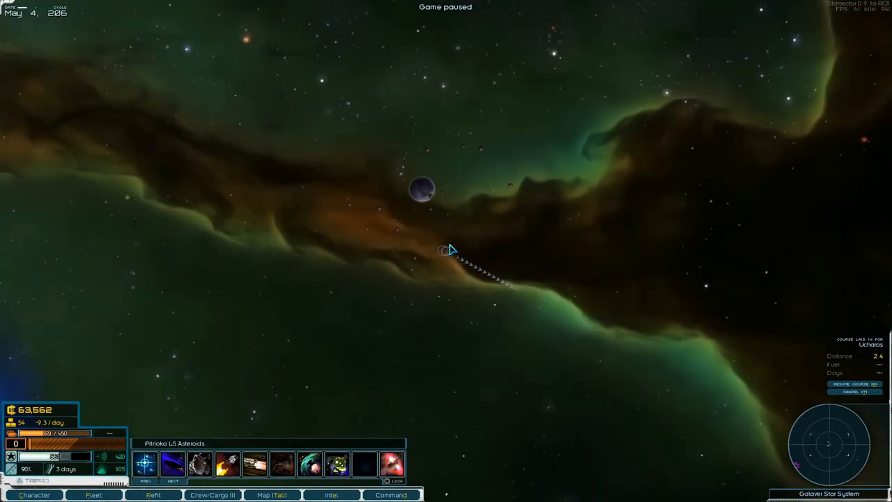
Step: Resume travel, then pick a destination star system on the hyperspace sector map
{"action": "left_click", "coordinate": [285, 493]}
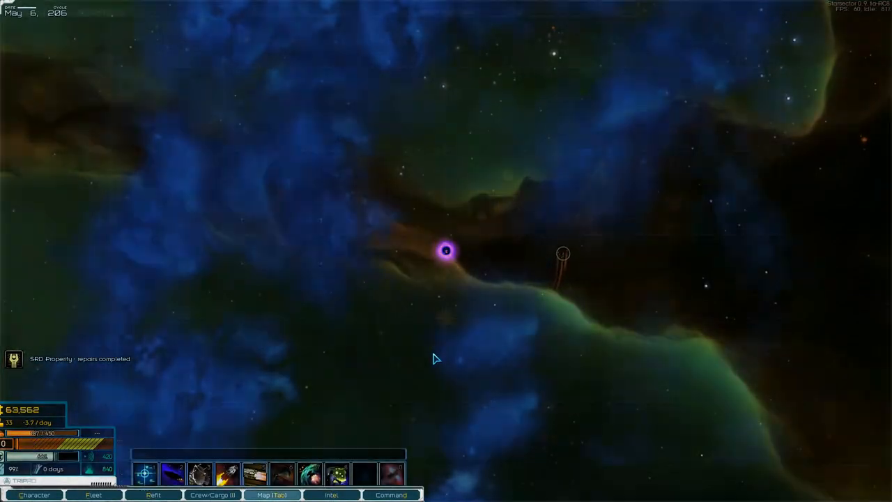
{"action": "left_click", "coordinate": [290, 493]}
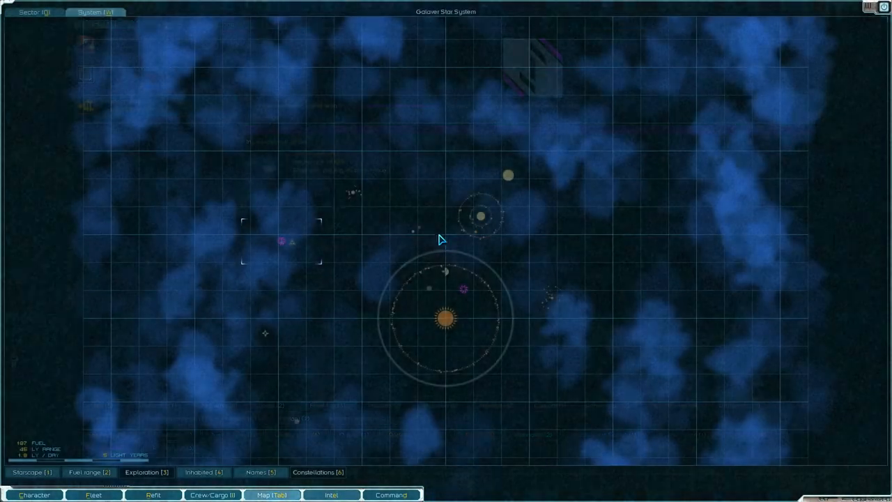
{"action": "left_click", "coordinate": [35, 11]}
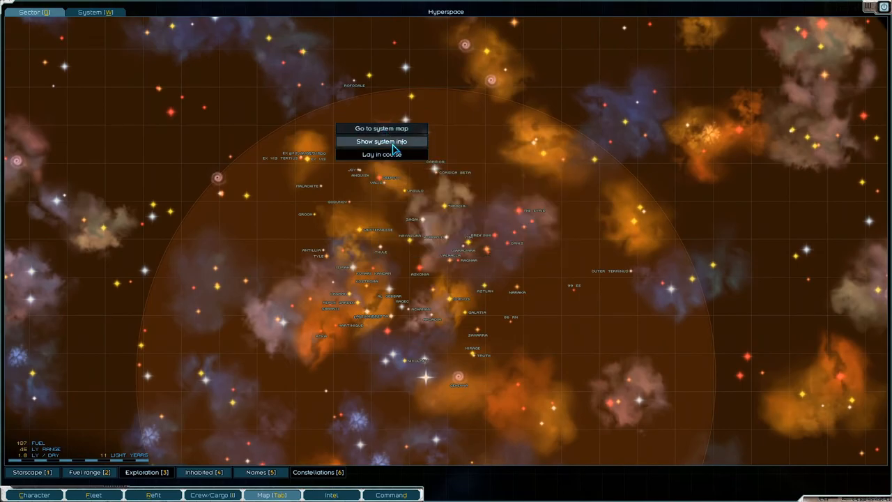
{"action": "left_click", "coordinate": [379, 154]}
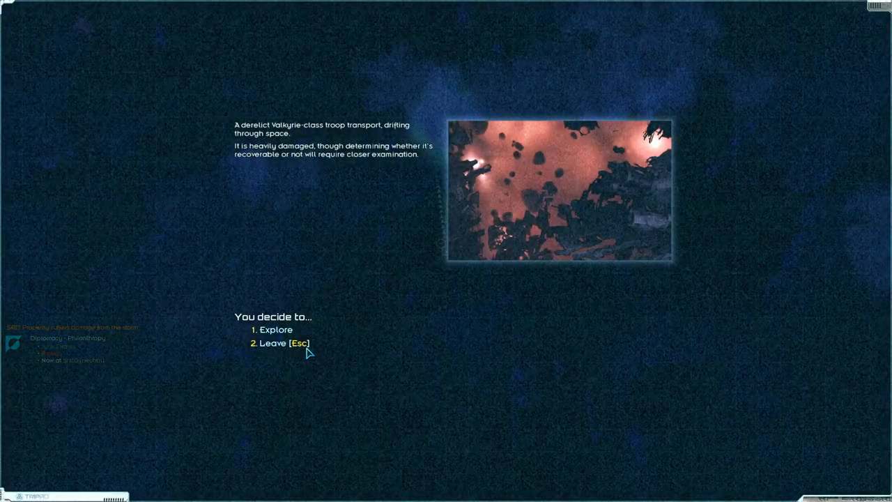
{"action": "left_click", "coordinate": [276, 329]}
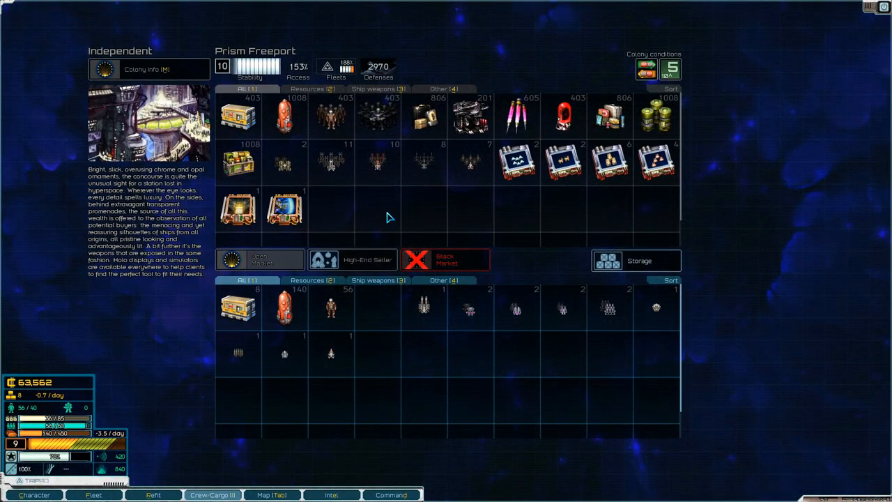
{"action": "mouse_move", "coordinate": [286, 209]}
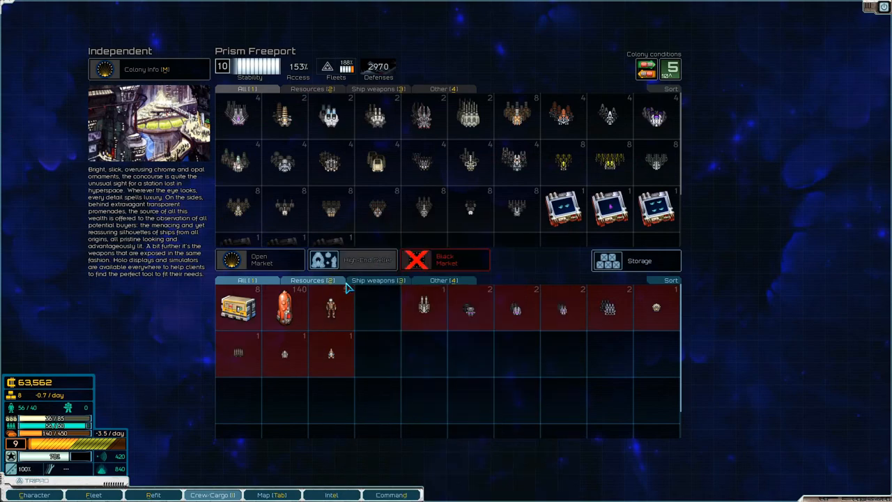
{"action": "mouse_move", "coordinate": [331, 306]}
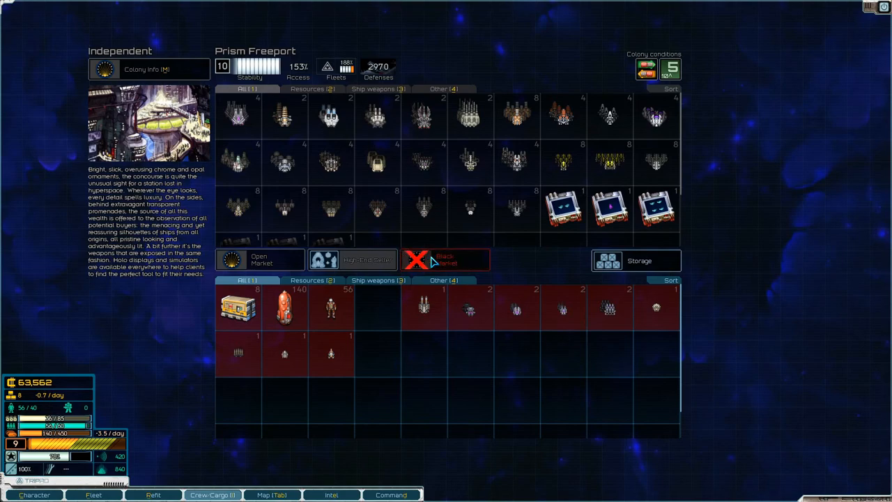
Step: Buy supplies and fuel from Prism Freeport's black market, leaving 51,635 credits
{"action": "left_click", "coordinate": [446, 259]}
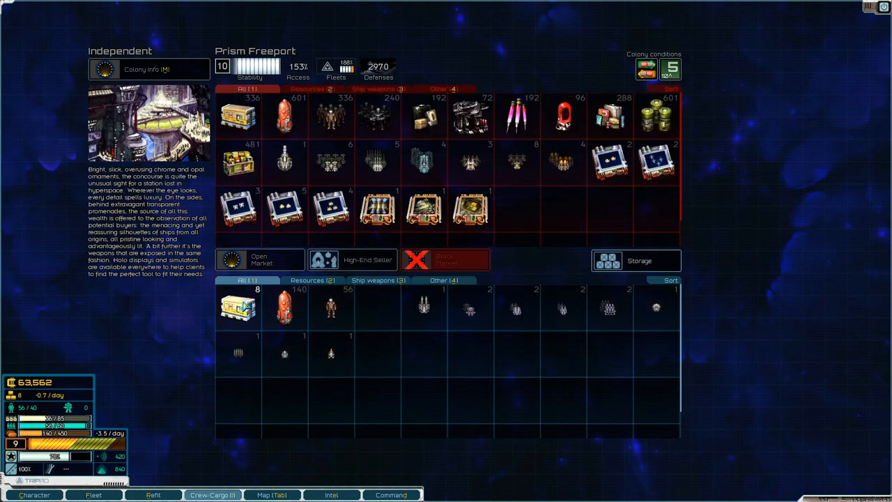
{"action": "mouse_move", "coordinate": [240, 114]}
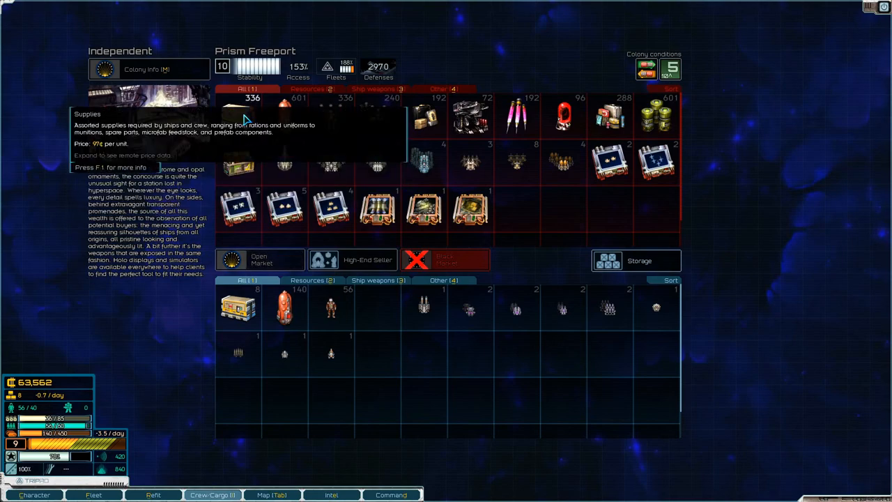
{"action": "left_click", "coordinate": [237, 115]}
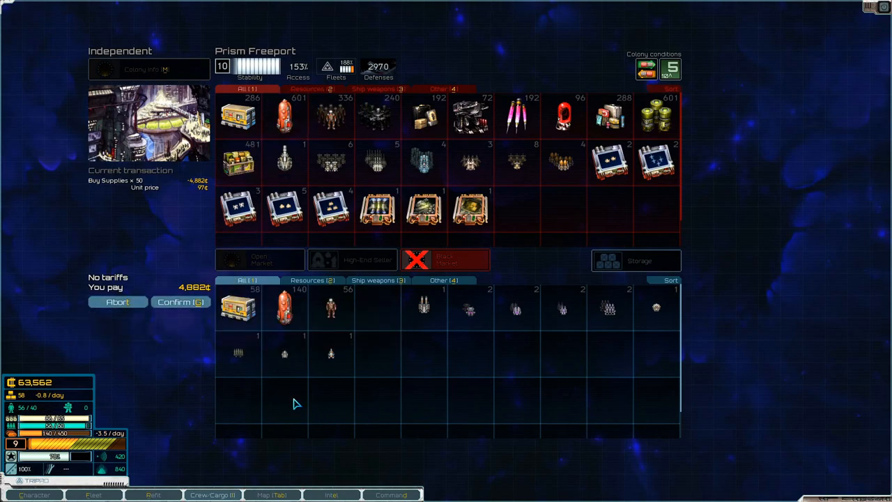
{"action": "mouse_move", "coordinate": [161, 393]}
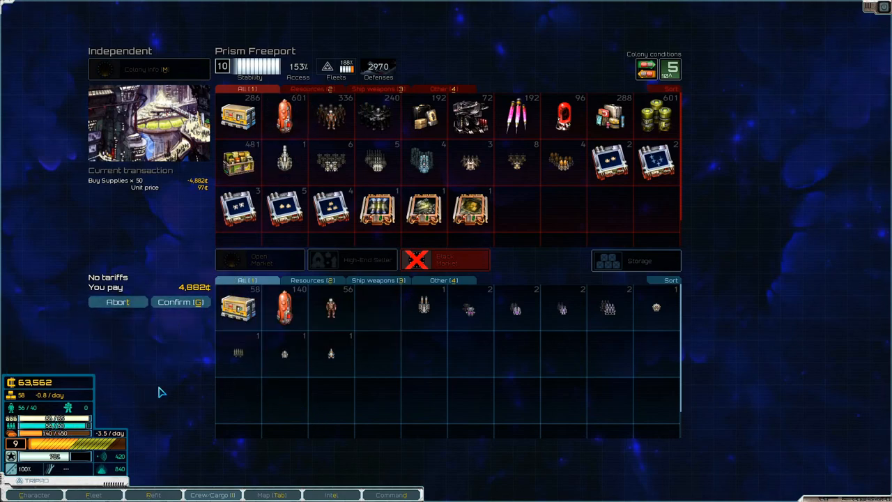
{"action": "left_click", "coordinate": [181, 301]}
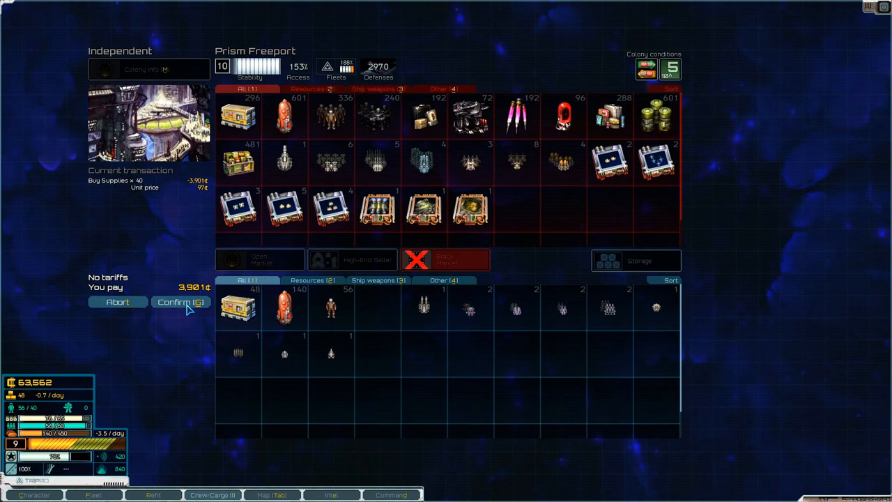
{"action": "left_click", "coordinate": [180, 301]}
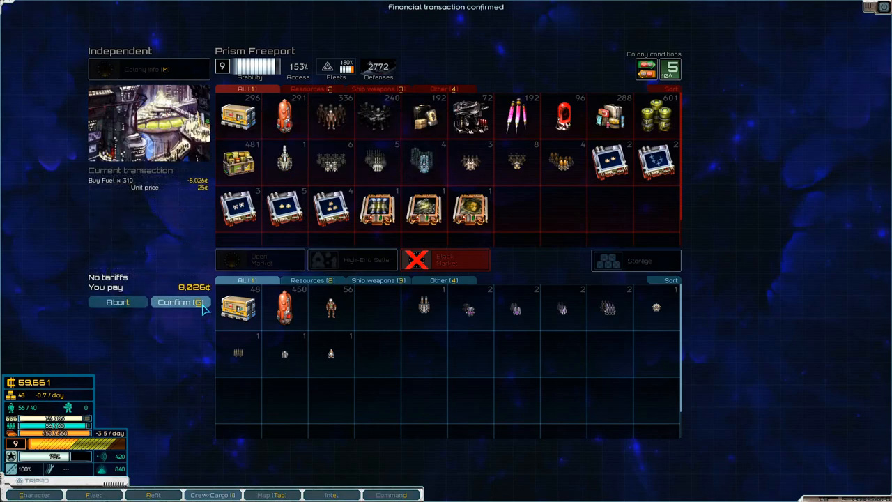
{"action": "left_click", "coordinate": [181, 301]}
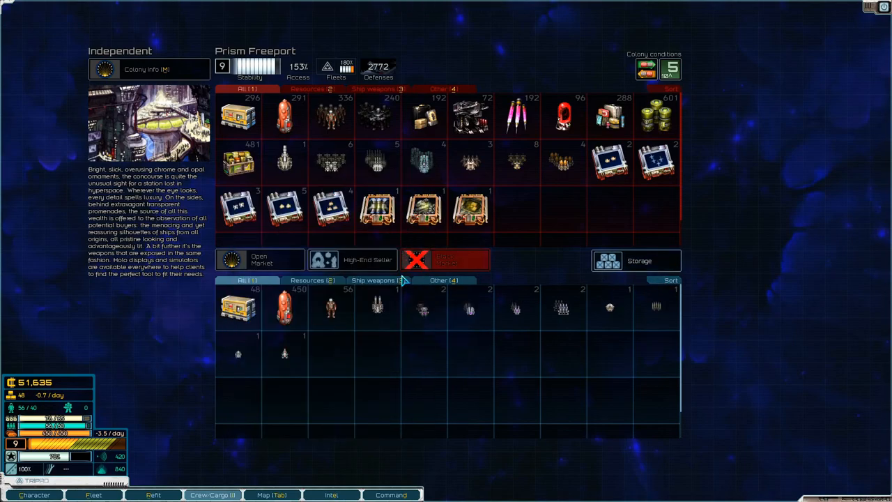
Step: Browse the colony's ships-for-sale listings
{"action": "left_click", "coordinate": [89, 495]}
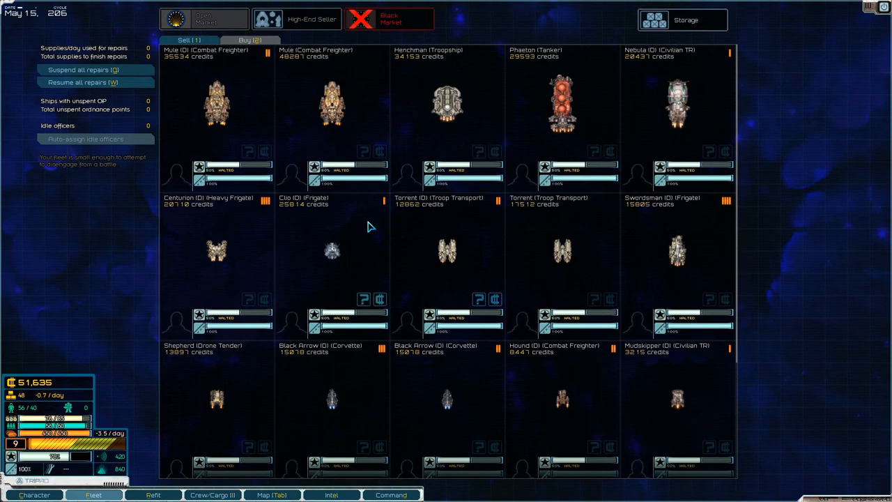
{"action": "mouse_move", "coordinate": [646, 259]}
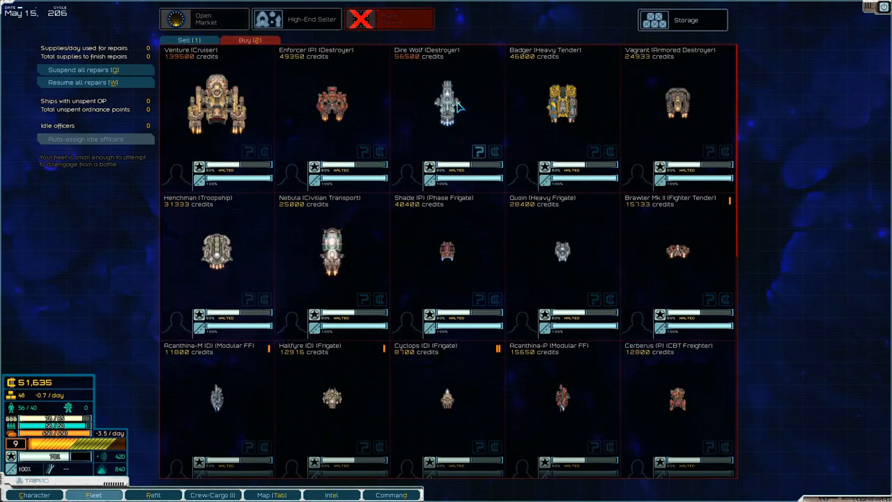
{"action": "mouse_move", "coordinate": [443, 137]}
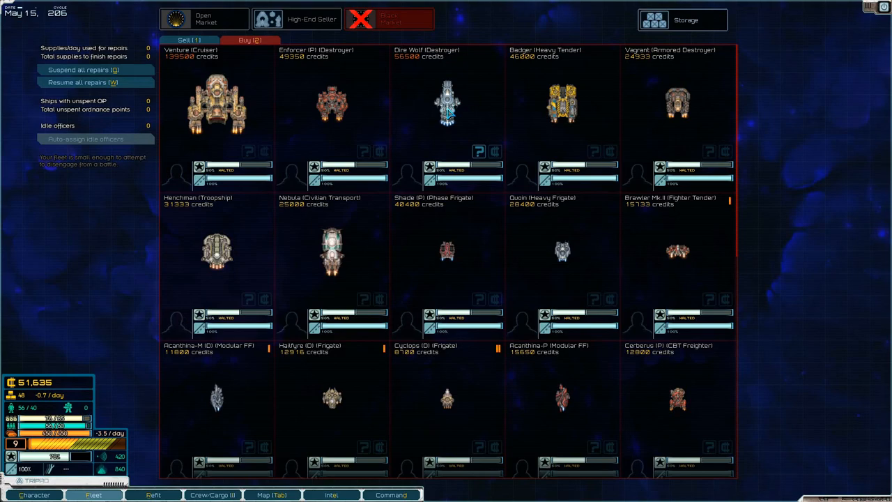
{"action": "scroll", "scroll_direction": "down", "scroll_amount": 3}
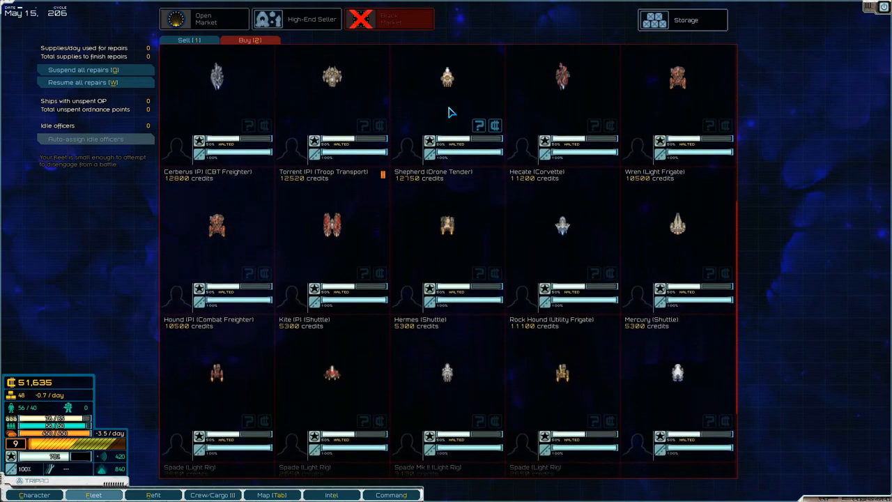
{"action": "scroll", "scroll_direction": "down", "scroll_amount": 3}
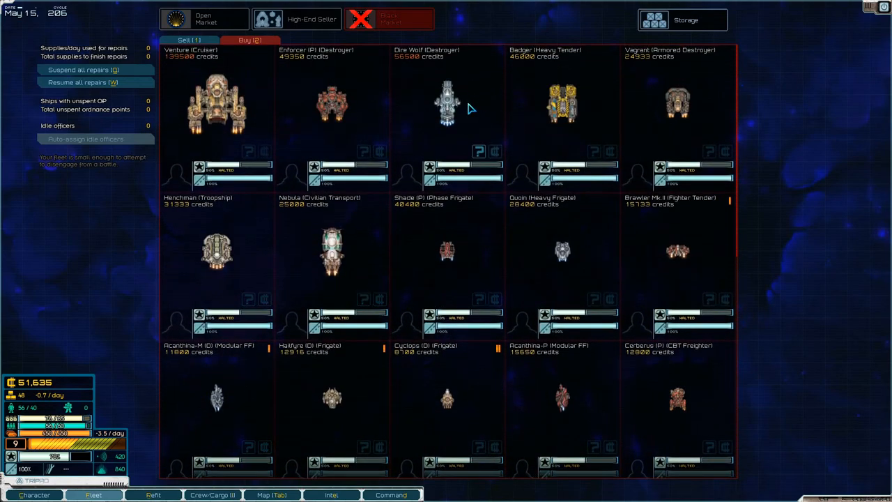
{"action": "mouse_move", "coordinate": [463, 124]}
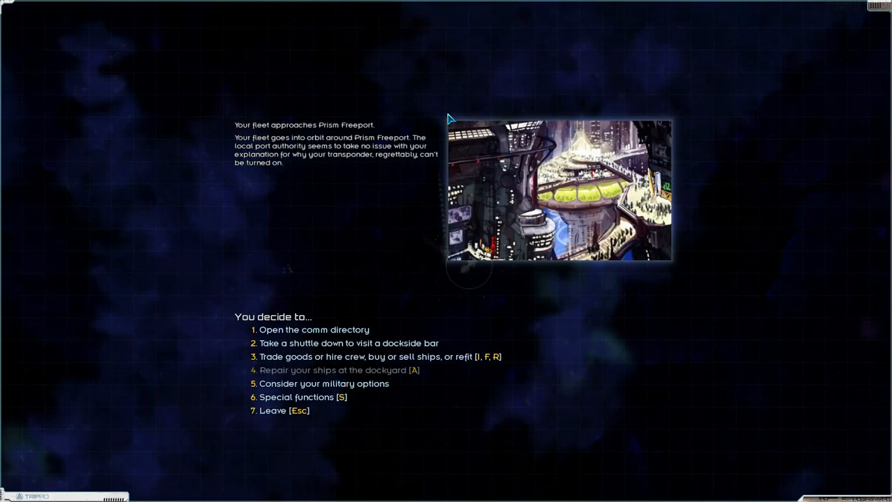
{"action": "mouse_move", "coordinate": [295, 333]}
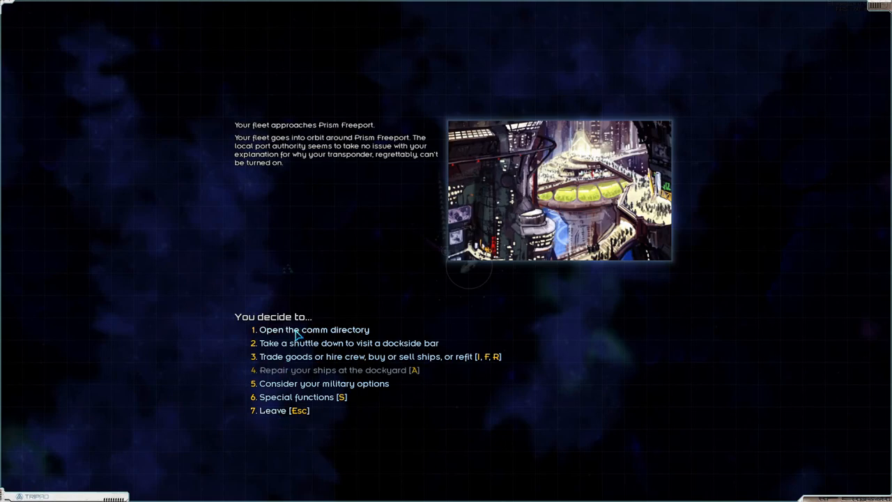
Step: Check the station's comm directory, dismiss it, and leave Prism Freeport for hyperspace
{"action": "left_click", "coordinate": [313, 328]}
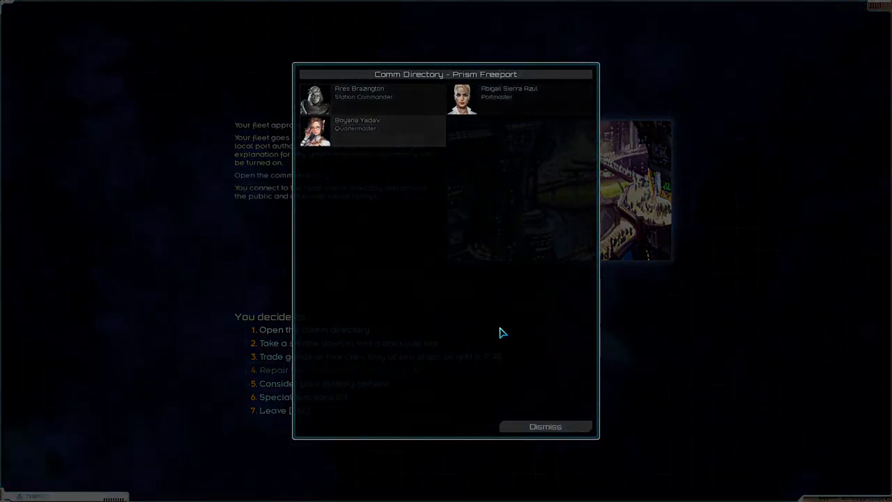
{"action": "left_click", "coordinate": [544, 426]}
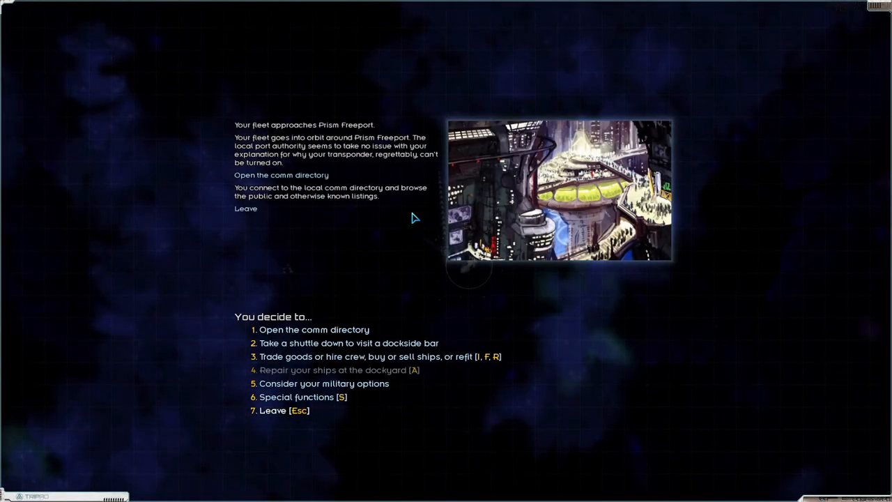
{"action": "left_click", "coordinate": [272, 410]}
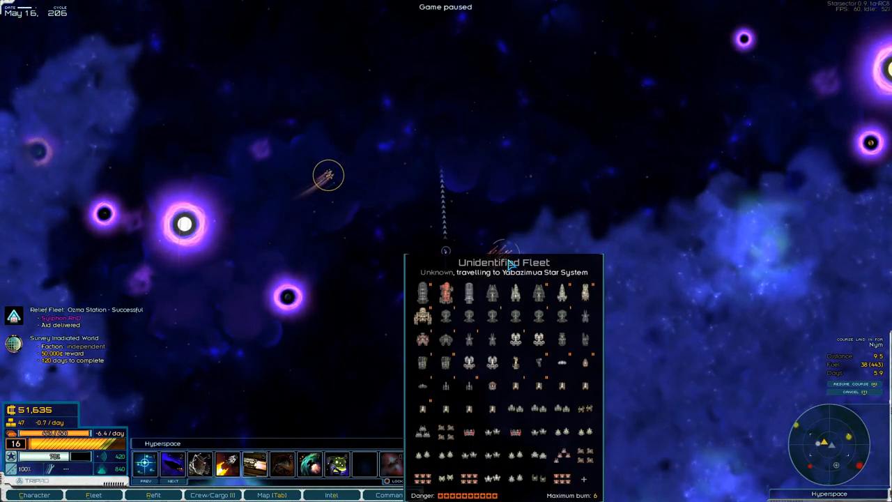
{"action": "mouse_move", "coordinate": [510, 262]}
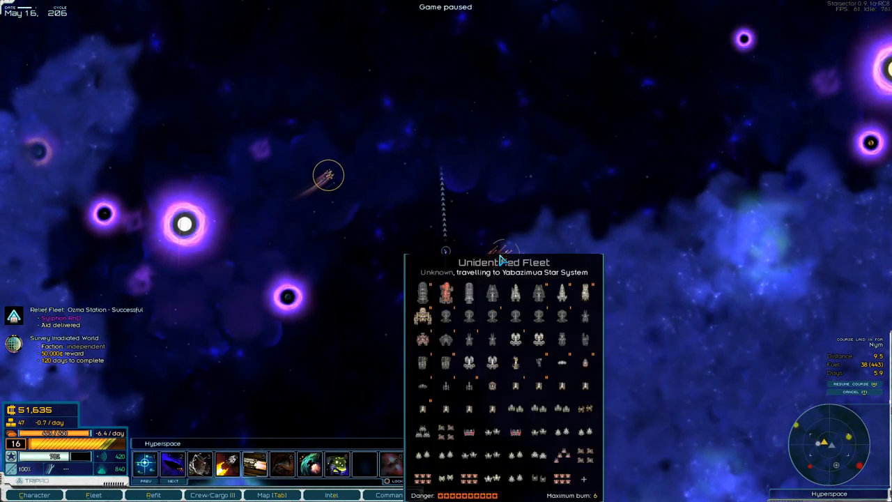
{"action": "mouse_move", "coordinate": [494, 263]}
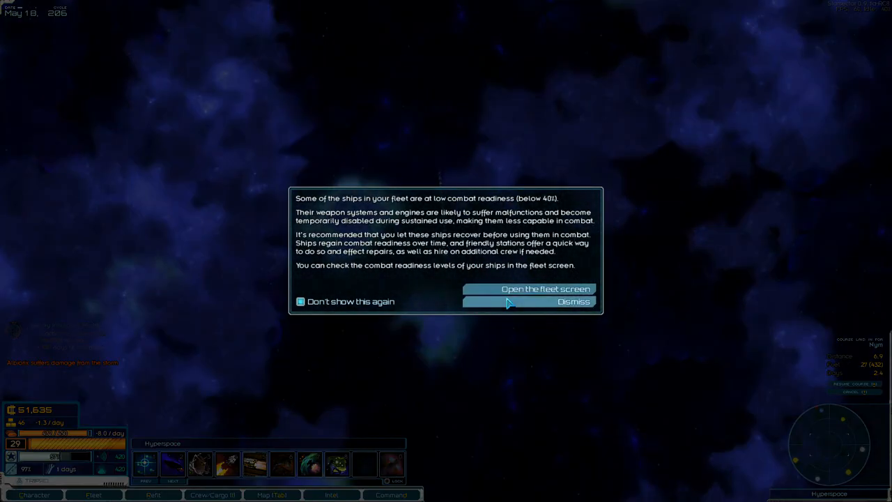
Step: Dismiss the low combat readiness warning and fly in to dock at Ozma Station
{"action": "left_click", "coordinate": [543, 301]}
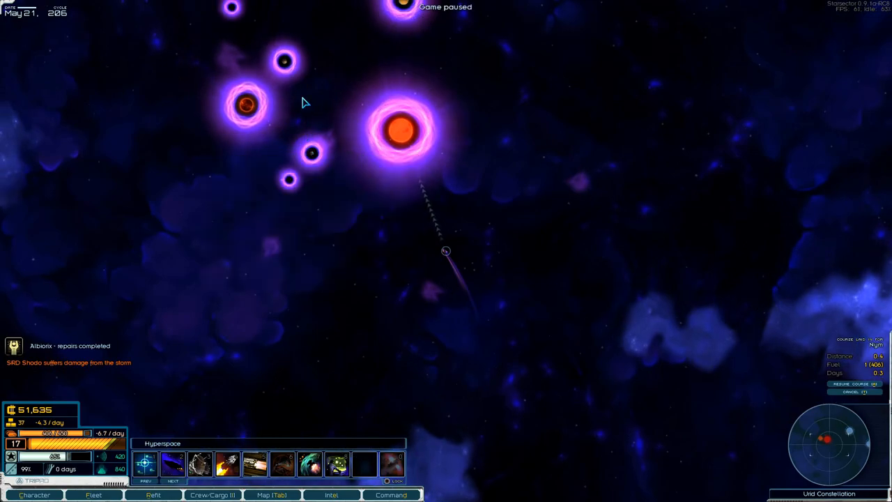
{"action": "mouse_move", "coordinate": [266, 43]}
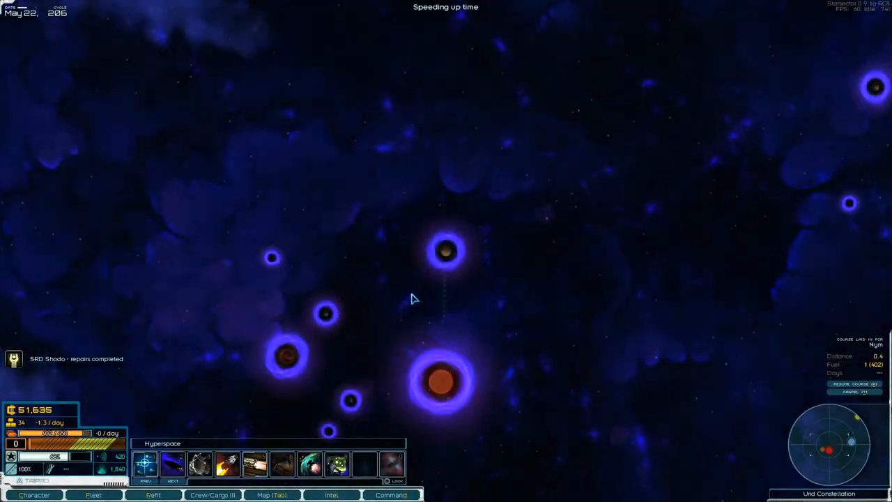
{"action": "left_click", "coordinate": [306, 187]}
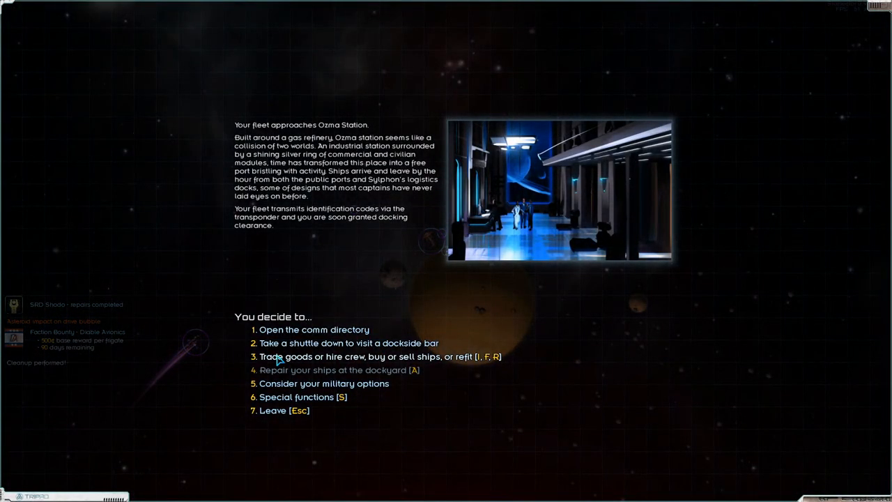
{"action": "mouse_move", "coordinate": [276, 361]}
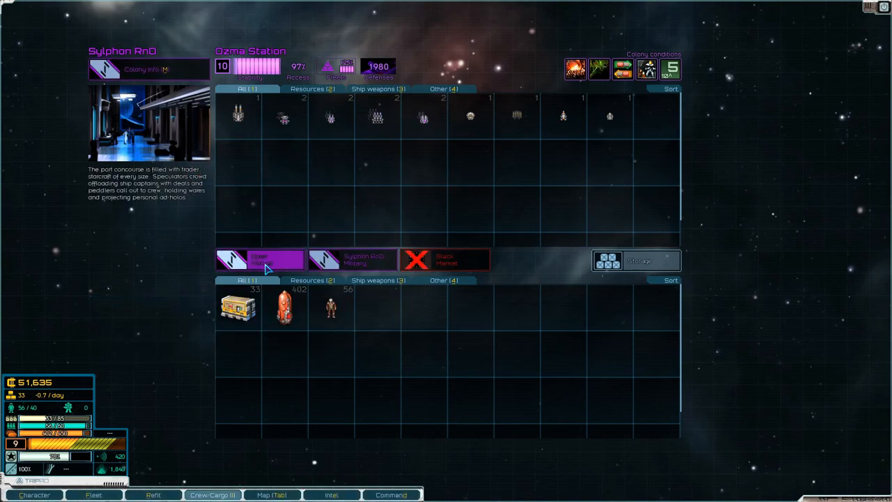
Step: Review Ozma Station's open market goods, then bring up the ship market
{"action": "left_click", "coordinate": [259, 259]}
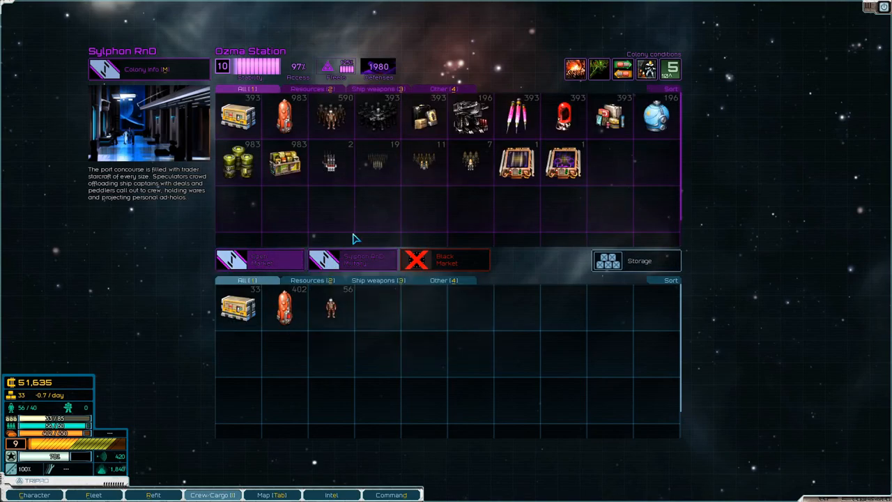
{"action": "mouse_move", "coordinate": [434, 231]}
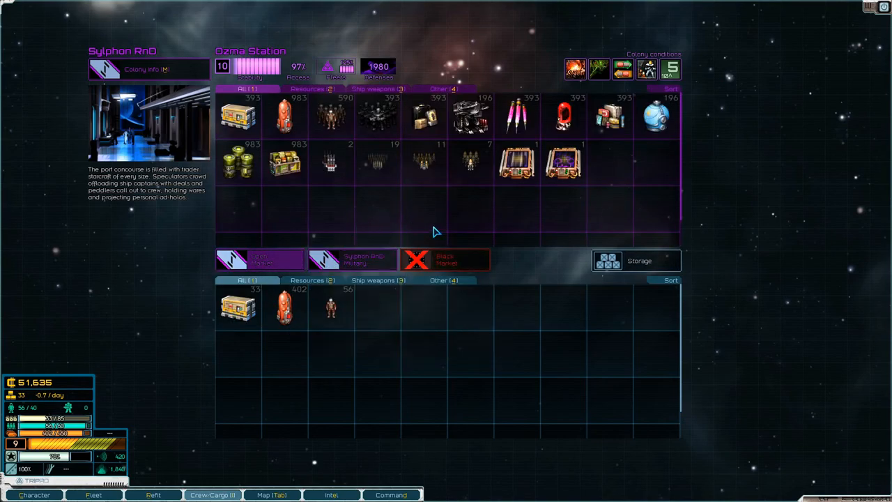
{"action": "mouse_move", "coordinate": [517, 161]}
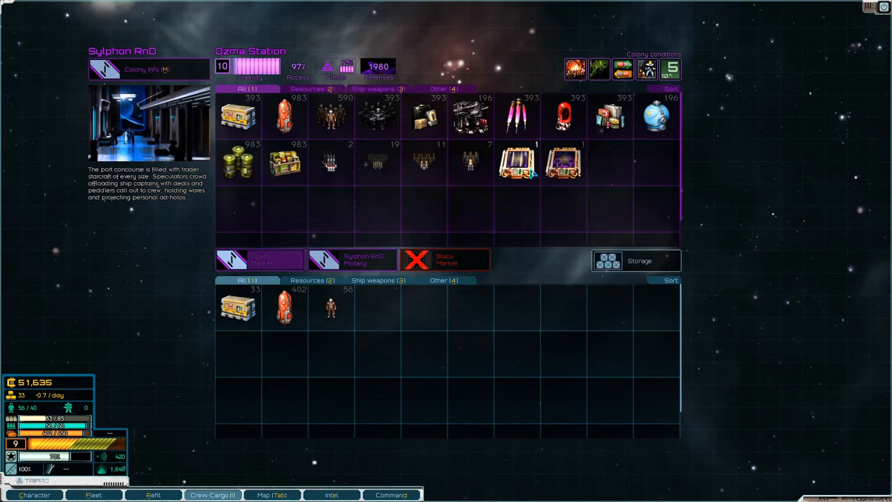
{"action": "mouse_move", "coordinate": [515, 165]}
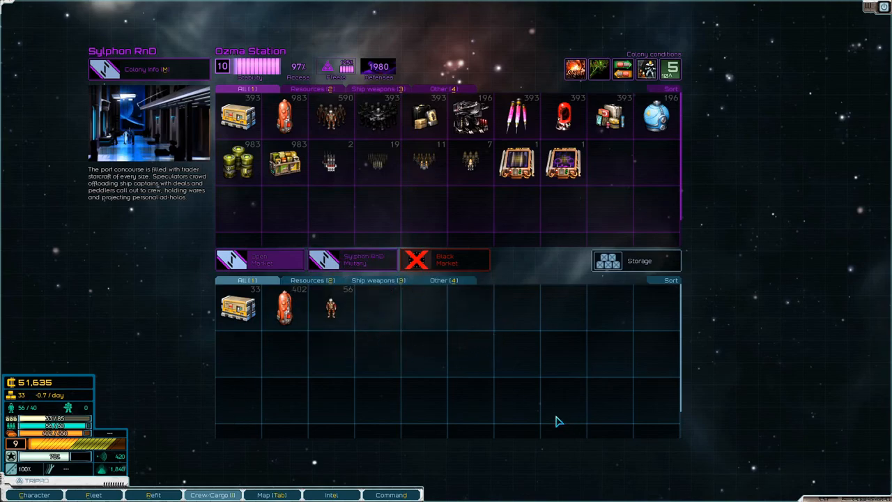
{"action": "left_click", "coordinate": [216, 21]}
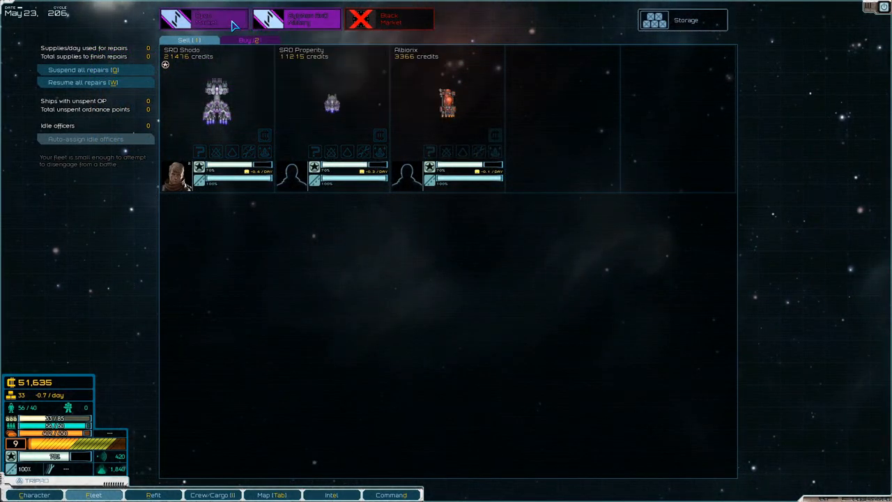
Step: Buy a Catora heavy frigate from the military market for 21,582 credits and bring it to refit
{"action": "left_click", "coordinate": [248, 34]}
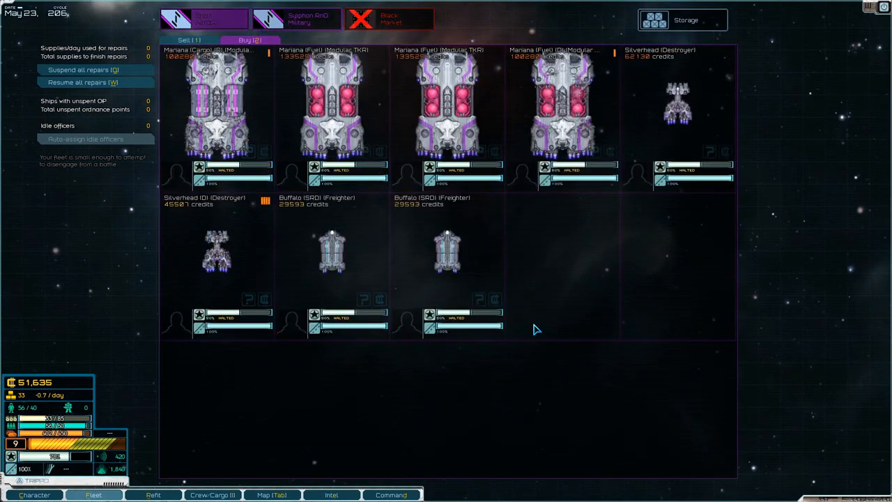
{"action": "left_click", "coordinate": [307, 17]}
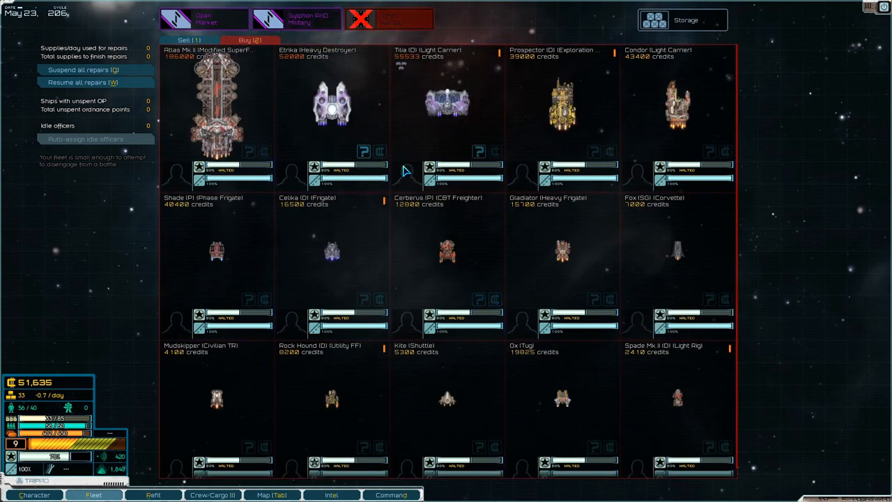
{"action": "mouse_move", "coordinate": [362, 253]}
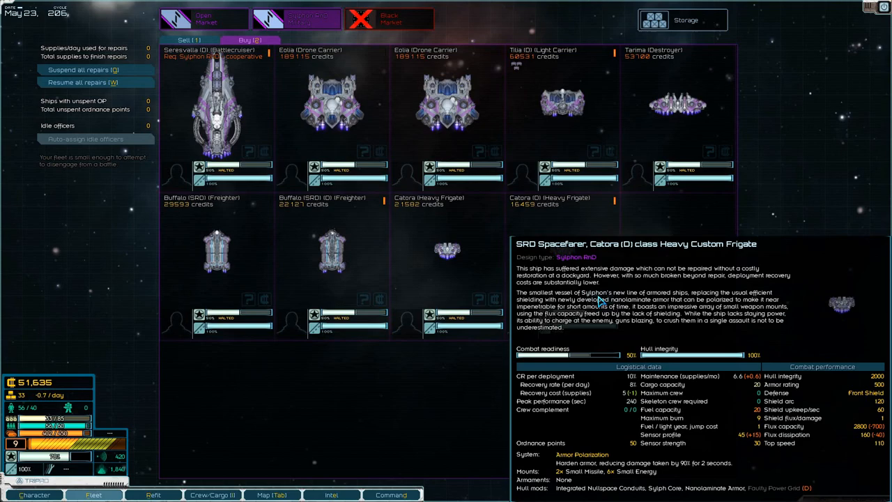
{"action": "mouse_move", "coordinate": [583, 270]}
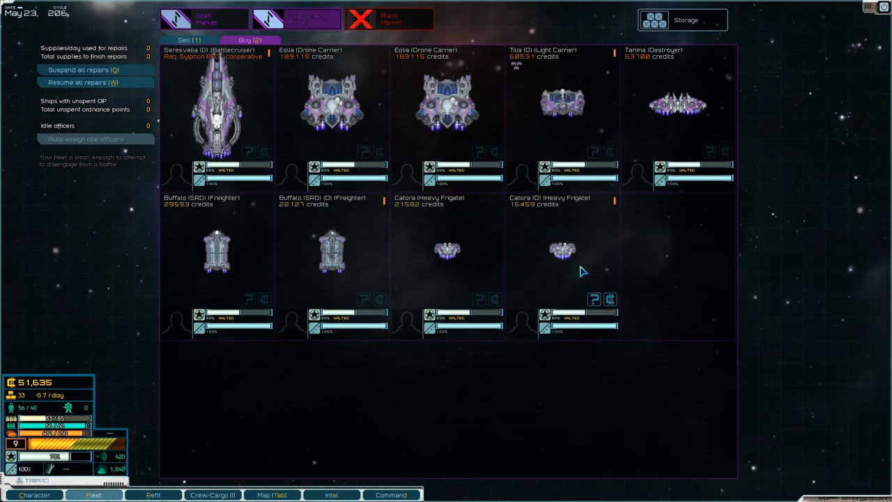
{"action": "mouse_move", "coordinate": [493, 298]}
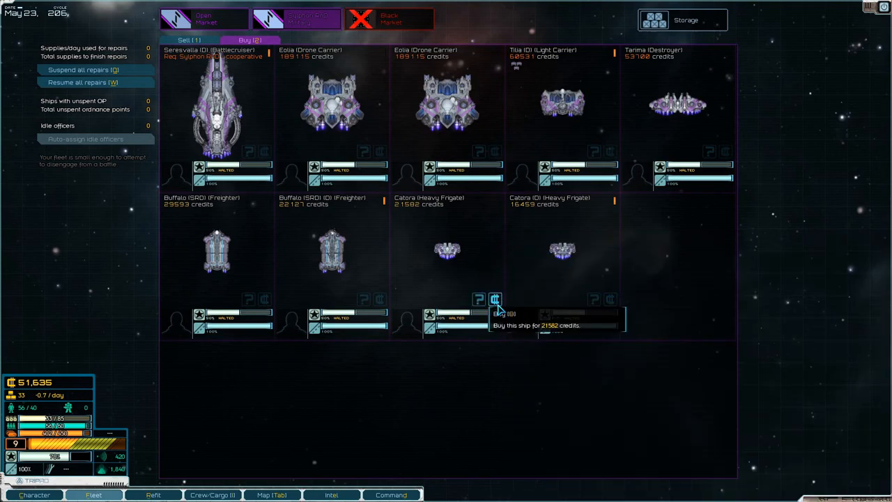
{"action": "left_click", "coordinate": [493, 299]}
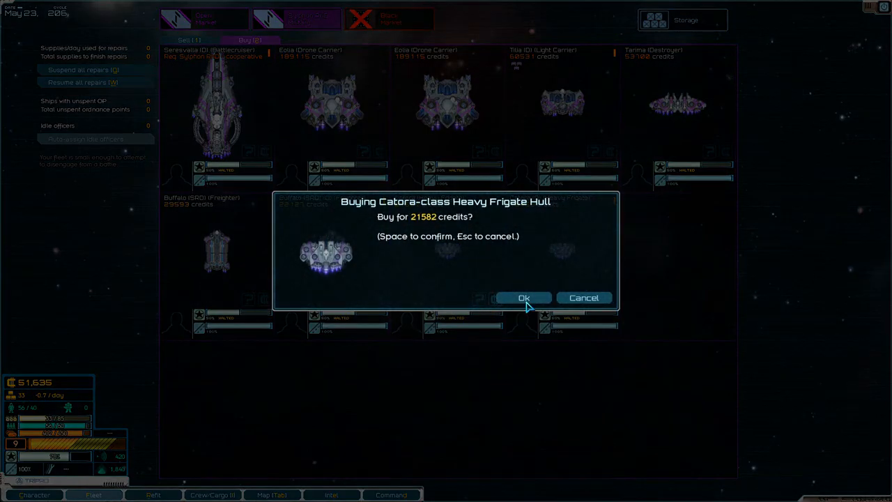
{"action": "left_click", "coordinate": [522, 299]}
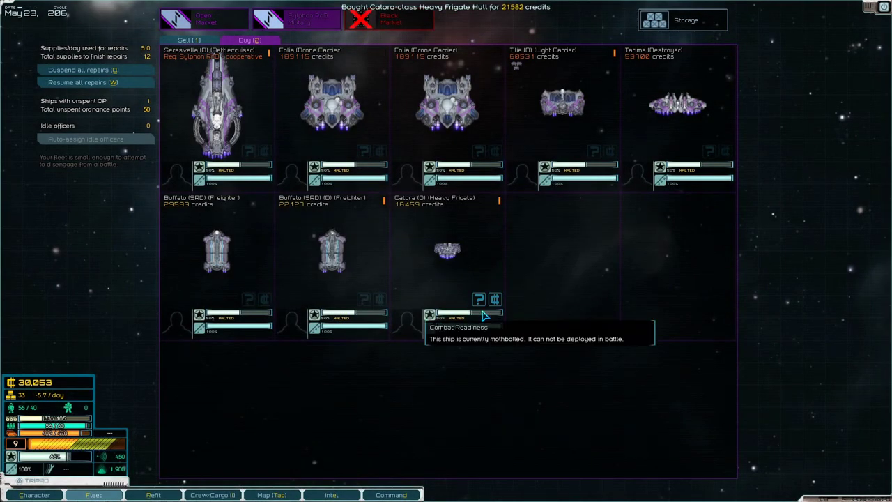
{"action": "mouse_move", "coordinate": [211, 443]}
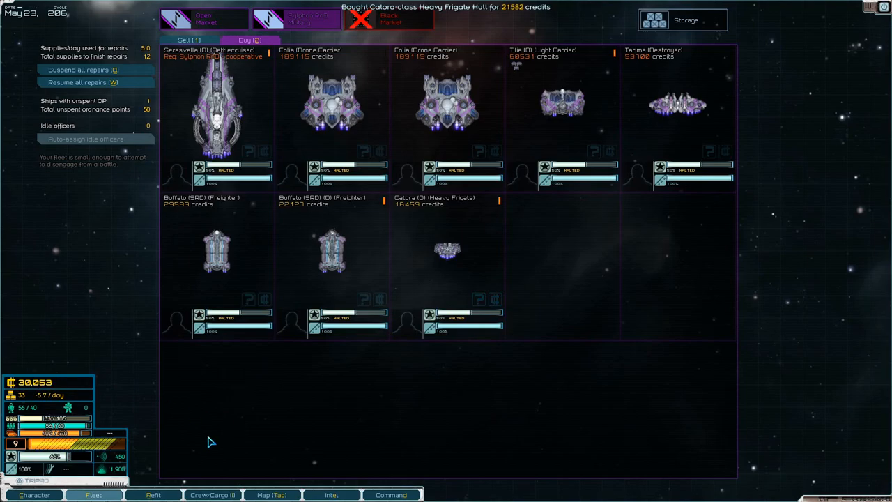
{"action": "left_click", "coordinate": [150, 494]}
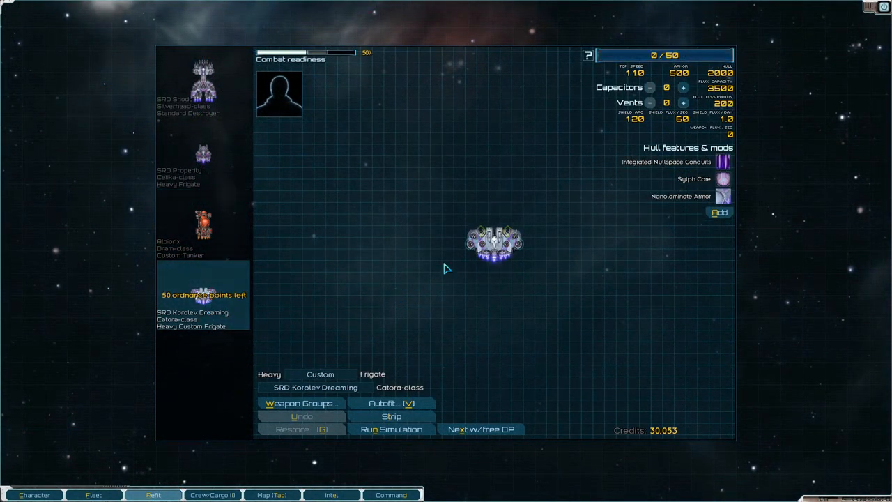
Step: Fit a launcher and an Embrace Pulser into the Catora's empty mounts, dismissing the weapon-groups reminder
{"action": "left_click", "coordinate": [477, 234]}
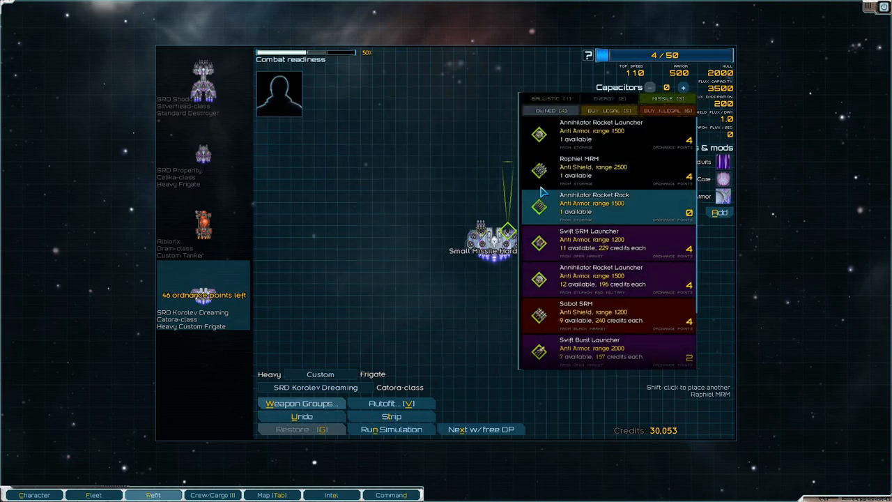
{"action": "left_click", "coordinate": [575, 121]}
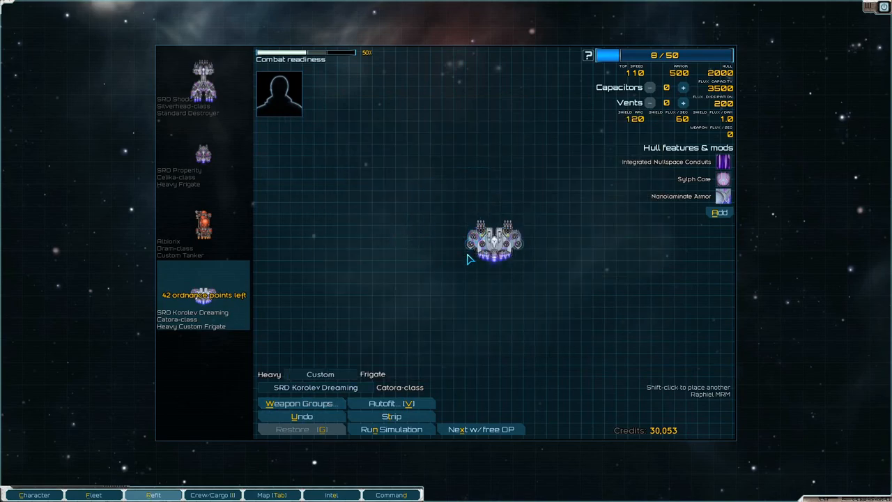
{"action": "mouse_move", "coordinate": [473, 248]}
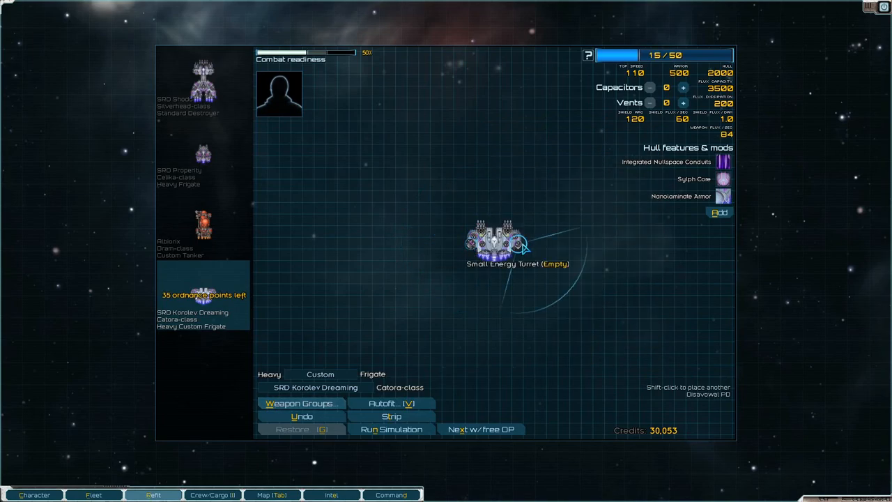
{"action": "left_click", "coordinate": [507, 246]}
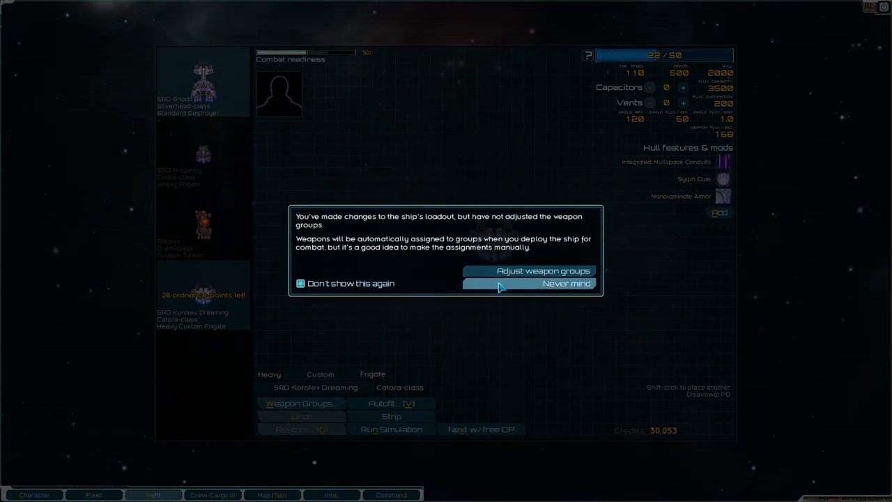
{"action": "left_click", "coordinate": [549, 283]}
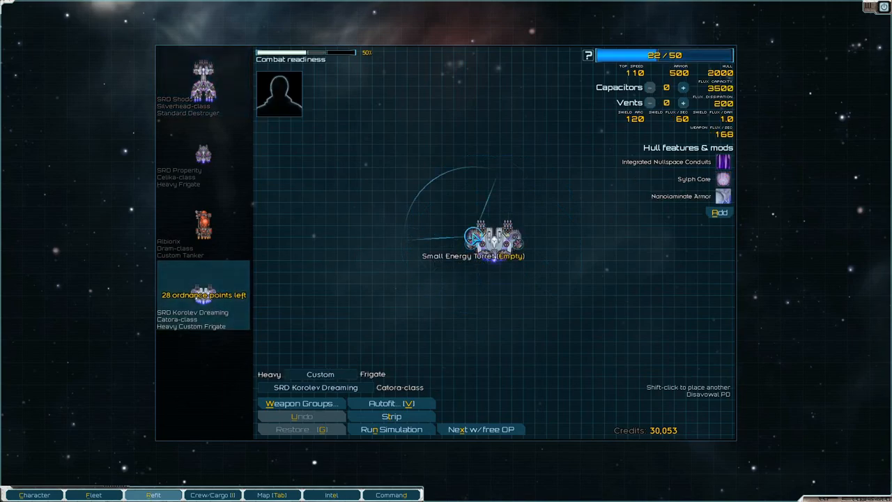
{"action": "left_click", "coordinate": [471, 240]}
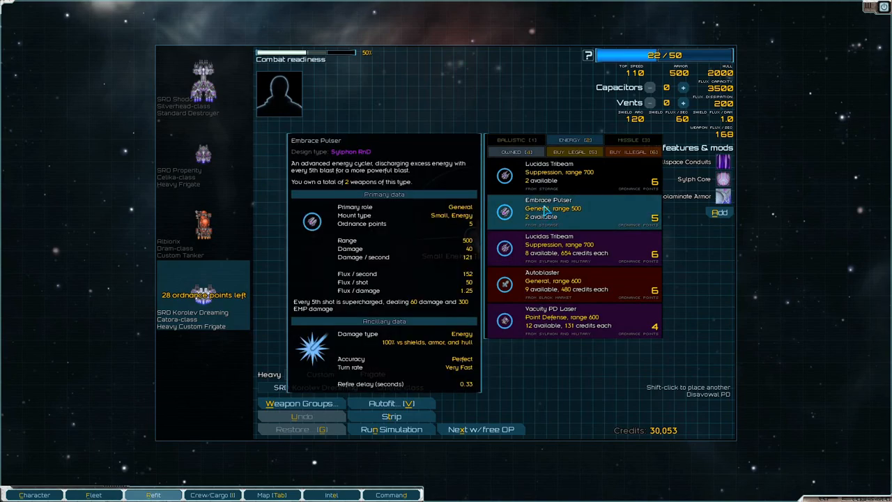
{"action": "left_click", "coordinate": [564, 173]}
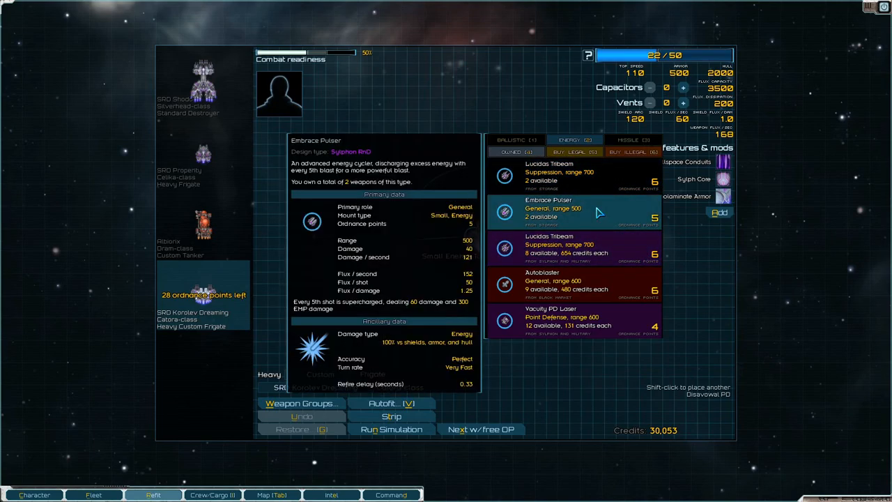
{"action": "mouse_move", "coordinate": [596, 214]}
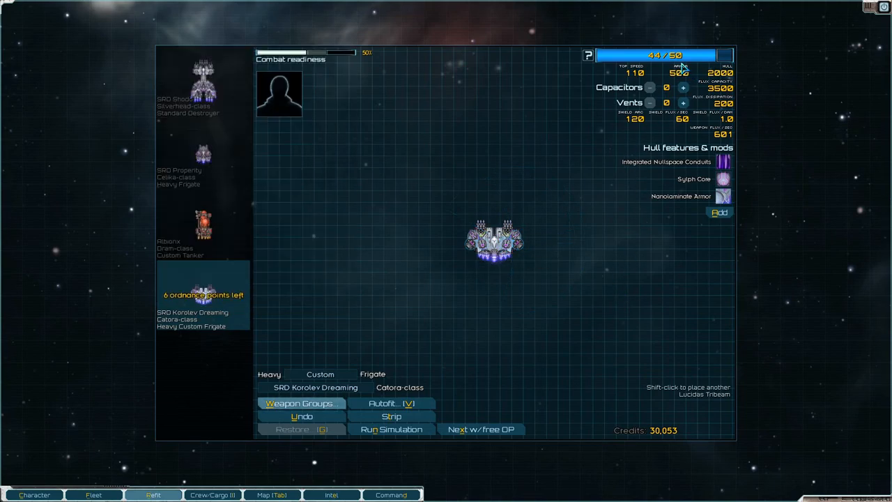
{"action": "mouse_move", "coordinate": [719, 215]}
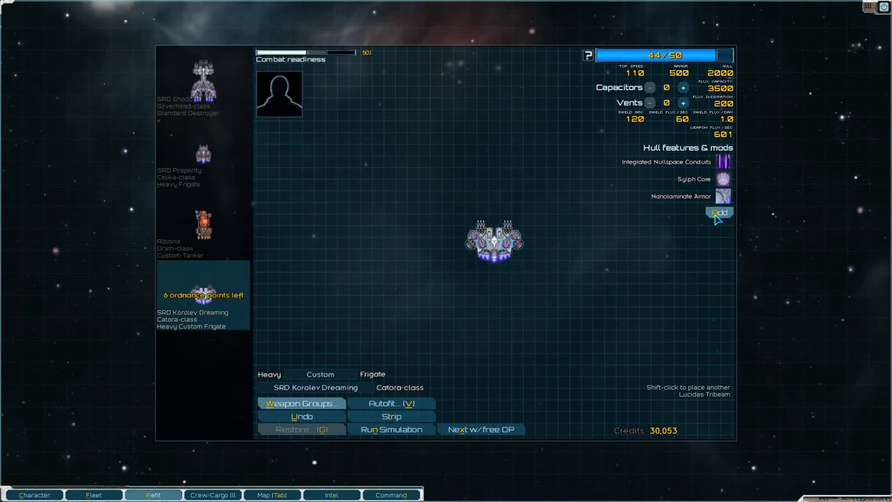
{"action": "mouse_move", "coordinate": [722, 162]}
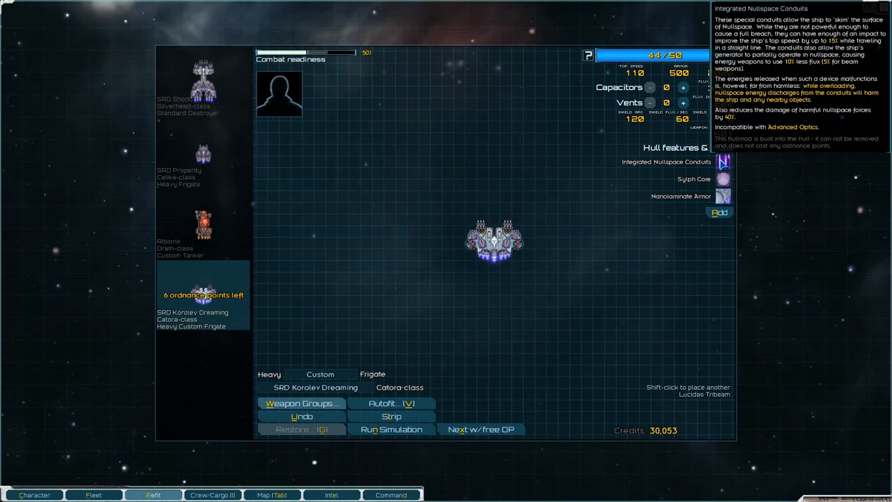
{"action": "mouse_move", "coordinate": [720, 178]}
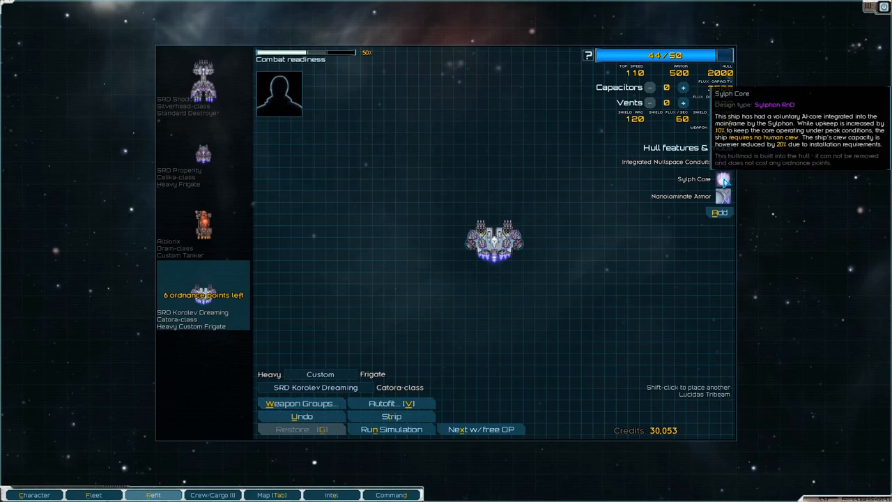
{"action": "mouse_move", "coordinate": [722, 195]}
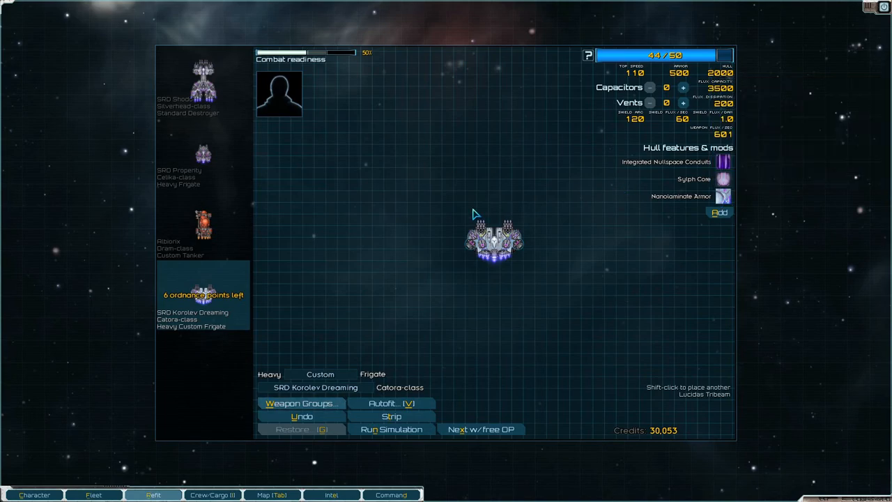
{"action": "left_click", "coordinate": [301, 404]}
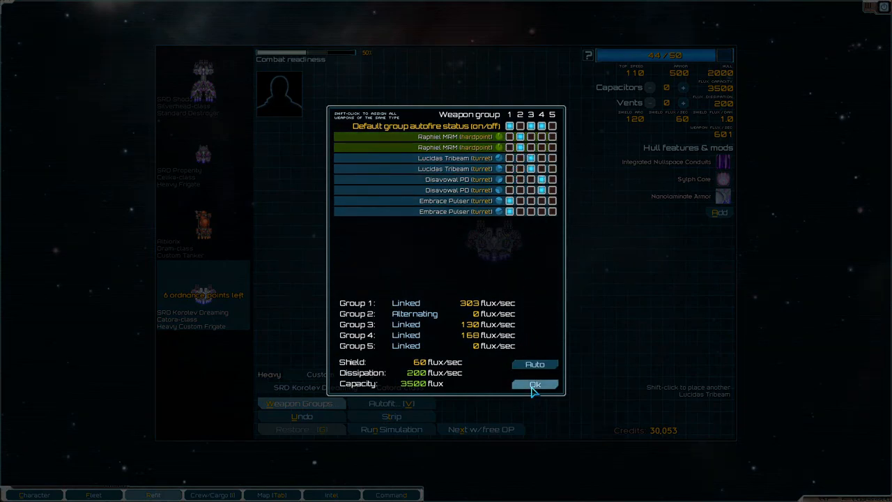
{"action": "left_click", "coordinate": [535, 385]}
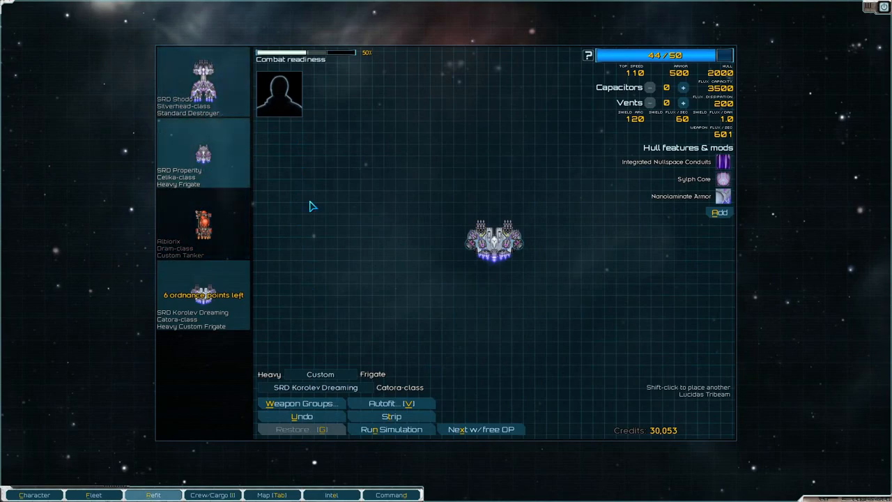
{"action": "left_click", "coordinate": [719, 212]}
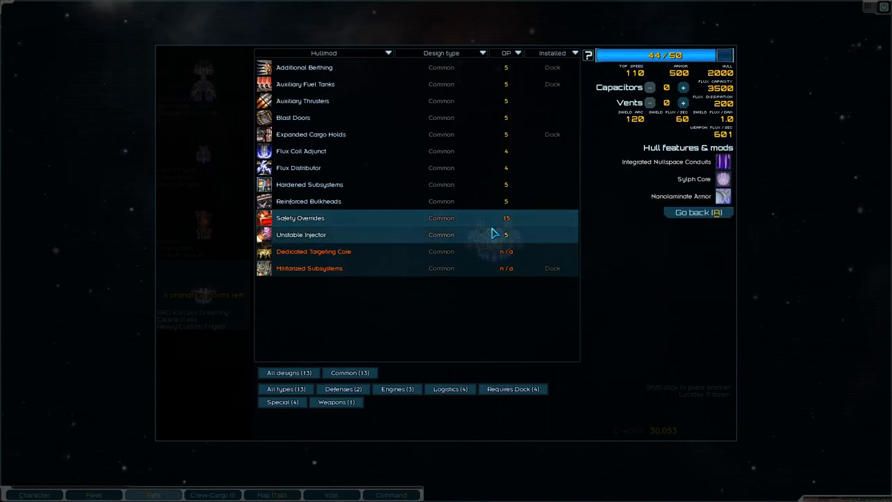
{"action": "mouse_move", "coordinate": [518, 224]}
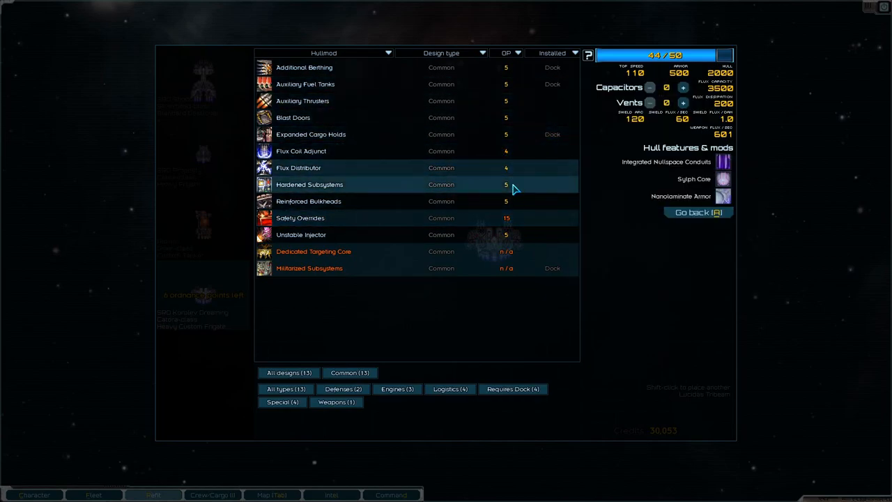
{"action": "mouse_move", "coordinate": [508, 234]}
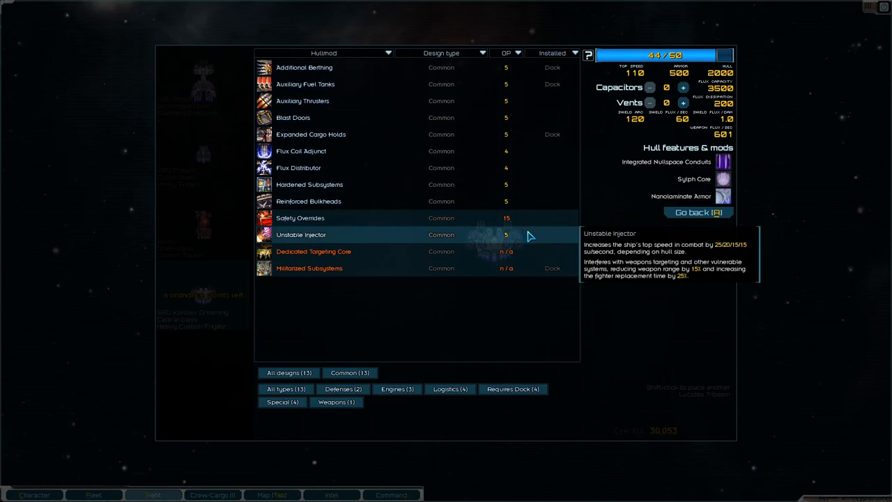
{"action": "mouse_move", "coordinate": [546, 175]}
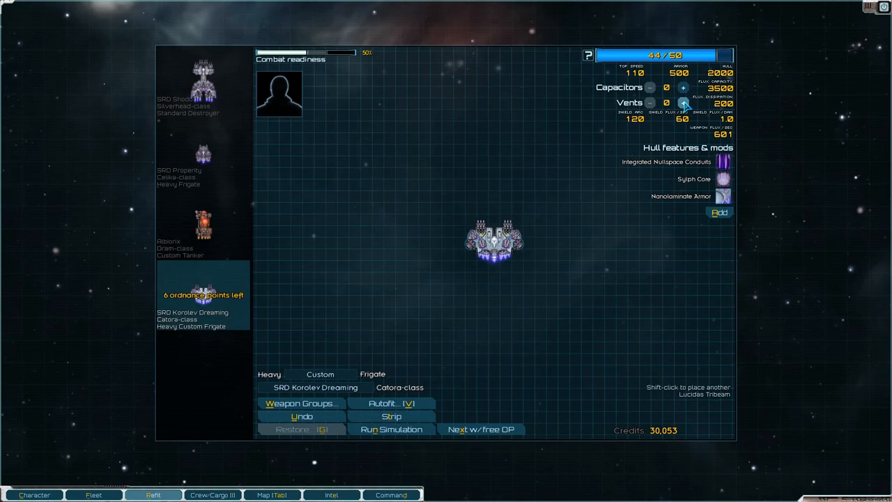
Step: Spend the Catora's remaining ordnance on six flux capacitors for 50/50 OP, then select the Shodo
{"action": "left_click", "coordinate": [686, 103]}
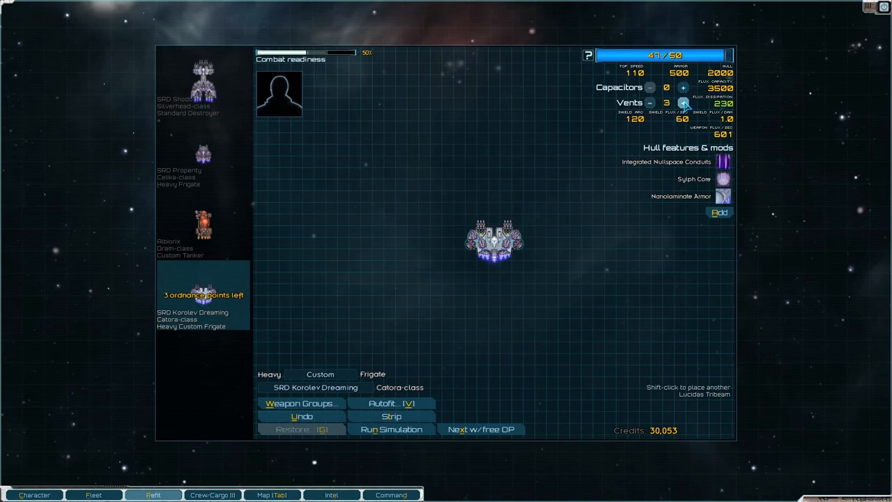
{"action": "left_click", "coordinate": [683, 104]}
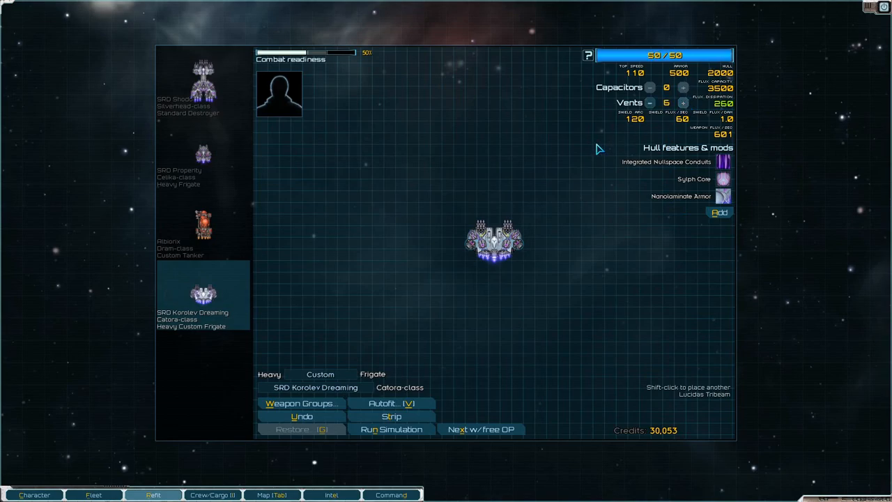
{"action": "mouse_move", "coordinate": [643, 122]}
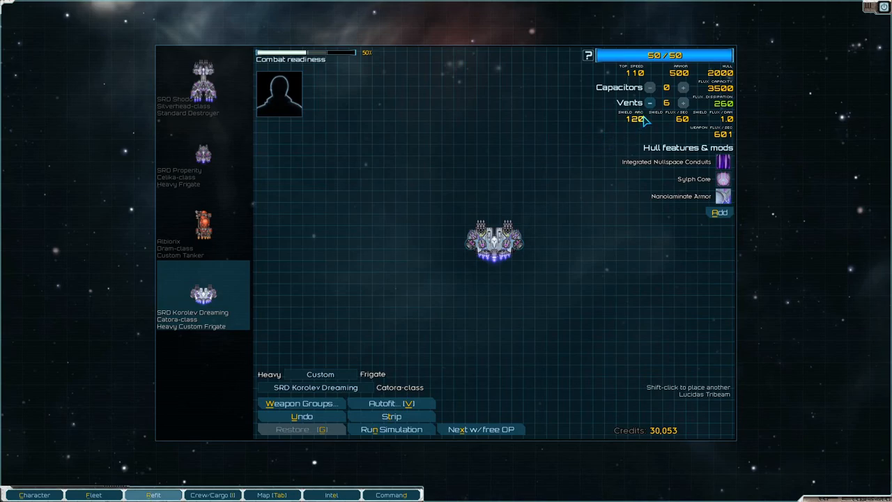
{"action": "left_click", "coordinate": [684, 86]}
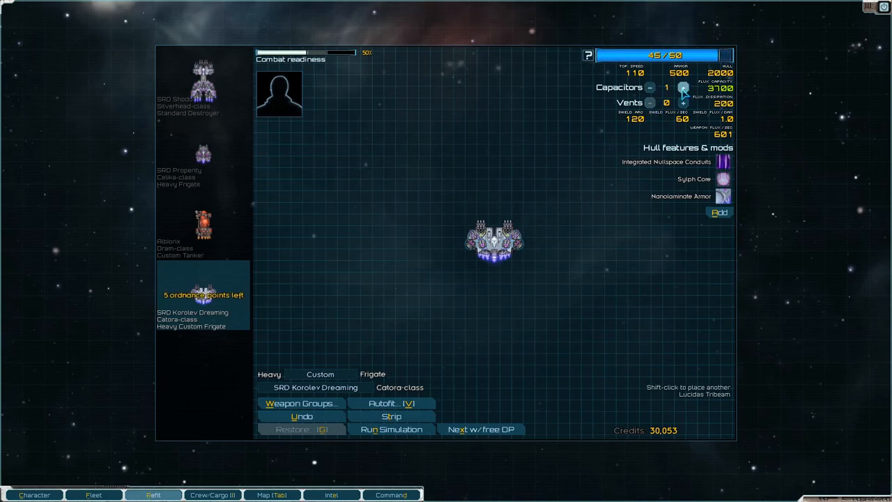
{"action": "left_click", "coordinate": [682, 87]}
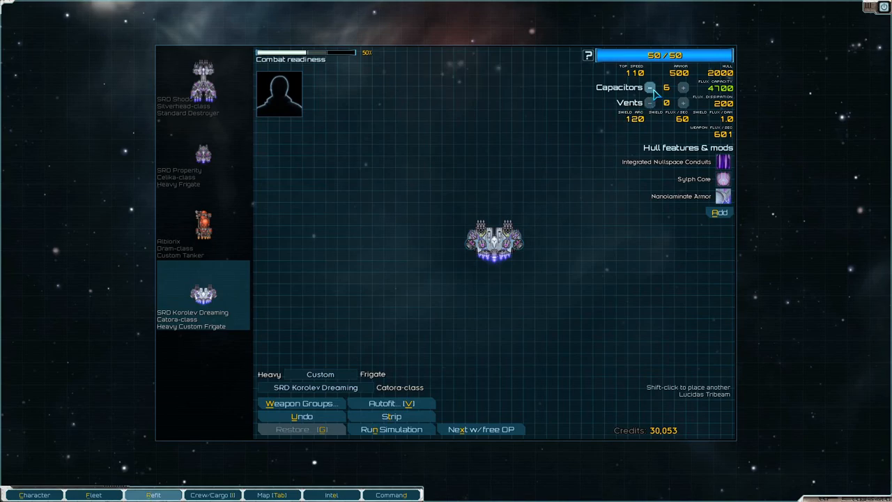
{"action": "left_click", "coordinate": [683, 88]}
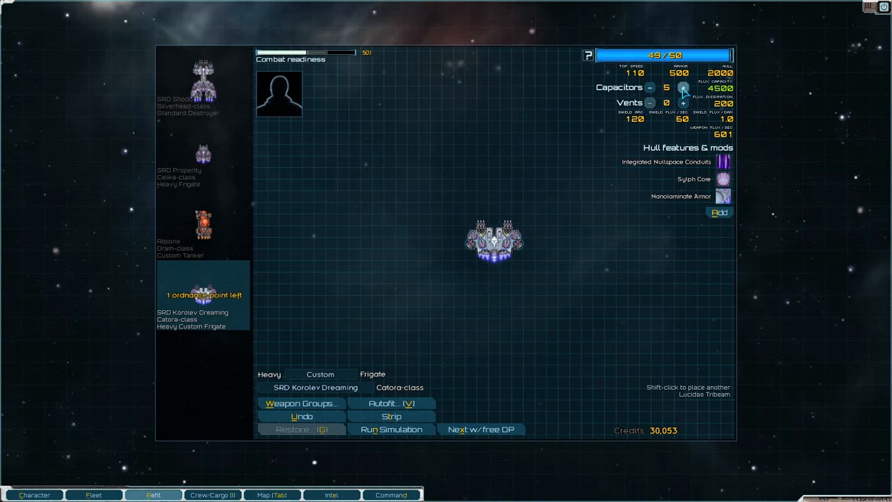
{"action": "left_click", "coordinate": [680, 88]}
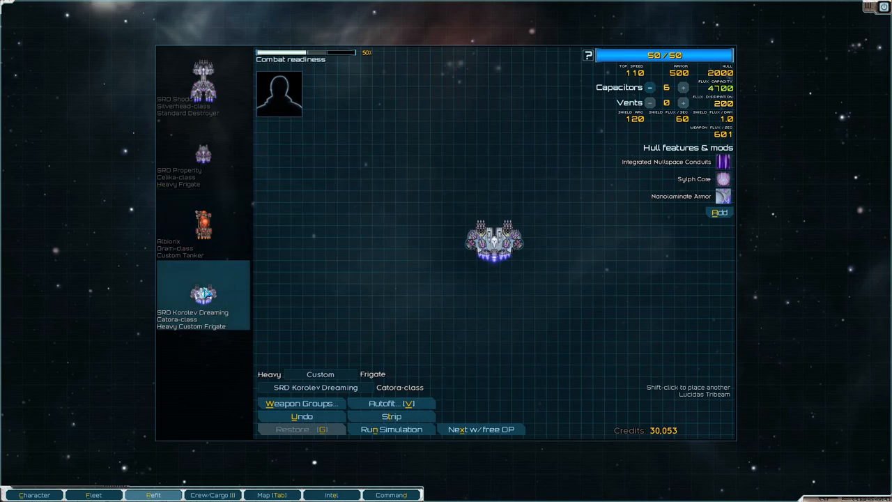
{"action": "left_click", "coordinate": [202, 91]}
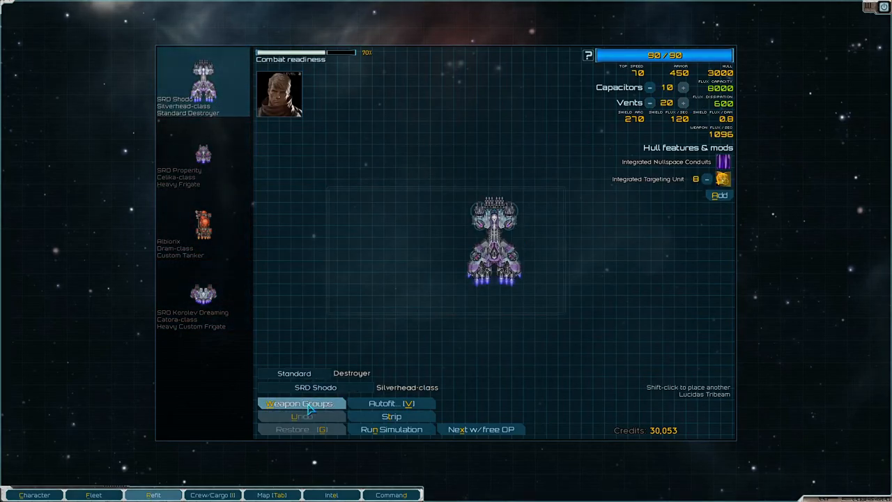
Step: Review the Shodo destroyer's weapon group setup
{"action": "left_click", "coordinate": [301, 403]}
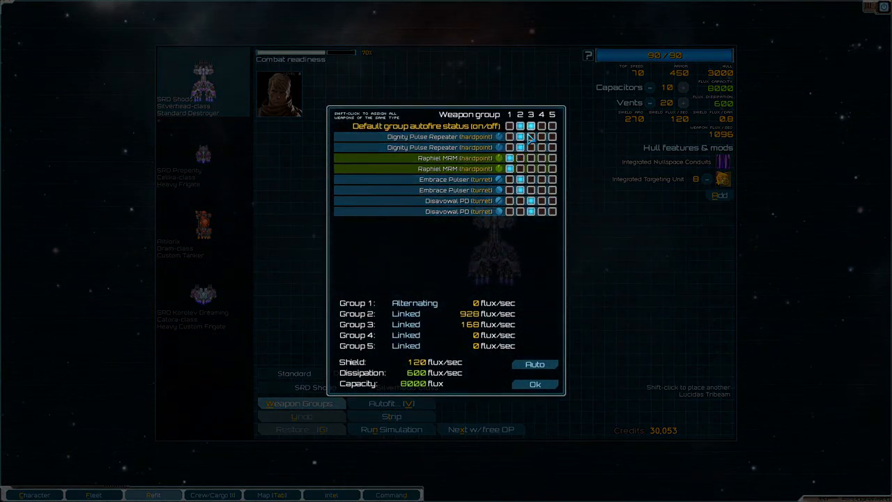
{"action": "left_click", "coordinate": [529, 212]}
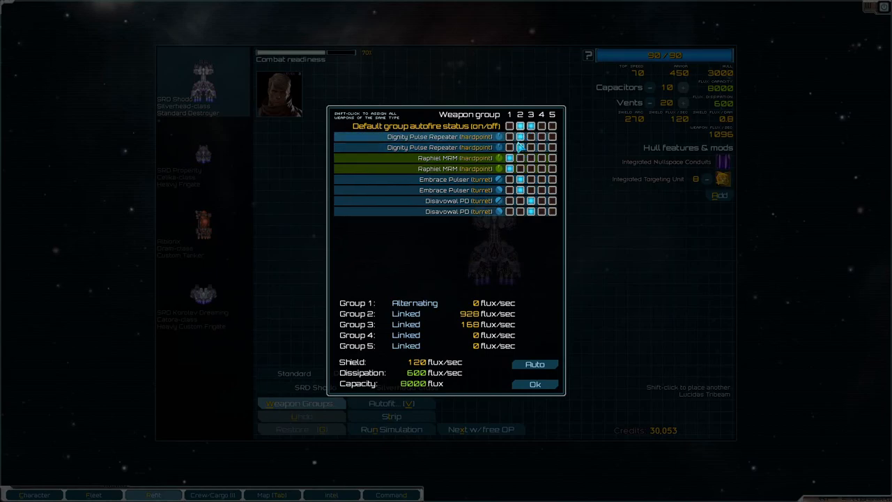
{"action": "mouse_move", "coordinate": [552, 376]}
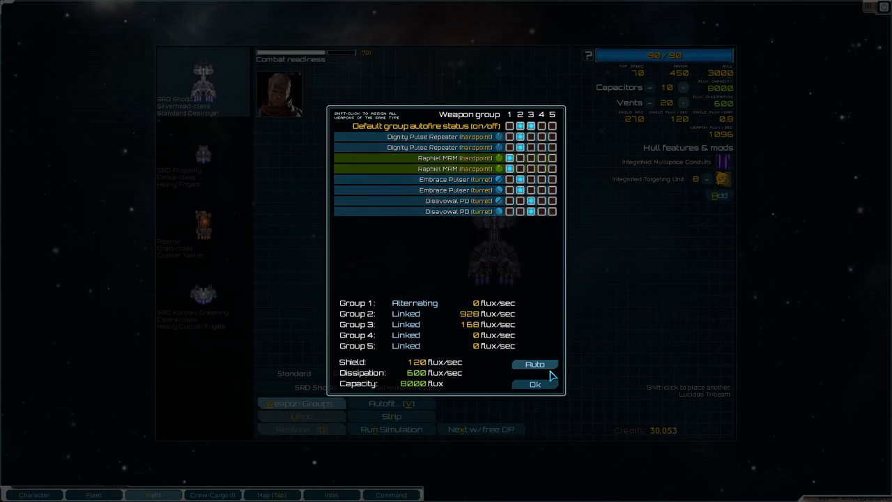
{"action": "left_click", "coordinate": [535, 385]}
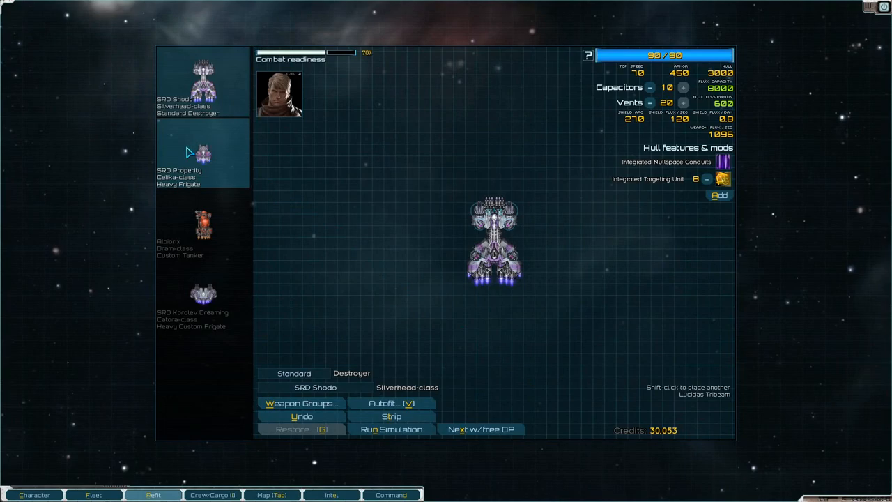
Step: Switch to the SRD Property Celika-class frigate and review its weapon groups
{"action": "left_click", "coordinate": [202, 153]}
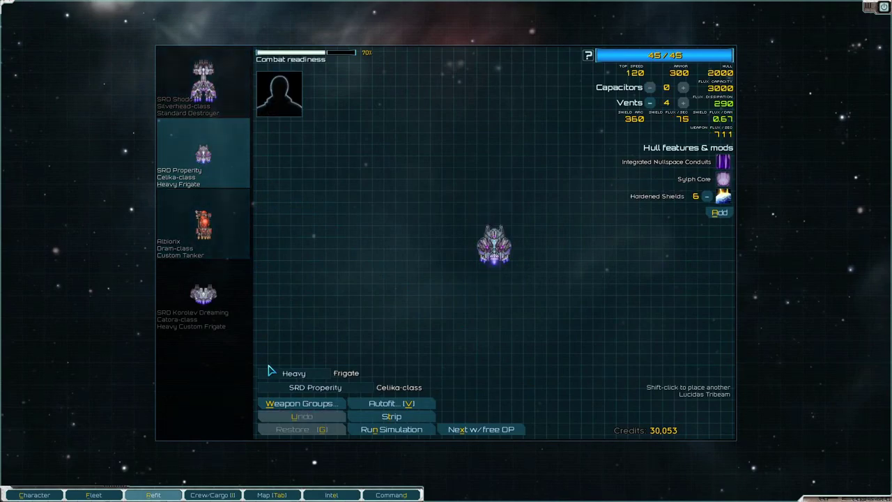
{"action": "left_click", "coordinate": [301, 403]}
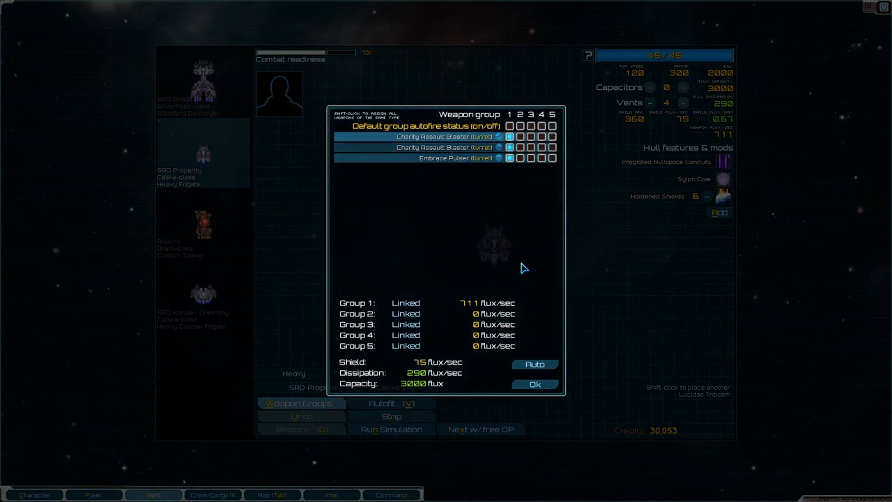
{"action": "left_click", "coordinate": [535, 385]}
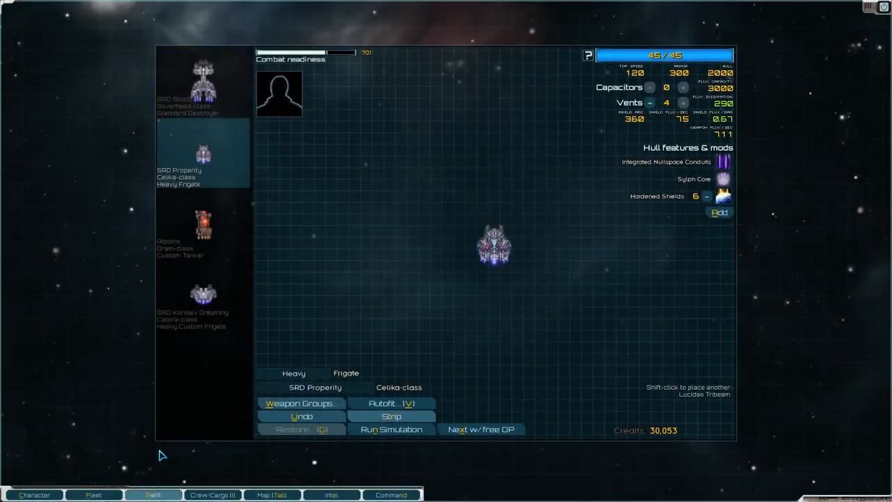
Step: Move the SRD Koralev Dreaming ahead of the Albaris tanker in fleet order and return to refit
{"action": "left_click", "coordinate": [90, 493]}
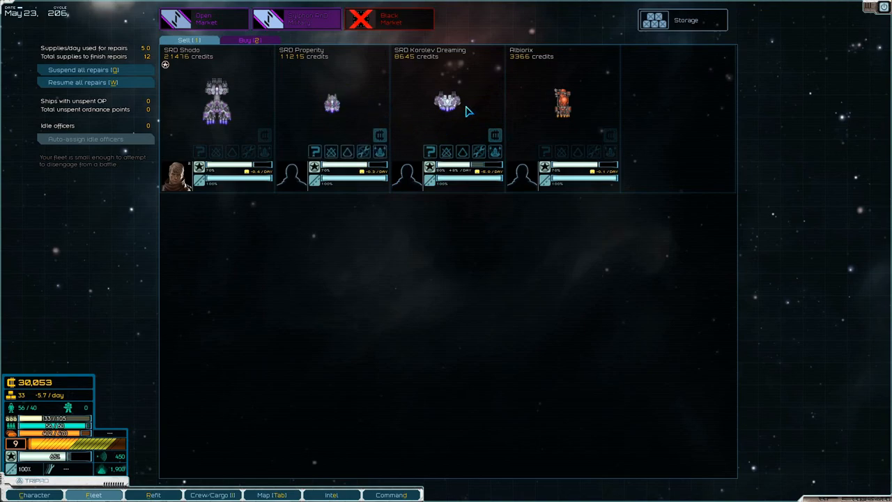
{"action": "mouse_move", "coordinate": [334, 109]}
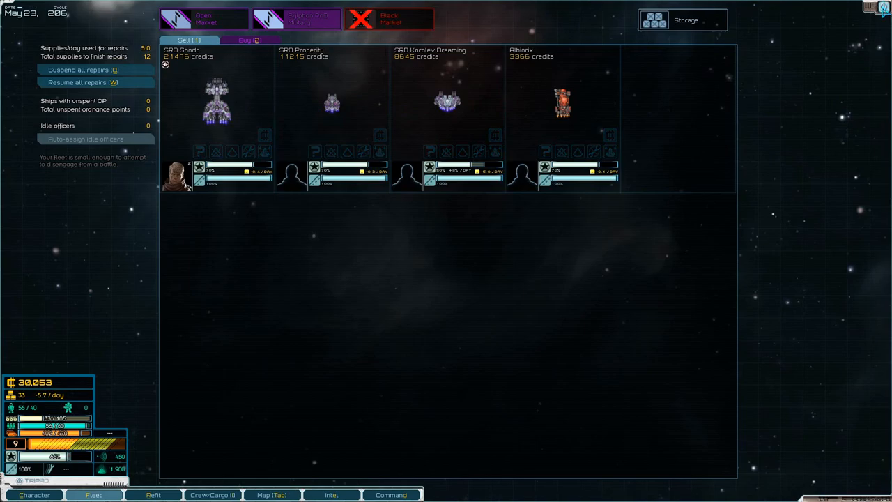
{"action": "left_click", "coordinate": [152, 493]}
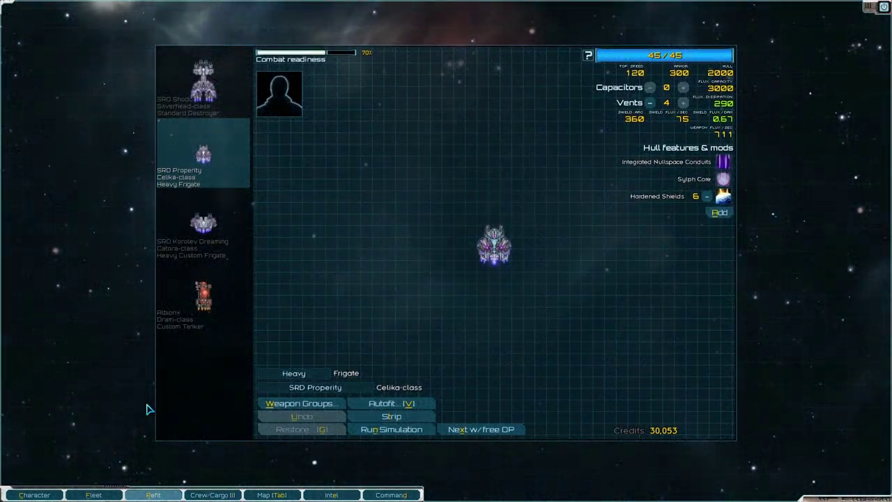
Step: Buy fuel from Ozma Station's open market
{"action": "left_click", "coordinate": [211, 496]}
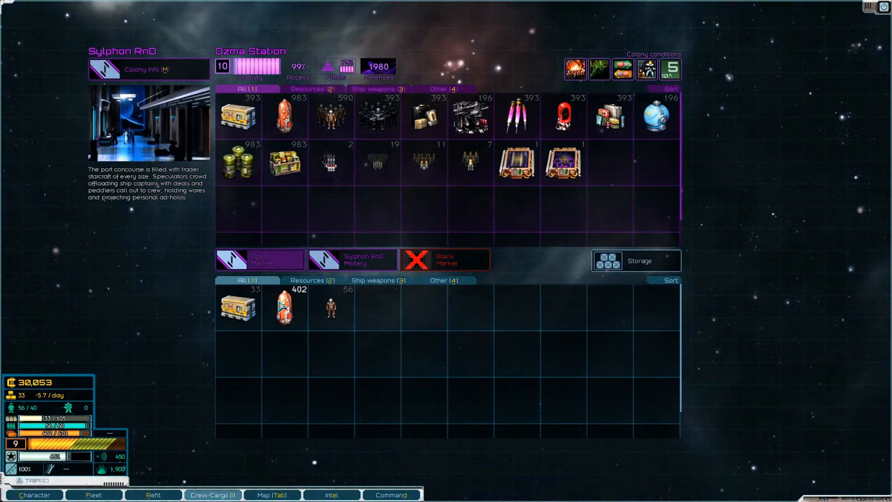
{"action": "left_click", "coordinate": [285, 115]}
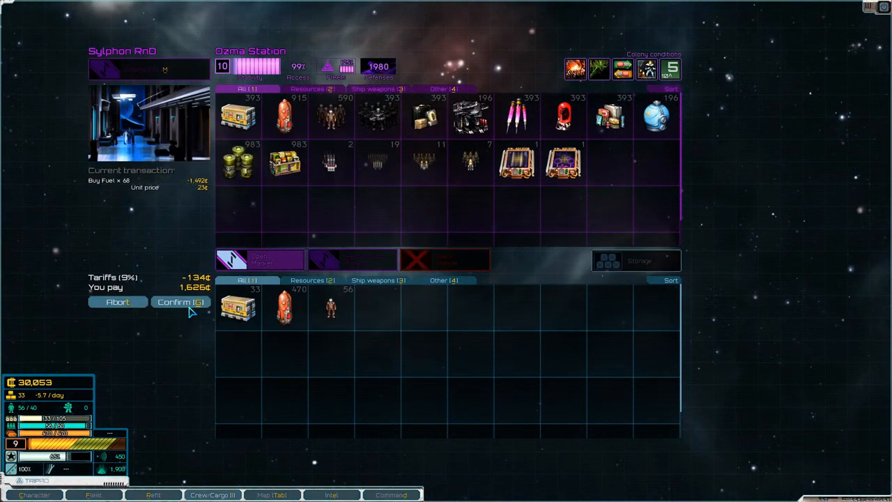
{"action": "left_click", "coordinate": [180, 301]}
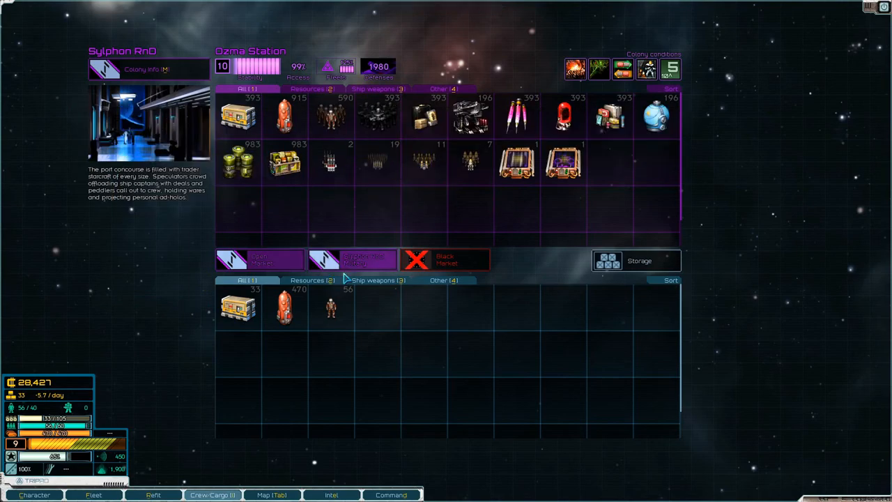
Step: Buy 40 supplies and confirm the transaction
{"action": "left_click", "coordinate": [352, 259]}
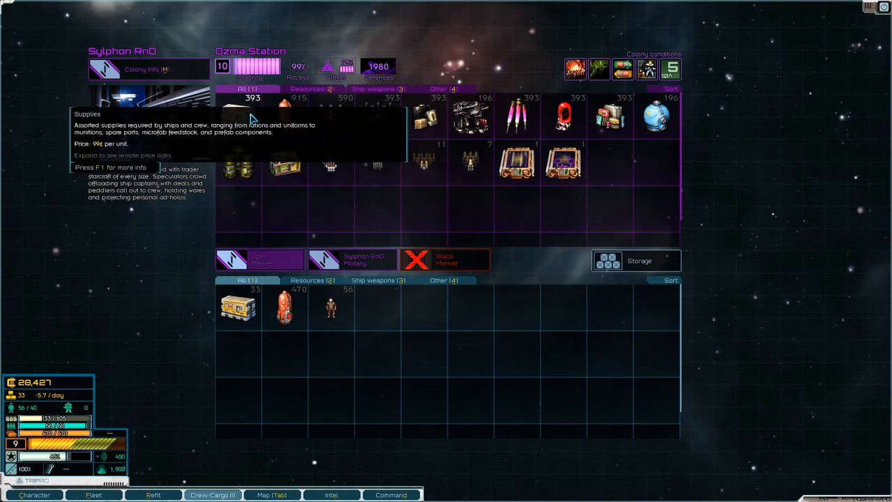
{"action": "left_click", "coordinate": [237, 114]}
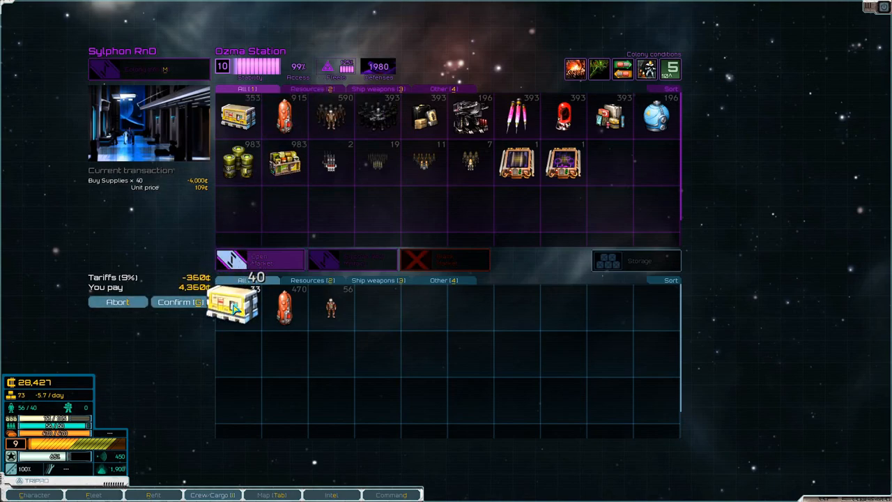
{"action": "left_click", "coordinate": [179, 301]}
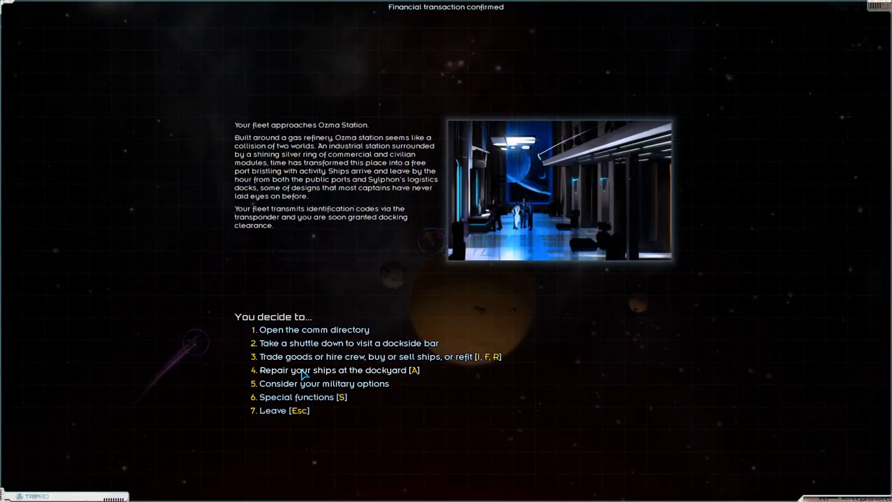
Step: Repair the fleet for 12 supplies, visit and leave the bar, then buy 10 supplies
{"action": "left_click", "coordinate": [335, 371]}
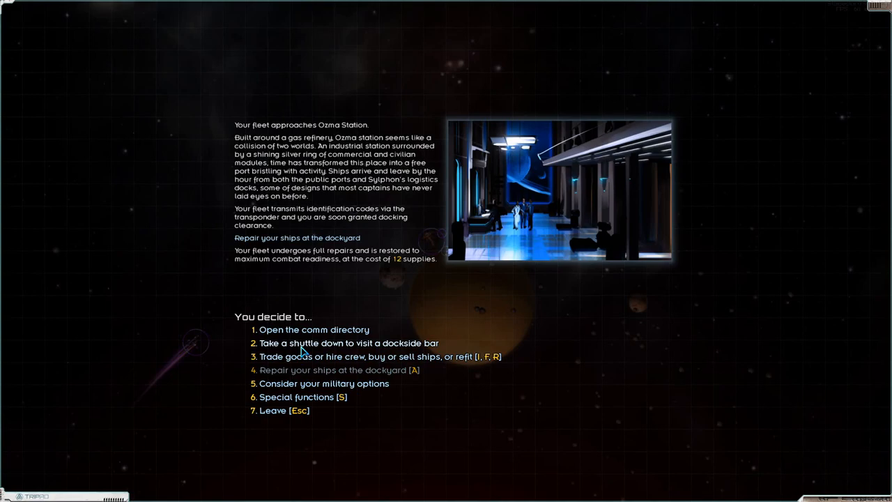
{"action": "left_click", "coordinate": [312, 329]}
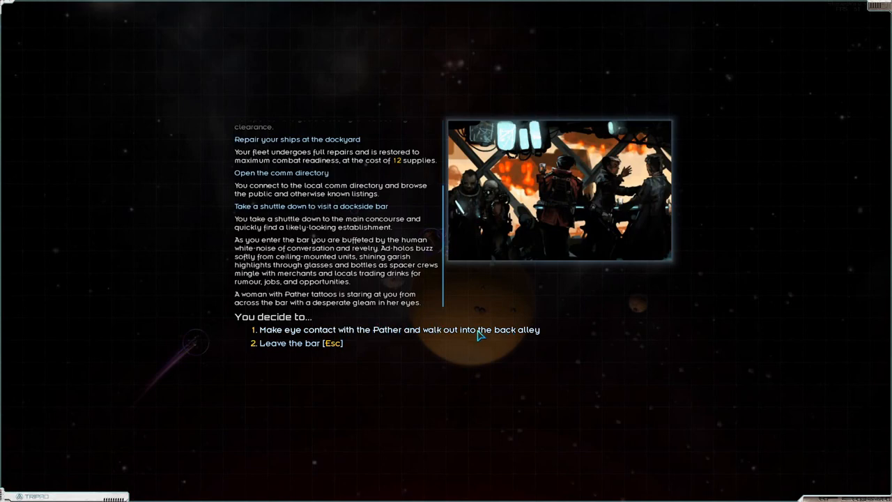
{"action": "left_click", "coordinate": [299, 343]}
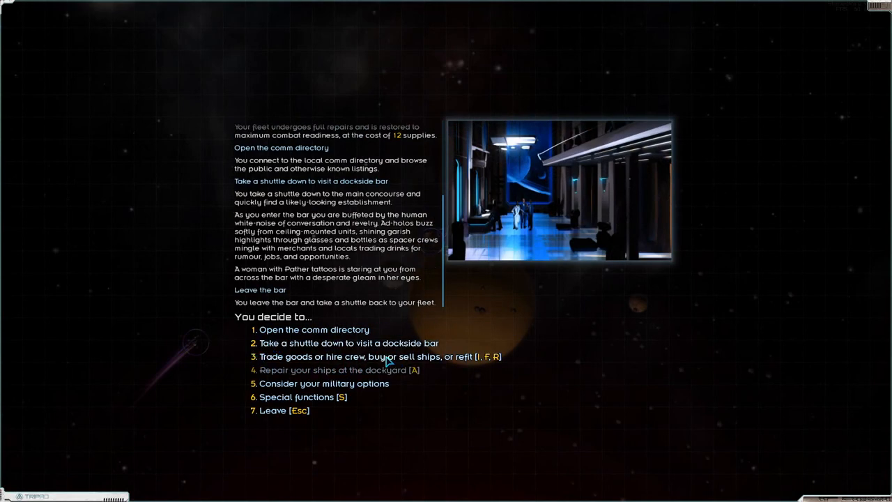
{"action": "mouse_move", "coordinate": [315, 392]}
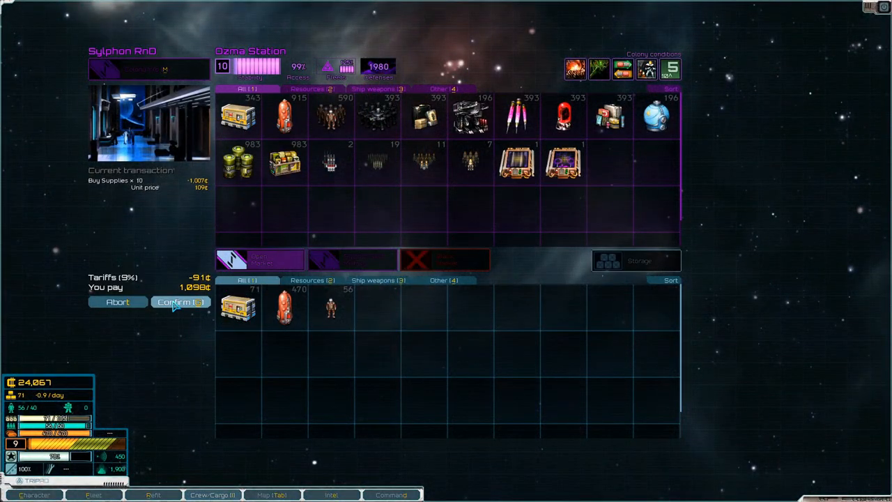
{"action": "left_click", "coordinate": [179, 301]}
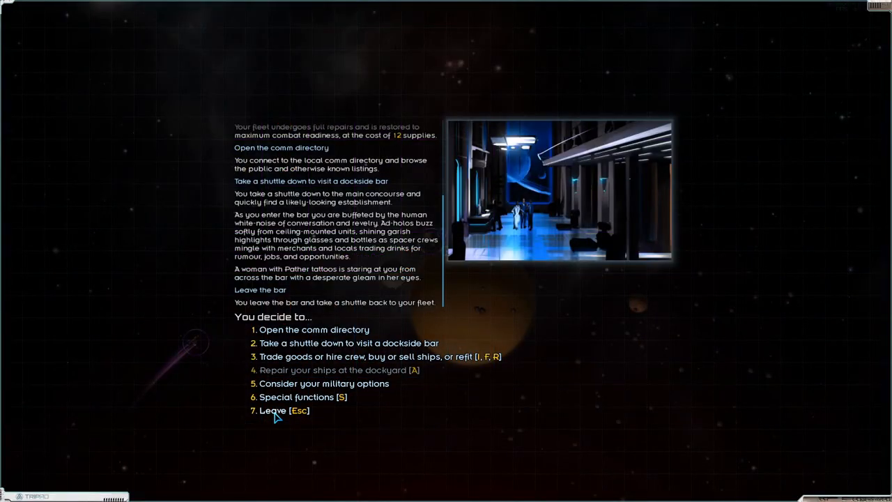
Step: Undock from Ozma Station and set course for Talloss
{"action": "left_click", "coordinate": [266, 410]}
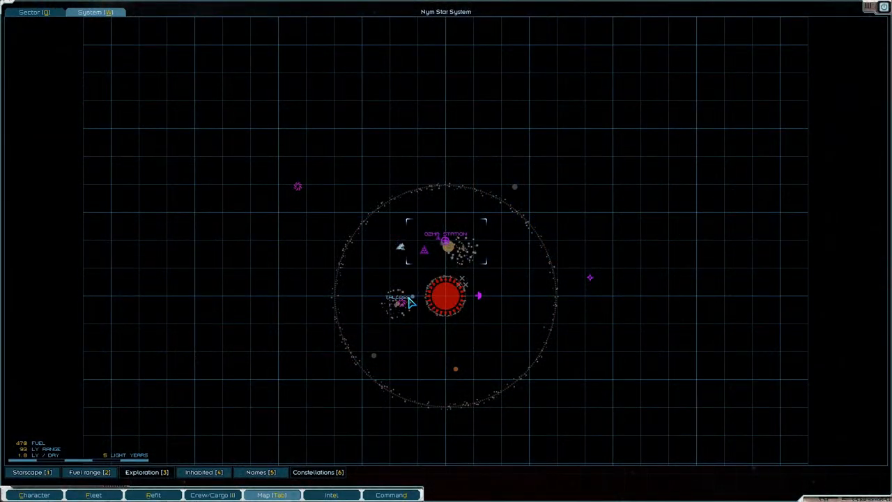
{"action": "left_click", "coordinate": [397, 304]}
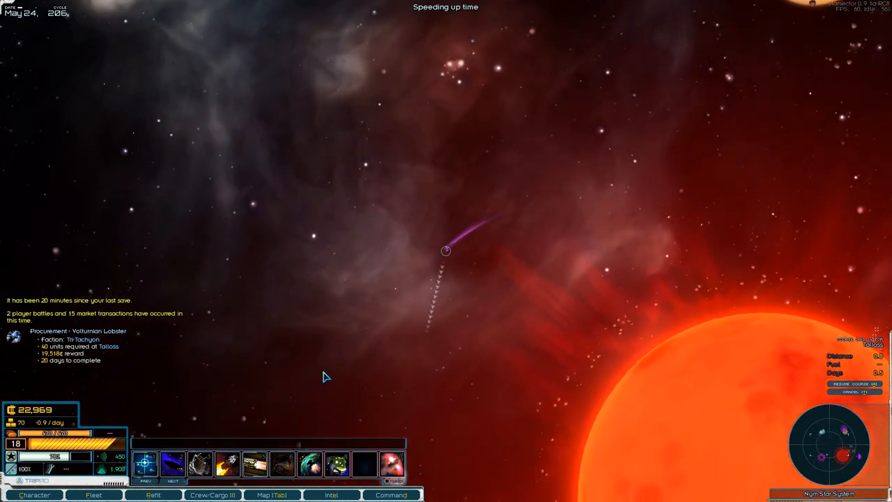
{"action": "mouse_move", "coordinate": [485, 340]}
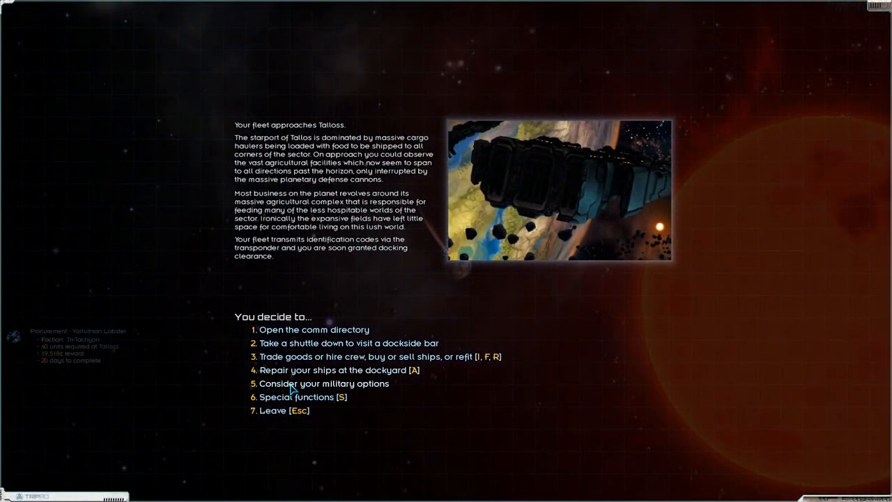
{"action": "mouse_move", "coordinate": [296, 361]}
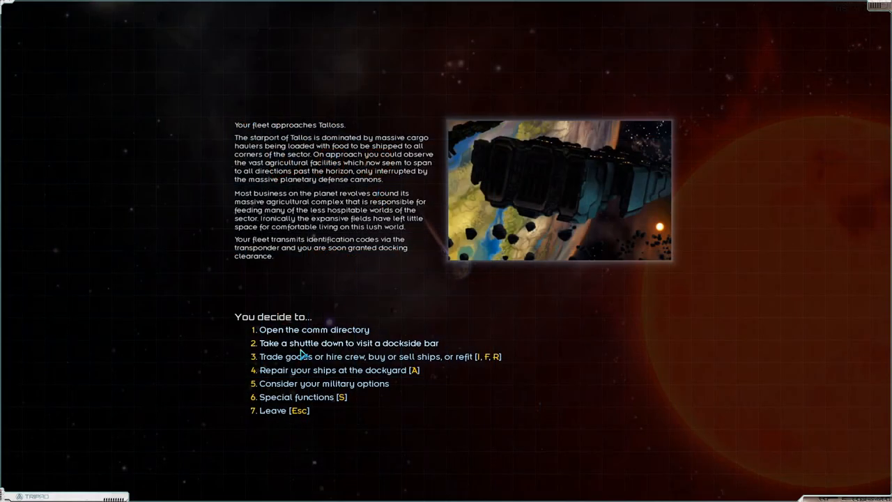
{"action": "left_click", "coordinate": [342, 342]}
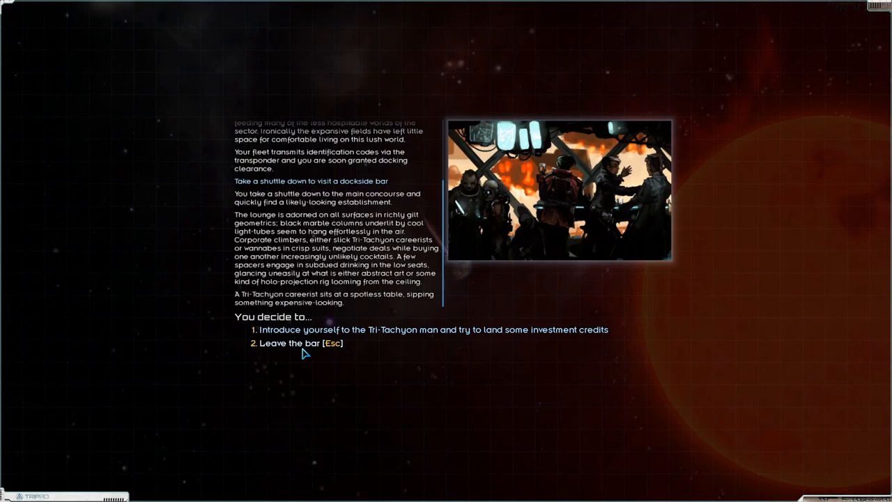
{"action": "mouse_move", "coordinate": [351, 332]}
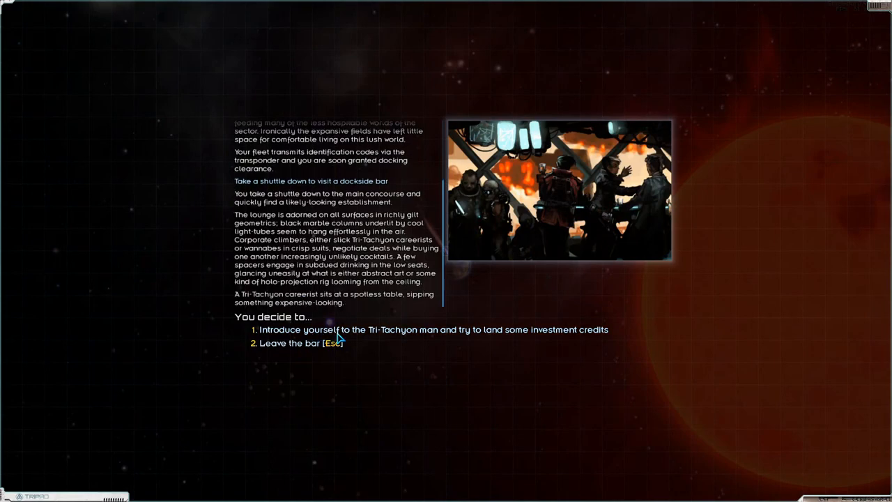
{"action": "left_click", "coordinate": [295, 343]}
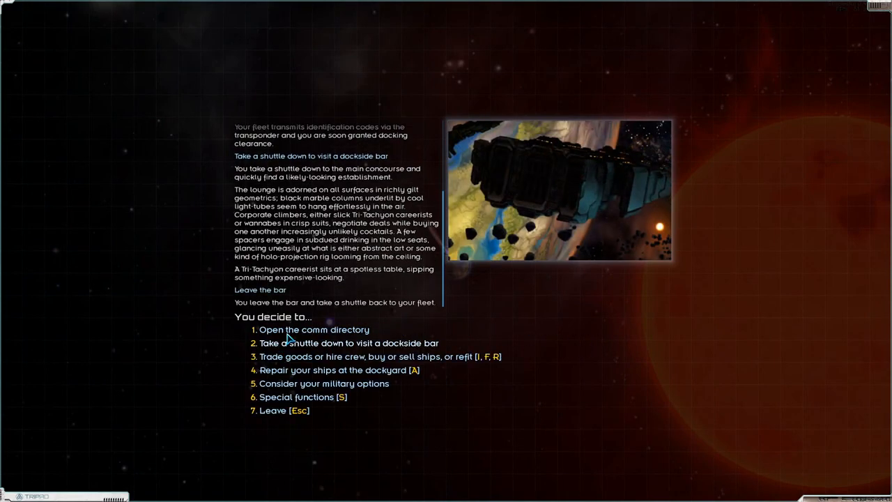
Step: Contact the mercenary officer via the comm directory, ask his skills, and hire him for 2,000 credits
{"action": "left_click", "coordinate": [312, 329]}
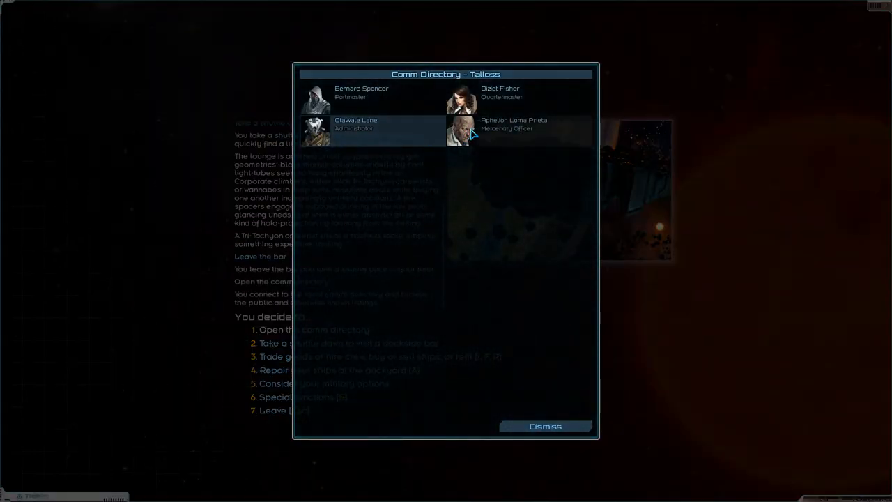
{"action": "left_click", "coordinate": [535, 130]}
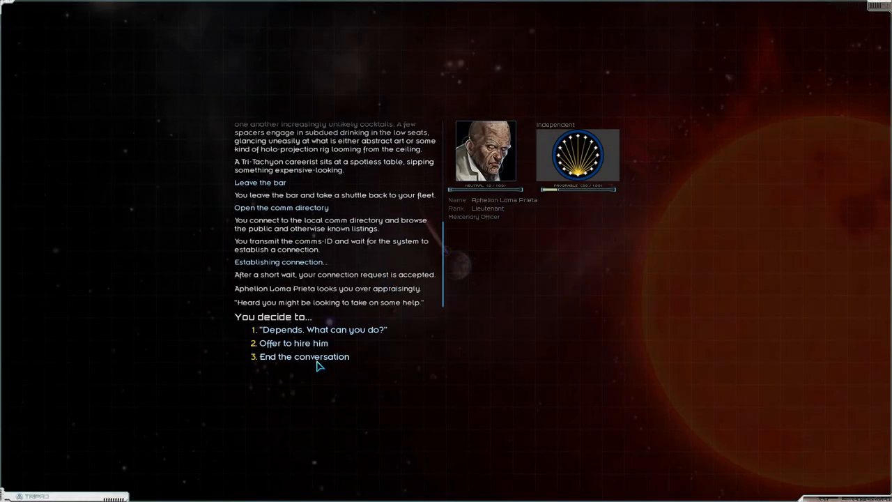
{"action": "left_click", "coordinate": [321, 329]}
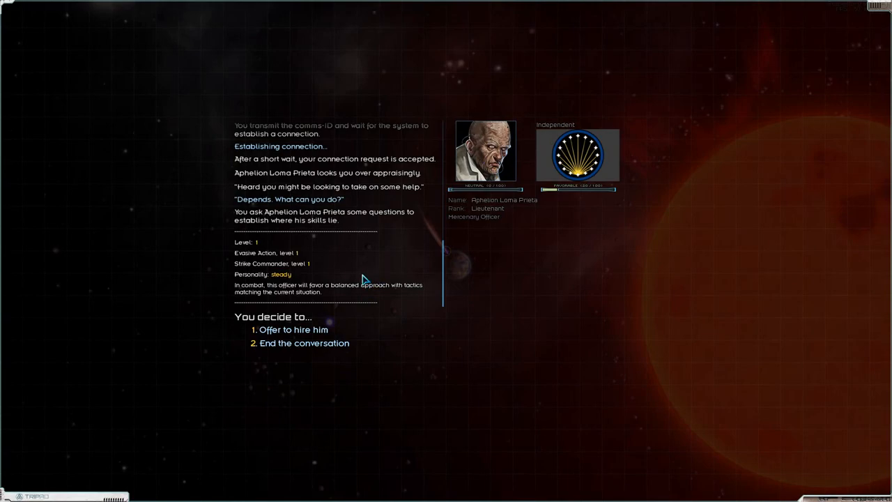
{"action": "mouse_move", "coordinate": [235, 260]}
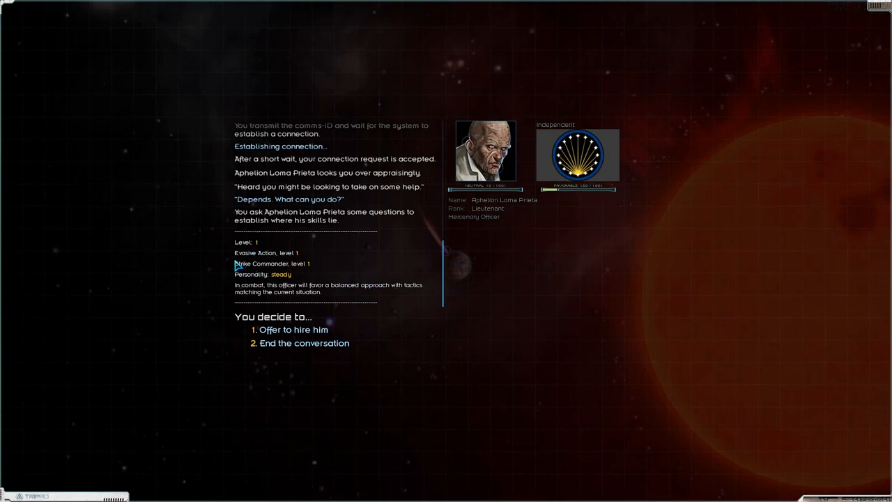
{"action": "mouse_move", "coordinate": [312, 272]}
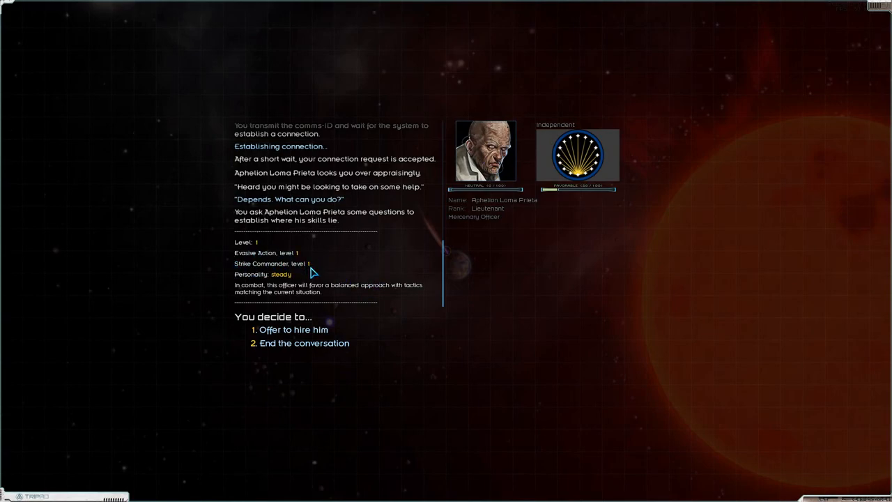
{"action": "mouse_move", "coordinate": [273, 334]}
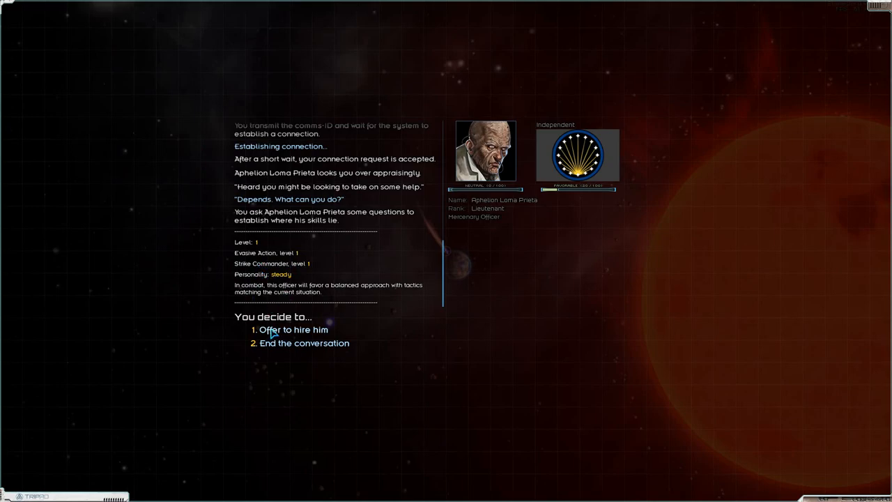
{"action": "mouse_move", "coordinate": [242, 269]}
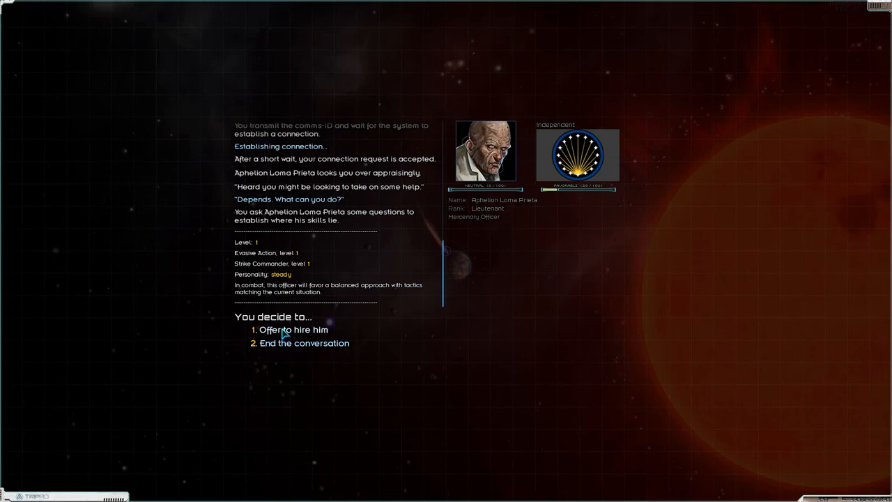
{"action": "left_click", "coordinate": [287, 328]}
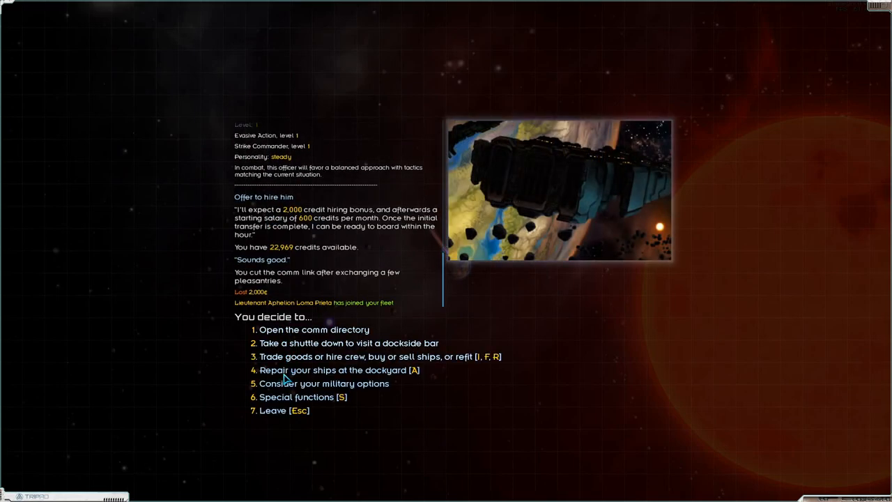
{"action": "left_click", "coordinate": [338, 371]}
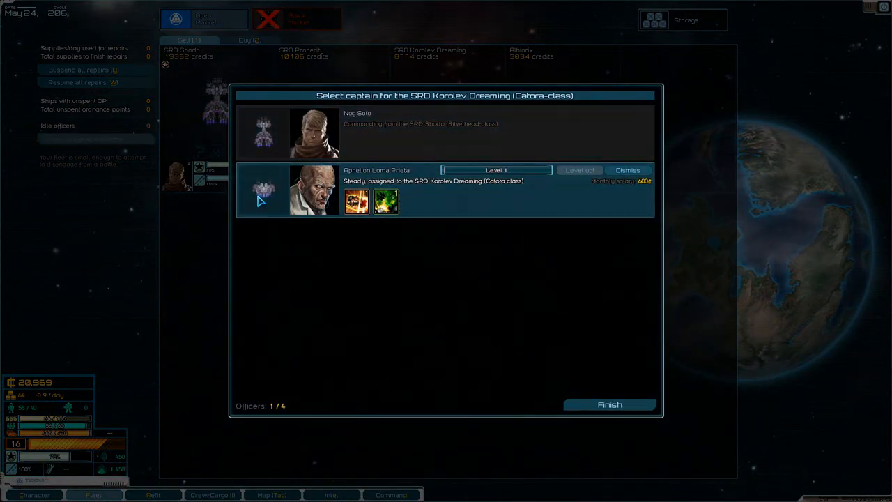
{"action": "mouse_move", "coordinate": [386, 201]}
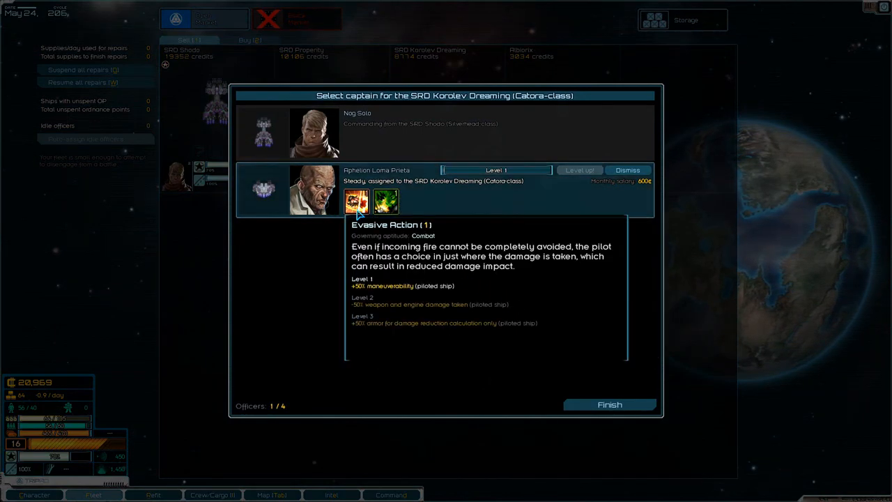
Step: Finish the captain selection with the new officer on the SRD Korolev Dreaming
{"action": "left_click", "coordinate": [611, 404]}
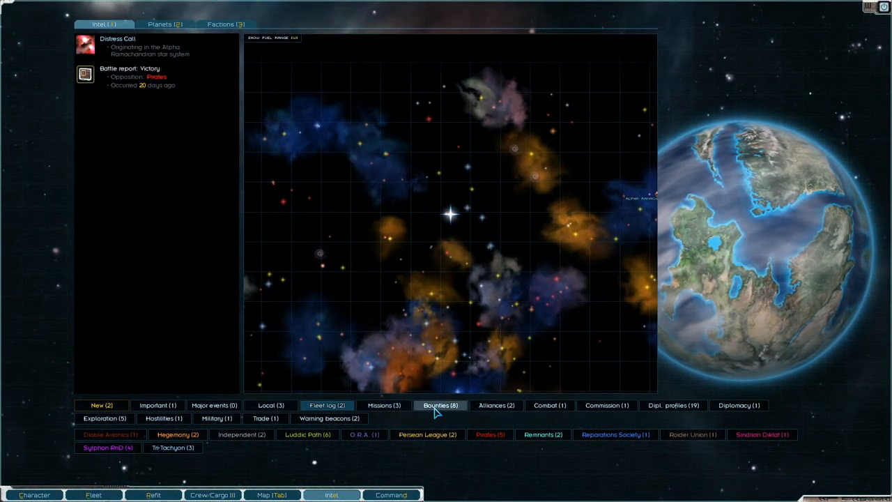
Step: Filter intel to bounties and review the Sora Kang and 51,000-credit Pierce Dolagax bounties
{"action": "left_click", "coordinate": [439, 404]}
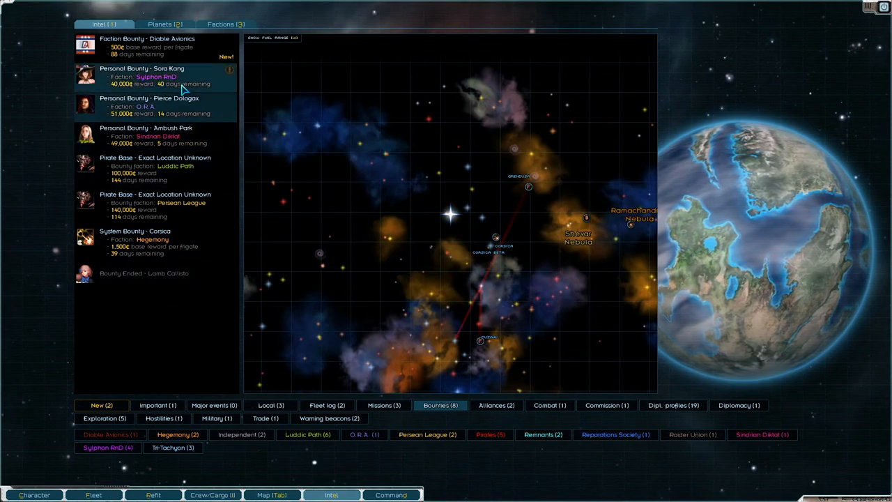
{"action": "left_click", "coordinate": [153, 75]}
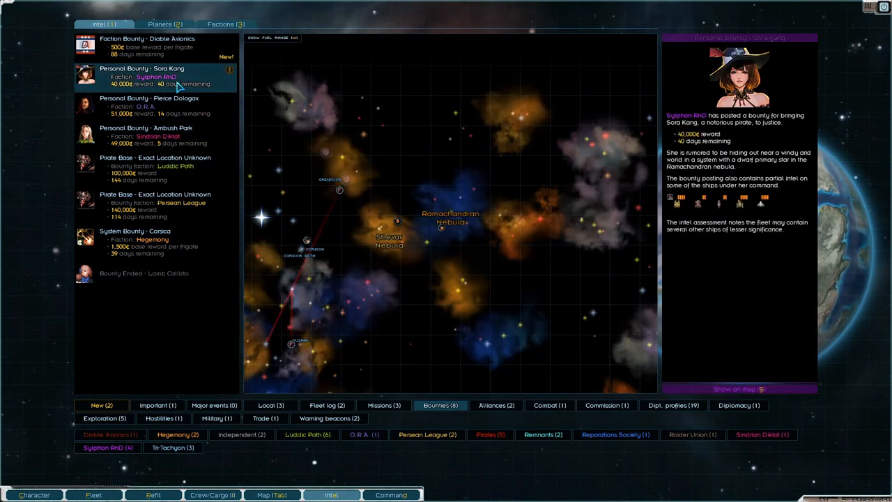
{"action": "mouse_move", "coordinate": [443, 237]}
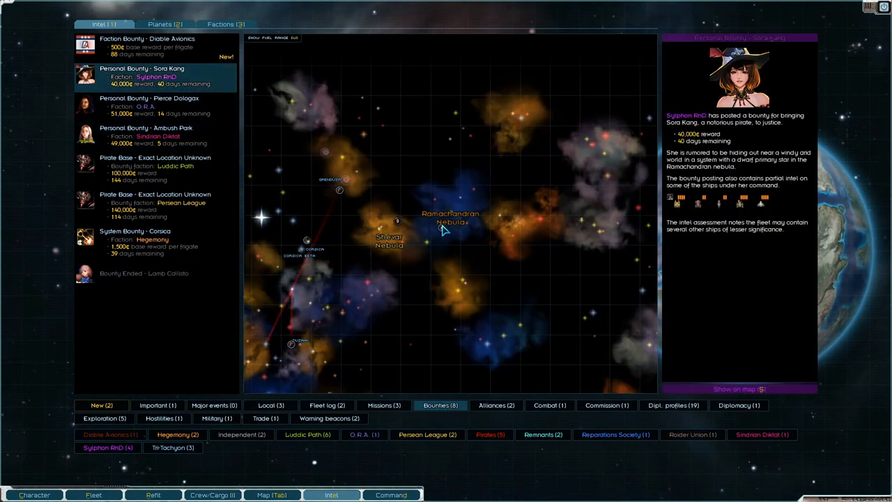
{"action": "mouse_move", "coordinate": [445, 230]}
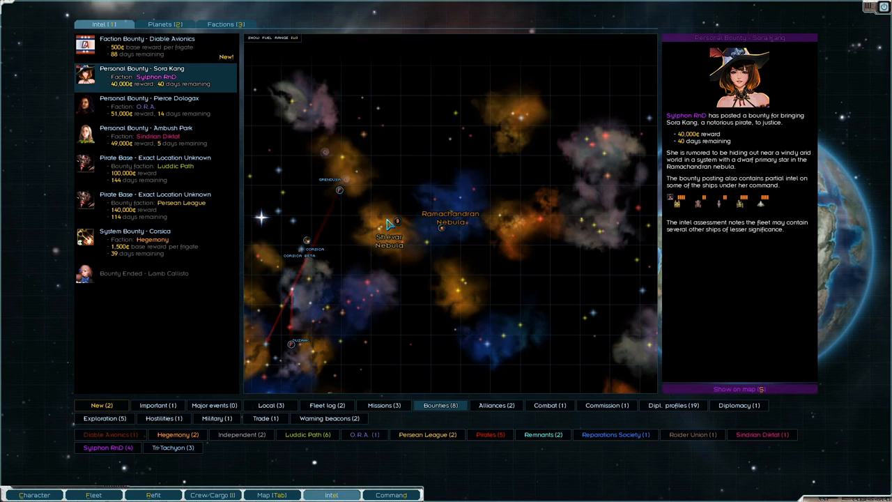
{"action": "mouse_move", "coordinate": [397, 230]}
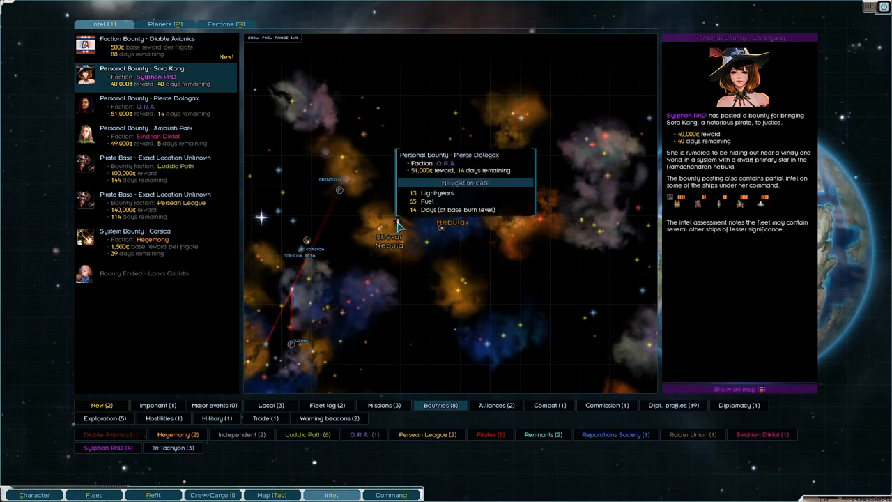
{"action": "left_click", "coordinate": [150, 105]}
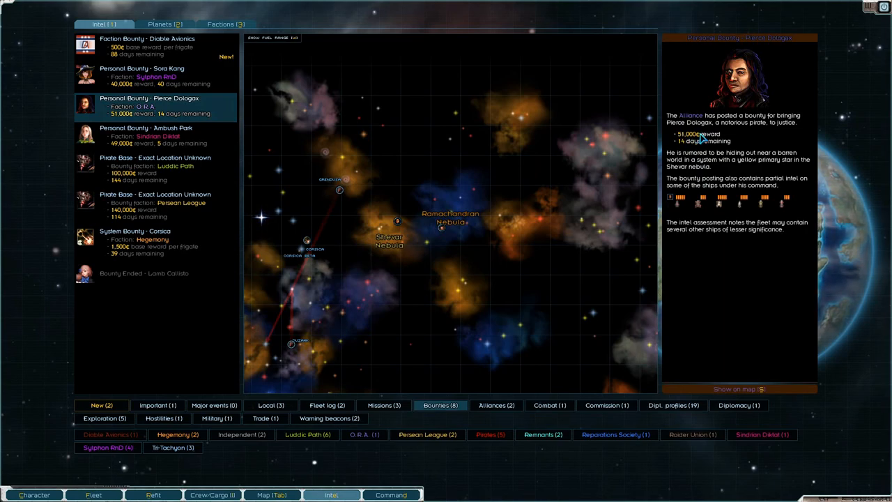
{"action": "mouse_move", "coordinate": [699, 159]}
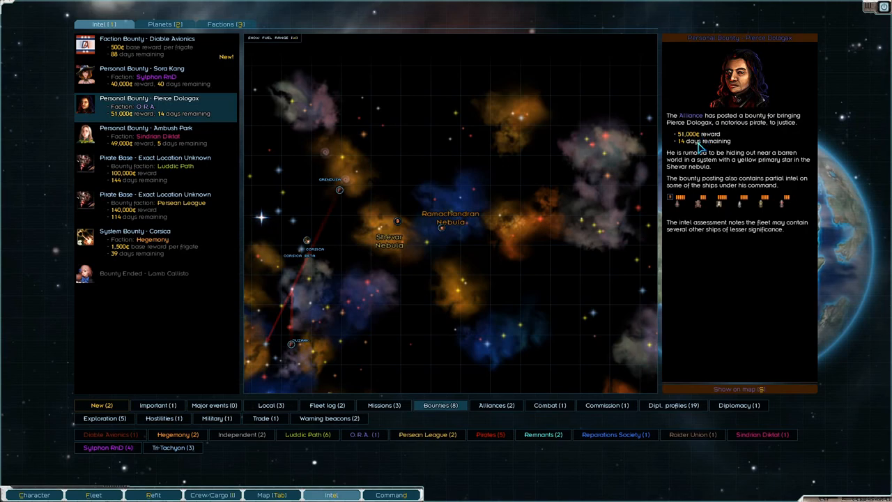
{"action": "mouse_move", "coordinate": [401, 224]}
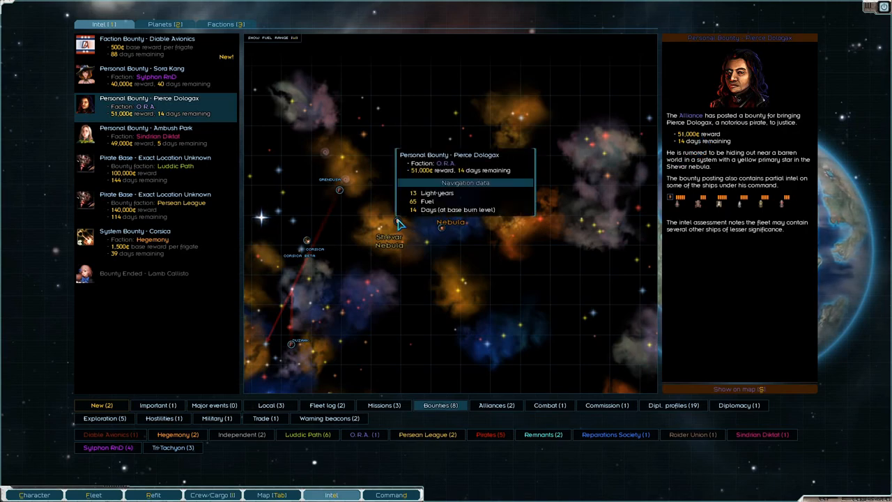
{"action": "mouse_move", "coordinate": [690, 236]}
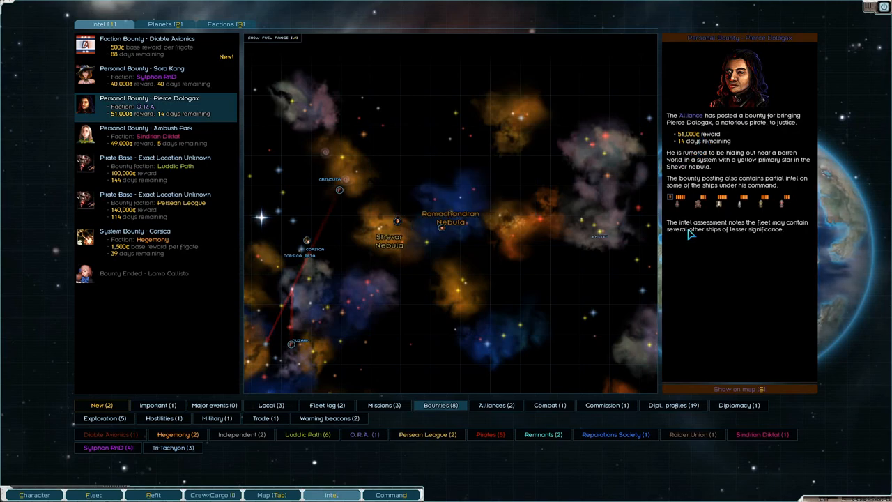
{"action": "mouse_move", "coordinate": [694, 207]}
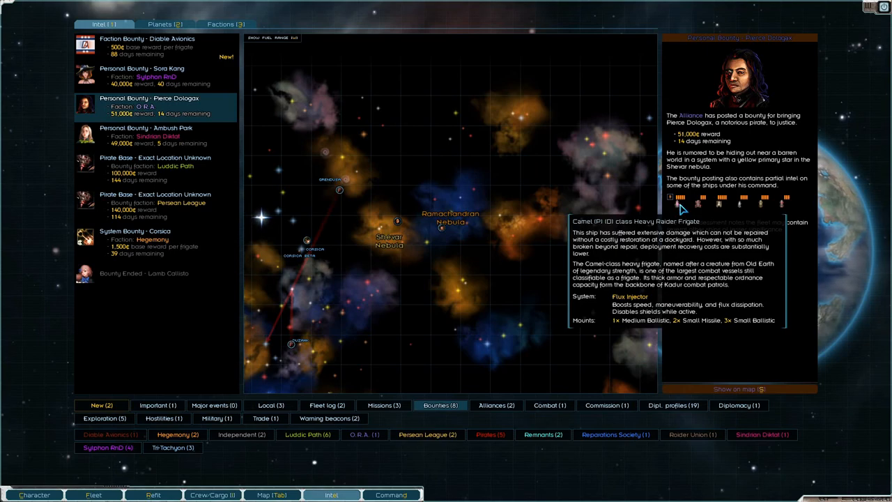
{"action": "mouse_move", "coordinate": [715, 202]}
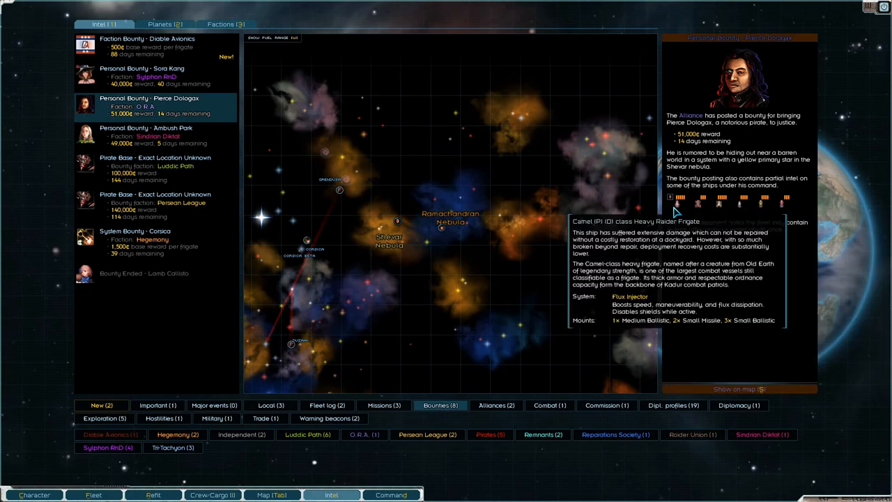
{"action": "mouse_move", "coordinate": [781, 209]}
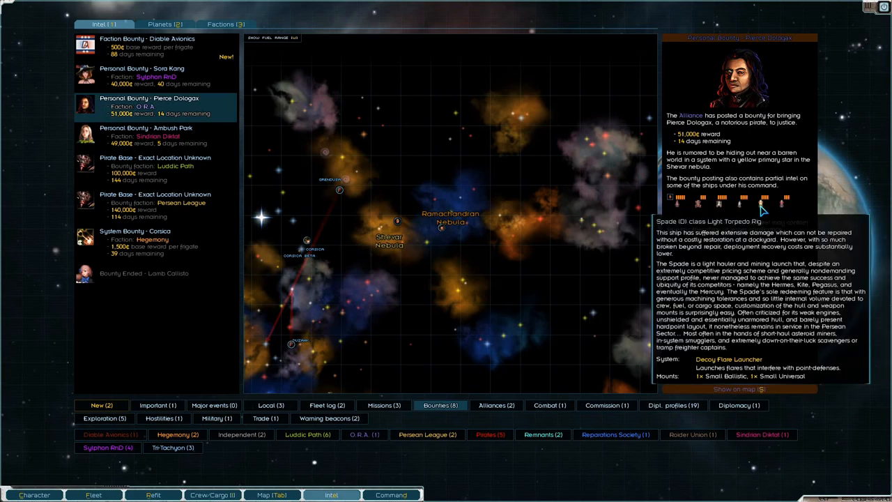
{"action": "mouse_move", "coordinate": [736, 399]}
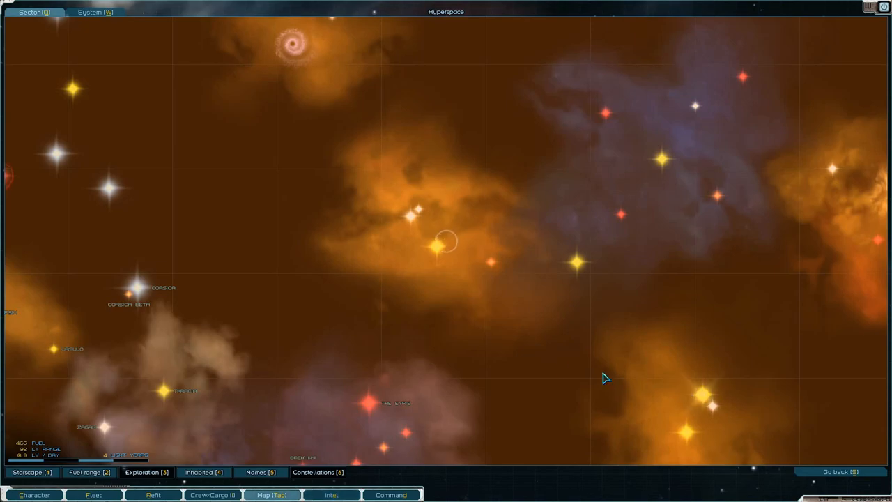
{"action": "mouse_move", "coordinate": [415, 226]}
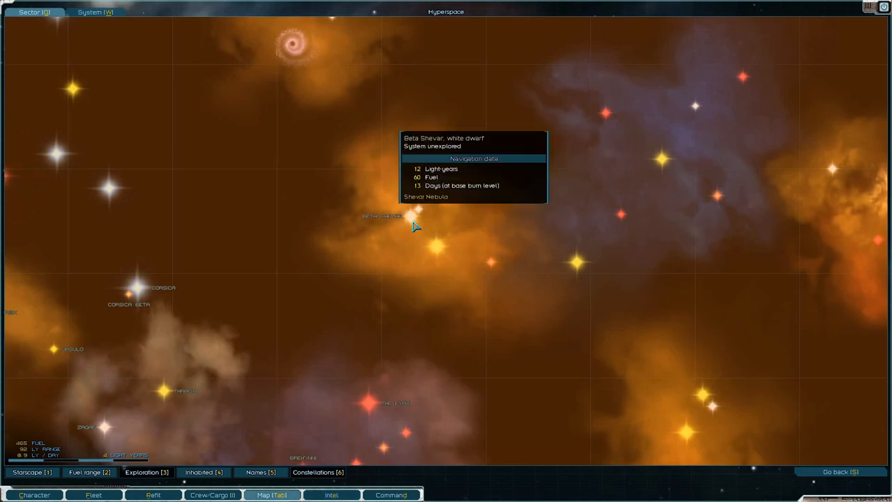
{"action": "mouse_move", "coordinate": [588, 270]}
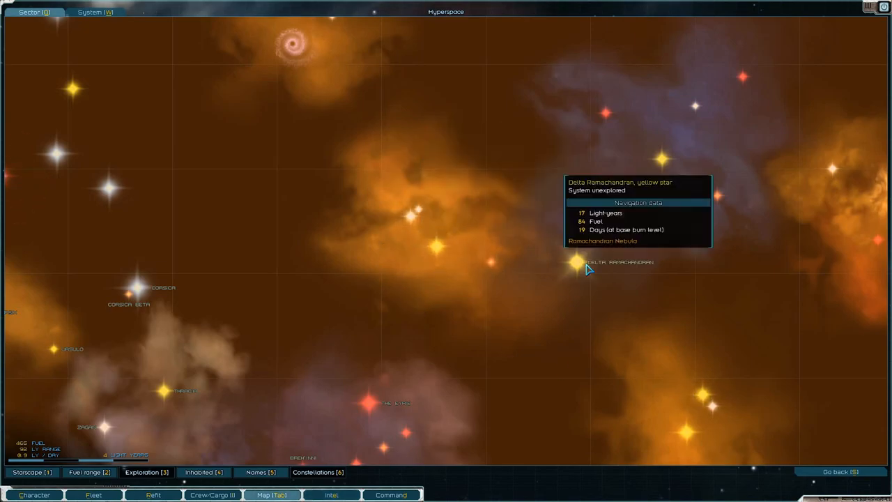
Step: Lay in a course to the target star system in the Shevar nebula
{"action": "right_click", "coordinate": [575, 266]}
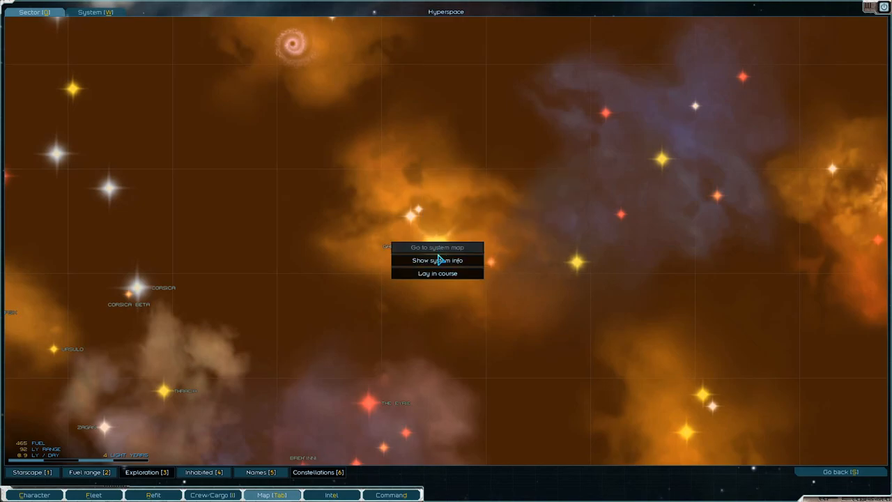
{"action": "left_click", "coordinate": [435, 273]}
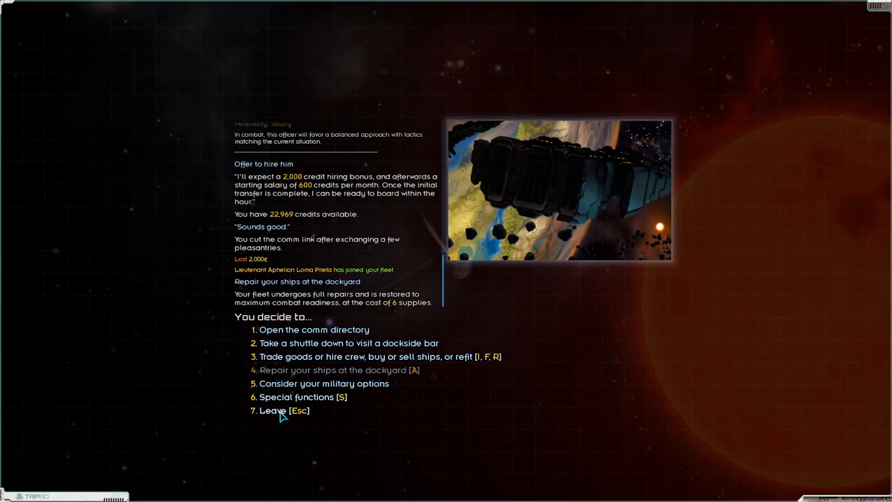
Step: Leave Talloss and order a jump to hyperspace at the jump point
{"action": "left_click", "coordinate": [282, 411]}
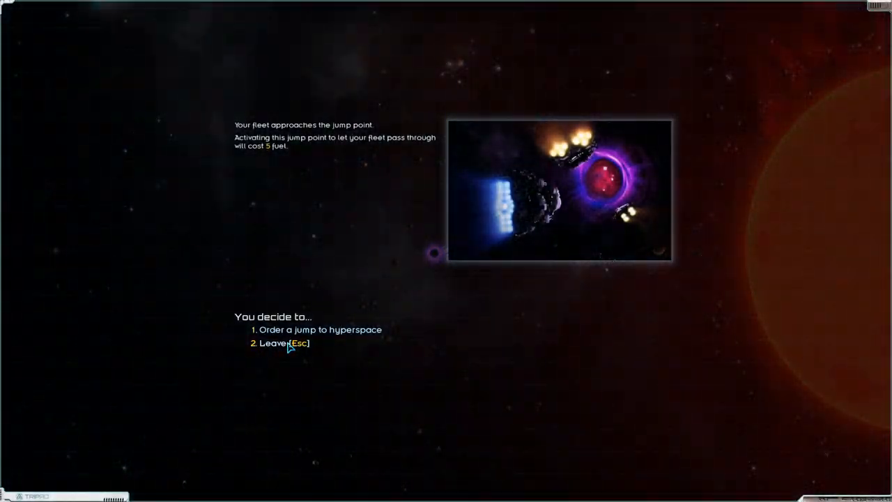
{"action": "left_click", "coordinate": [317, 328]}
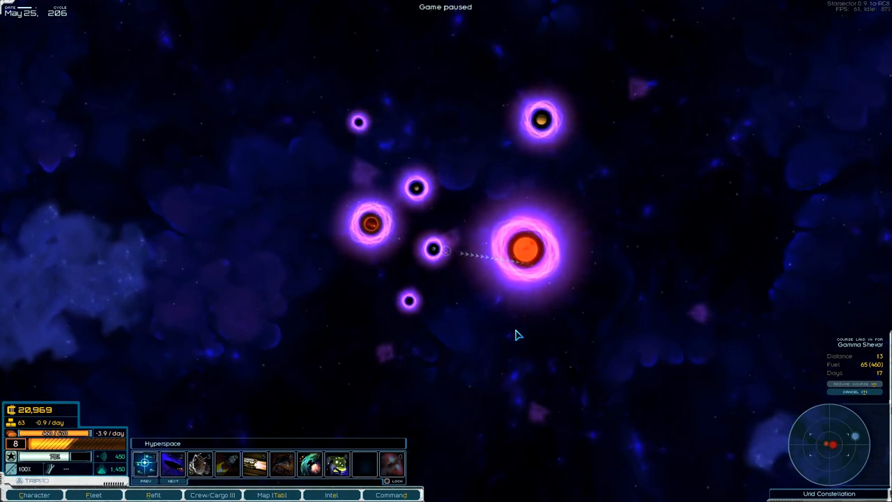
{"action": "mouse_move", "coordinate": [531, 323]}
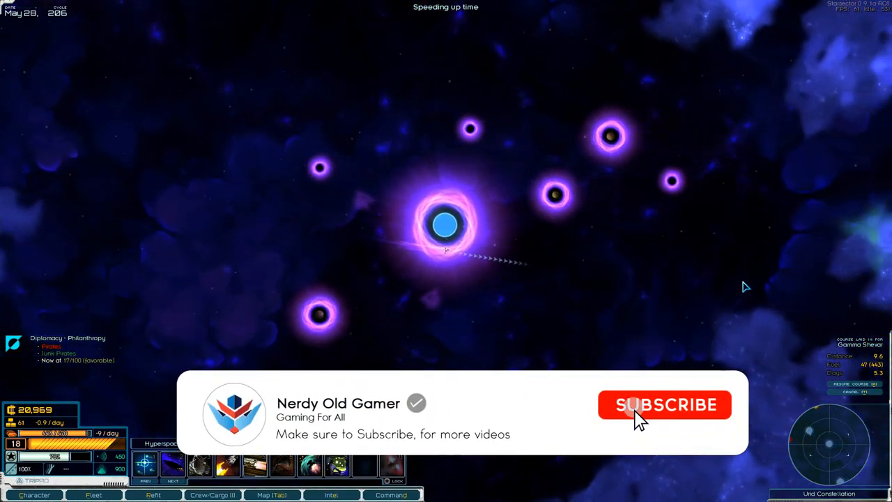
Step: Resume travel through hyperspace toward Gamma Shevar at increased speed
{"action": "left_click", "coordinate": [644, 404]}
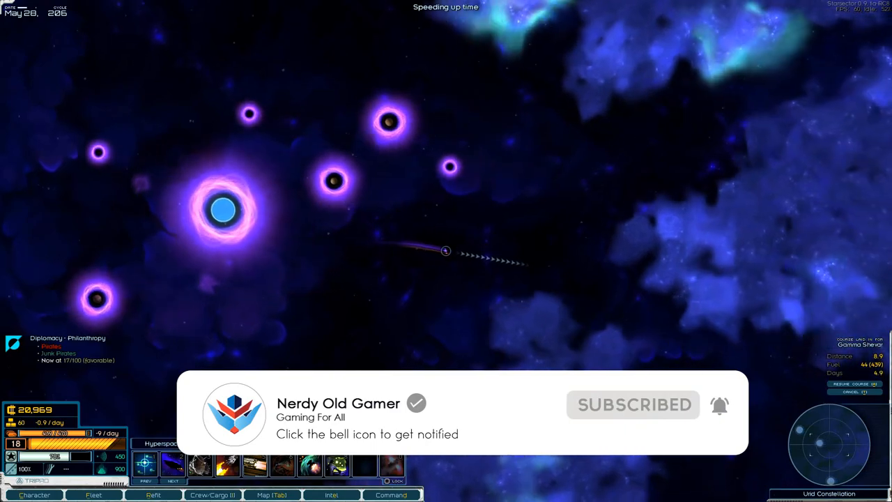